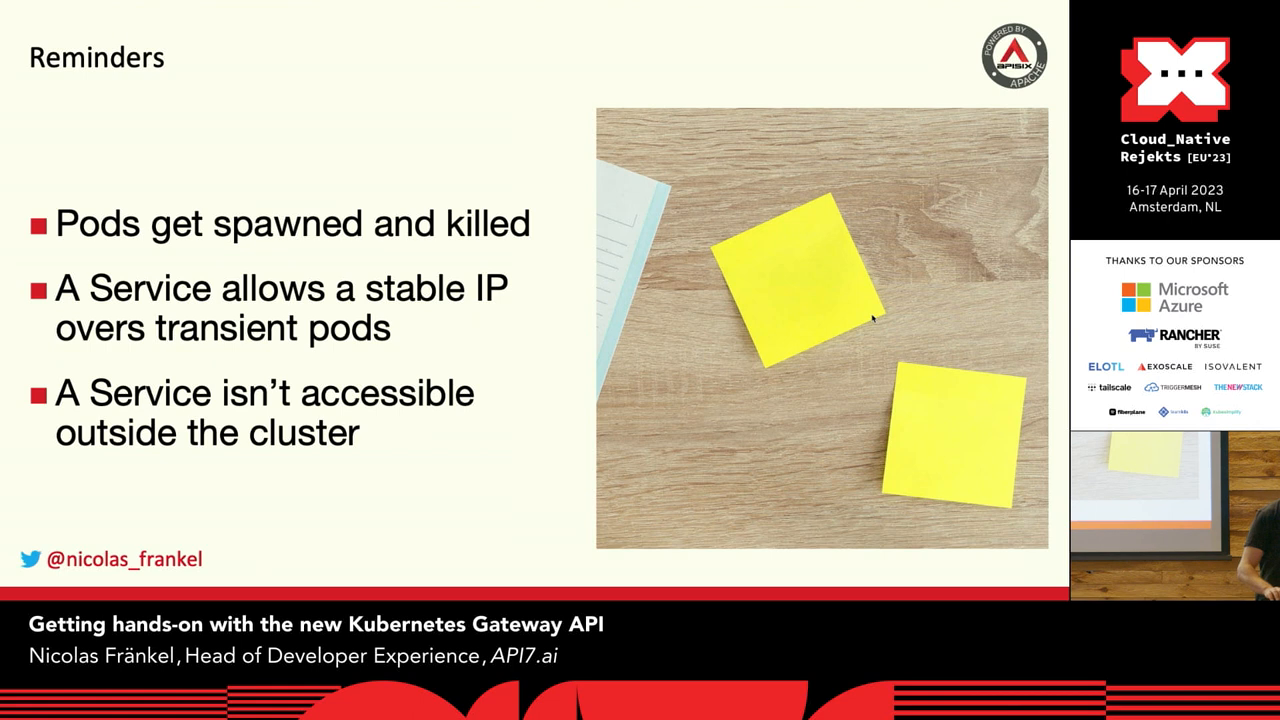
# Advance past the Reminders and Ingress slides to the 1.helm.sh repository script
pyautogui.press('Right')
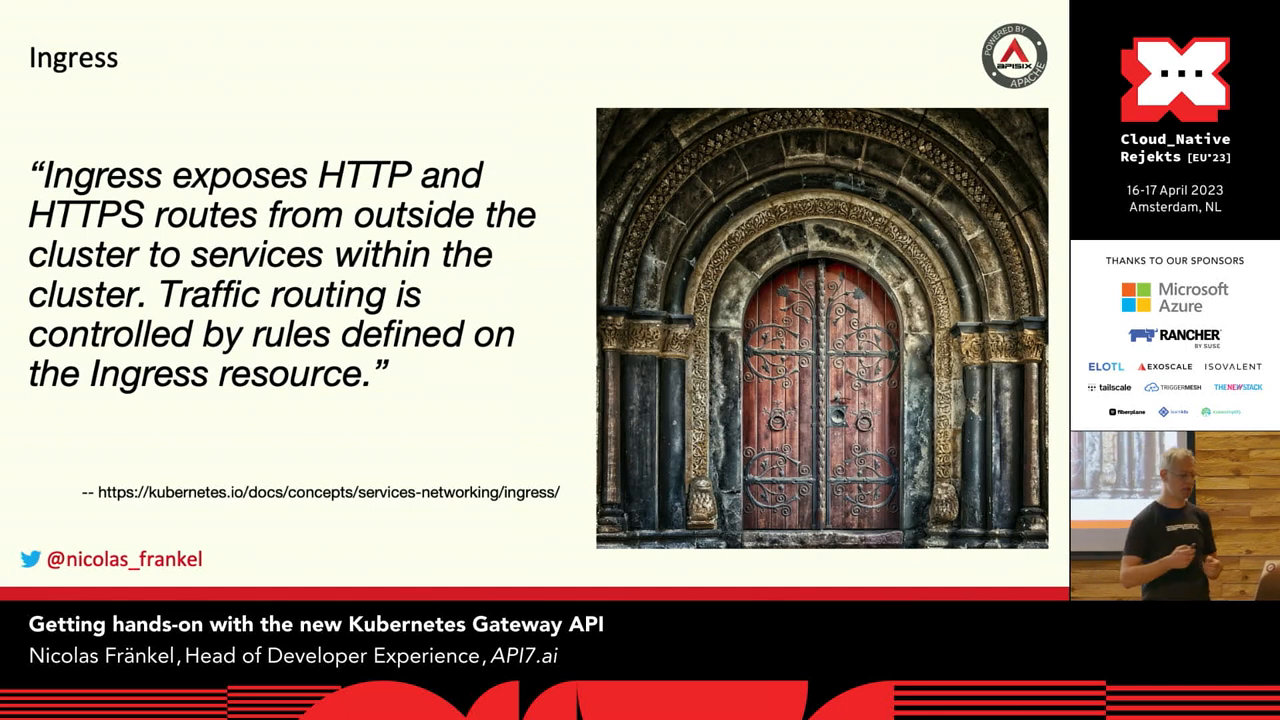
pyautogui.press('Right')
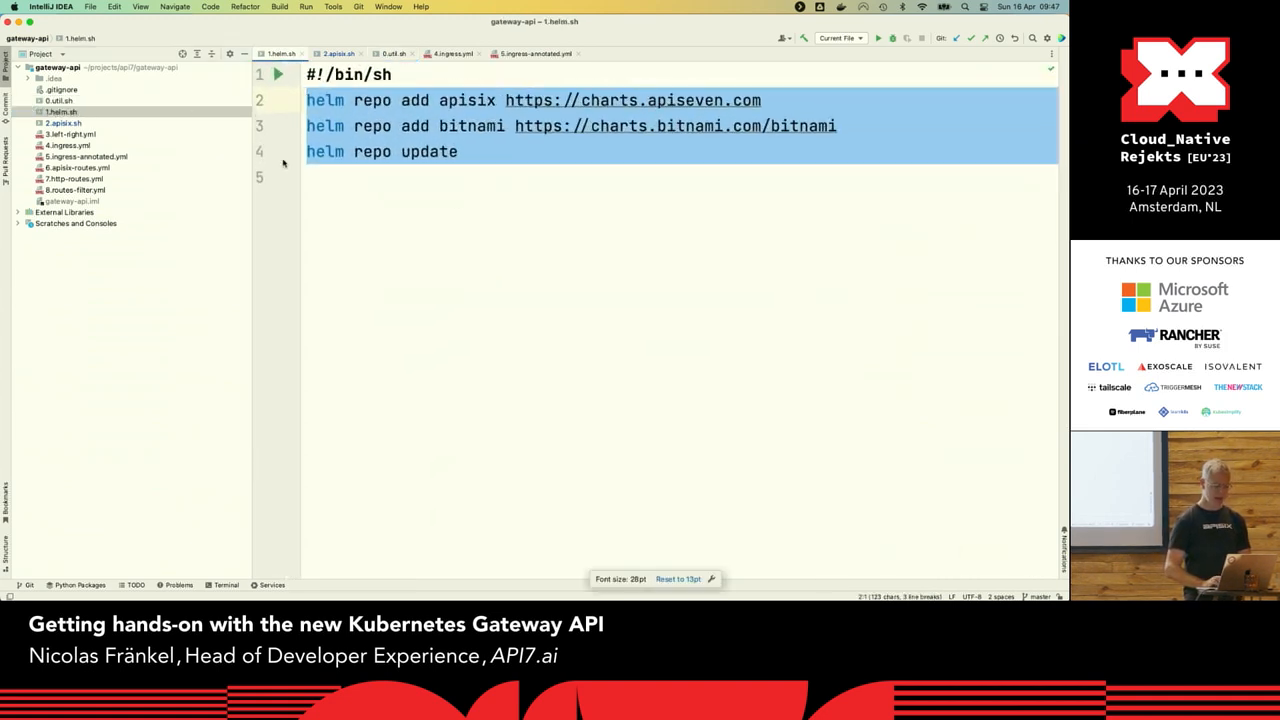
# Review 2.apisix.sh, 3.left-right.yml and 4.ingress.yml, then bring up an empty terminal
pyautogui.click(337, 53)
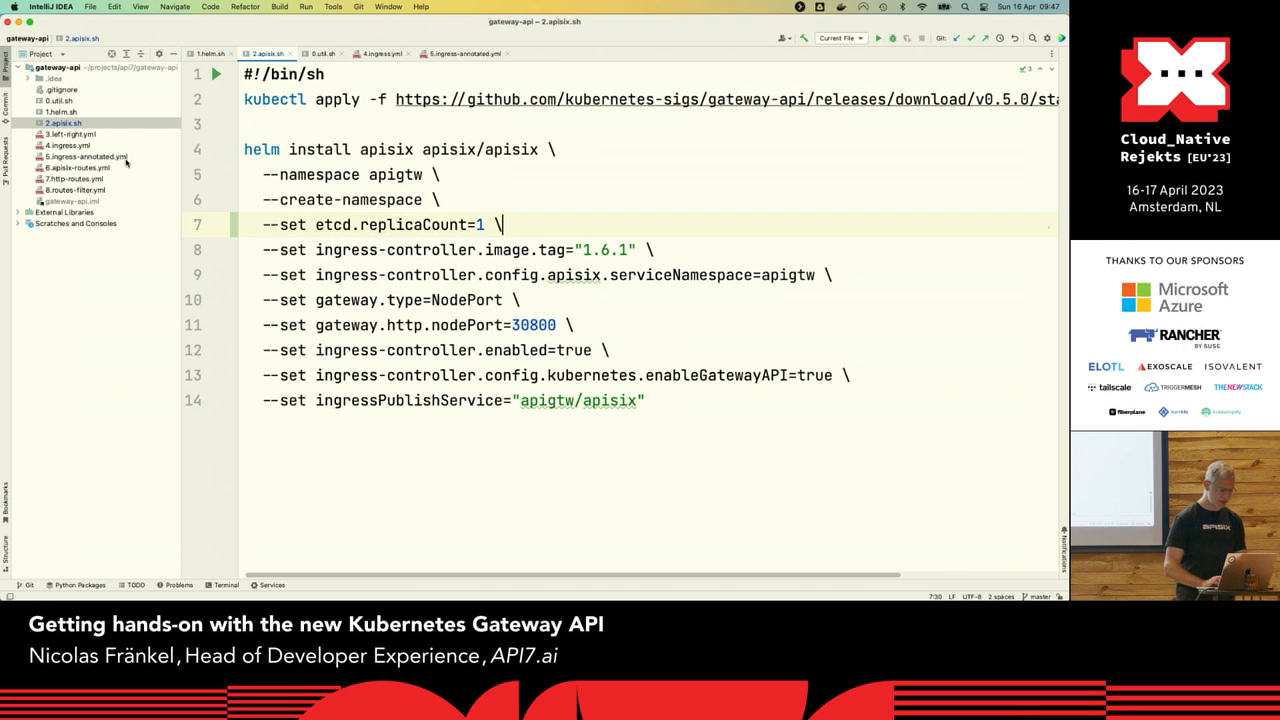
pyautogui.click(330, 53)
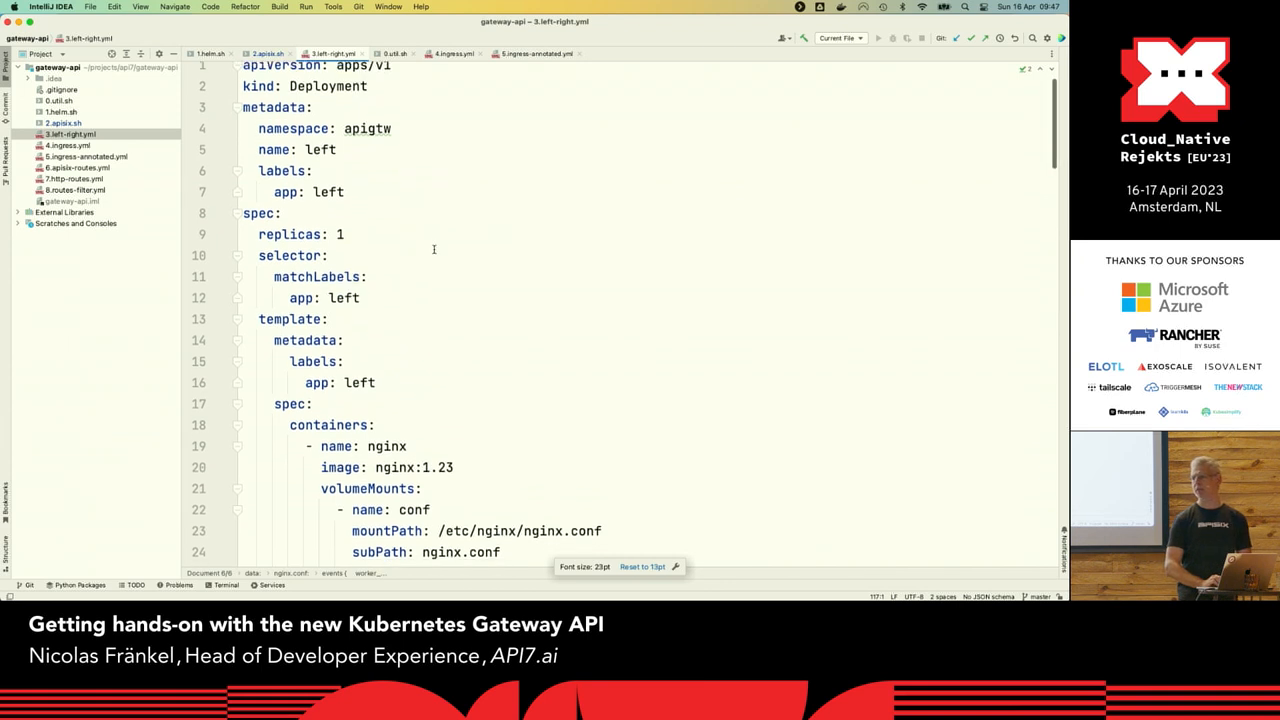
pyautogui.scroll(-3)
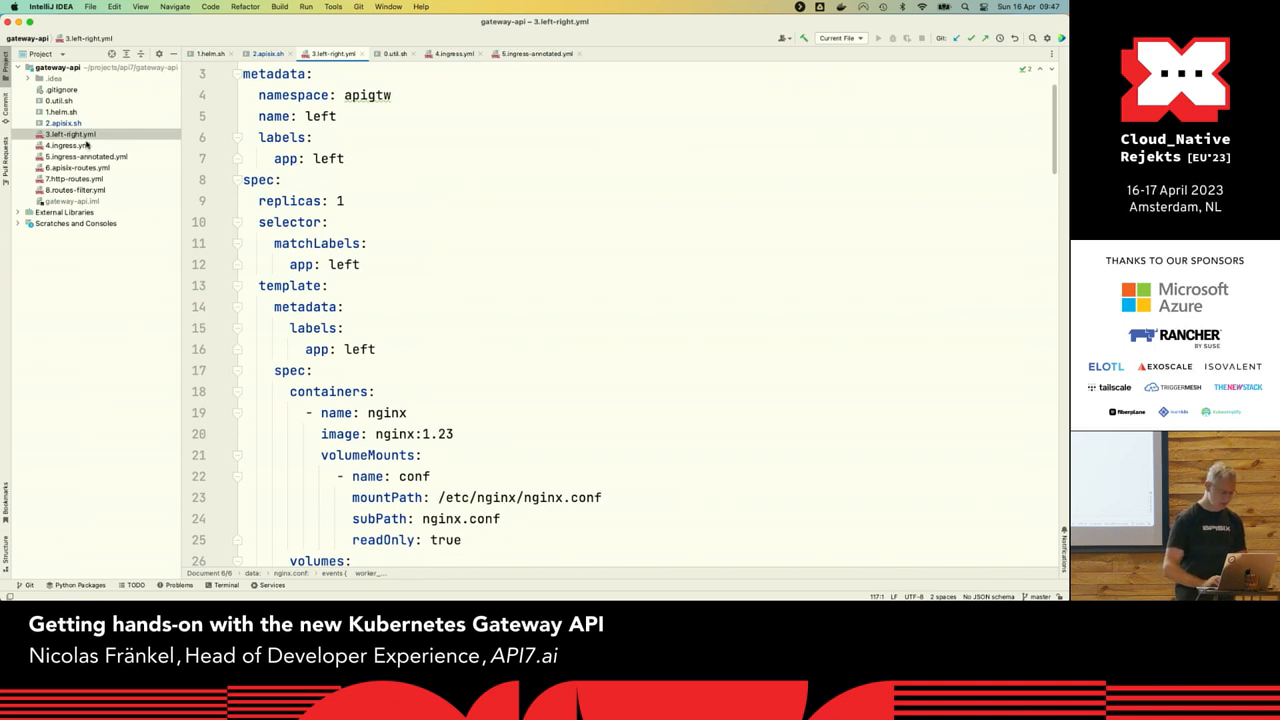
pyautogui.click(452, 53)
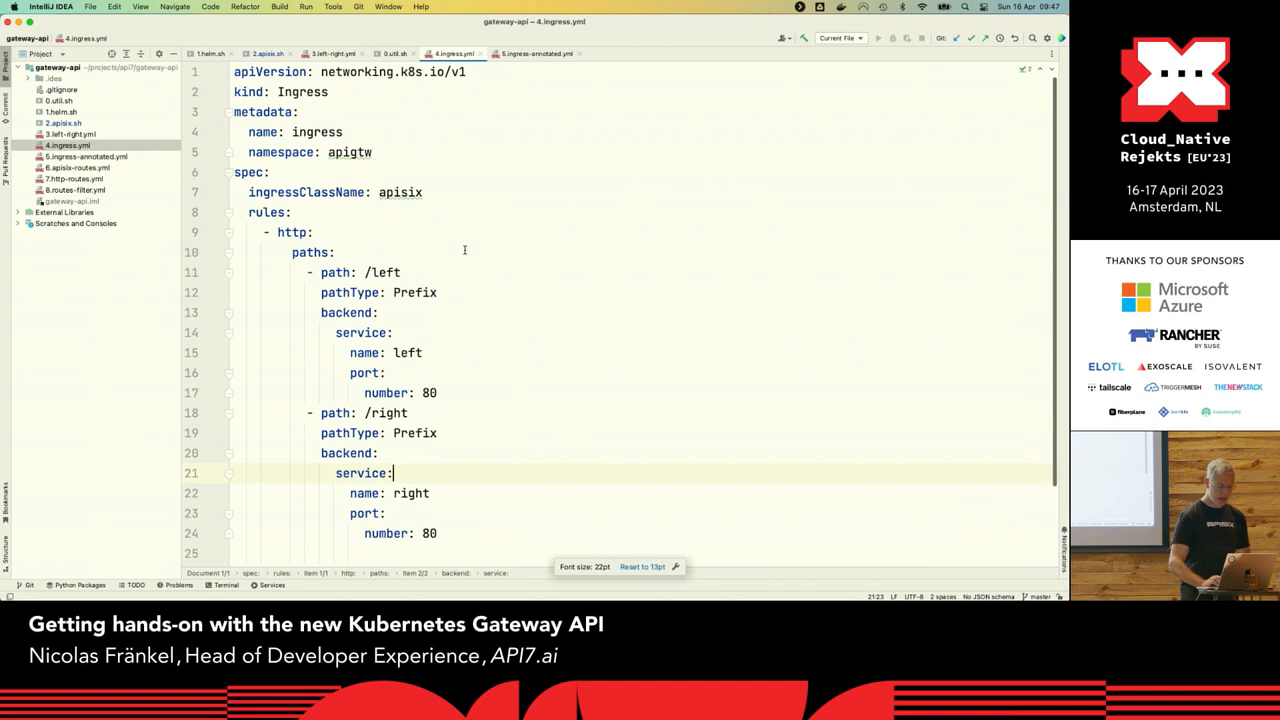
pyautogui.click(224, 585)
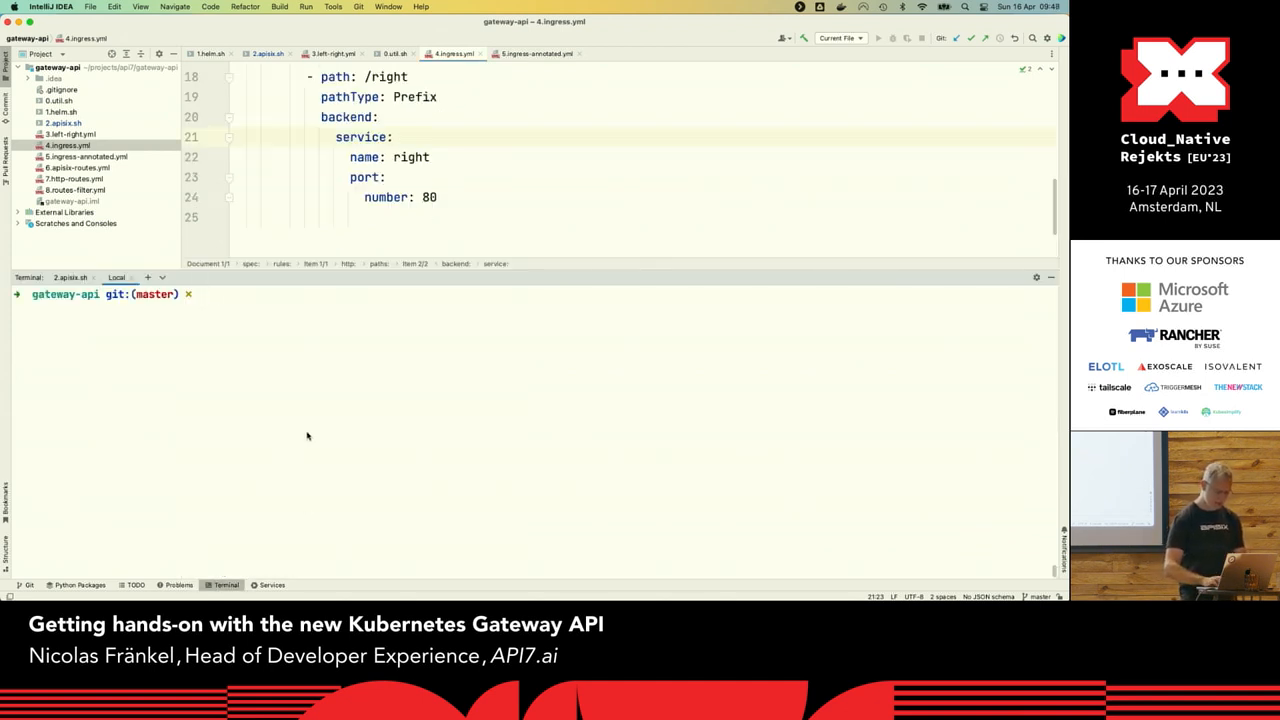
# Apply 4.ingress.yml and curl localhost:30800 to test the /left and /right routes
pyautogui.write('k apply -')
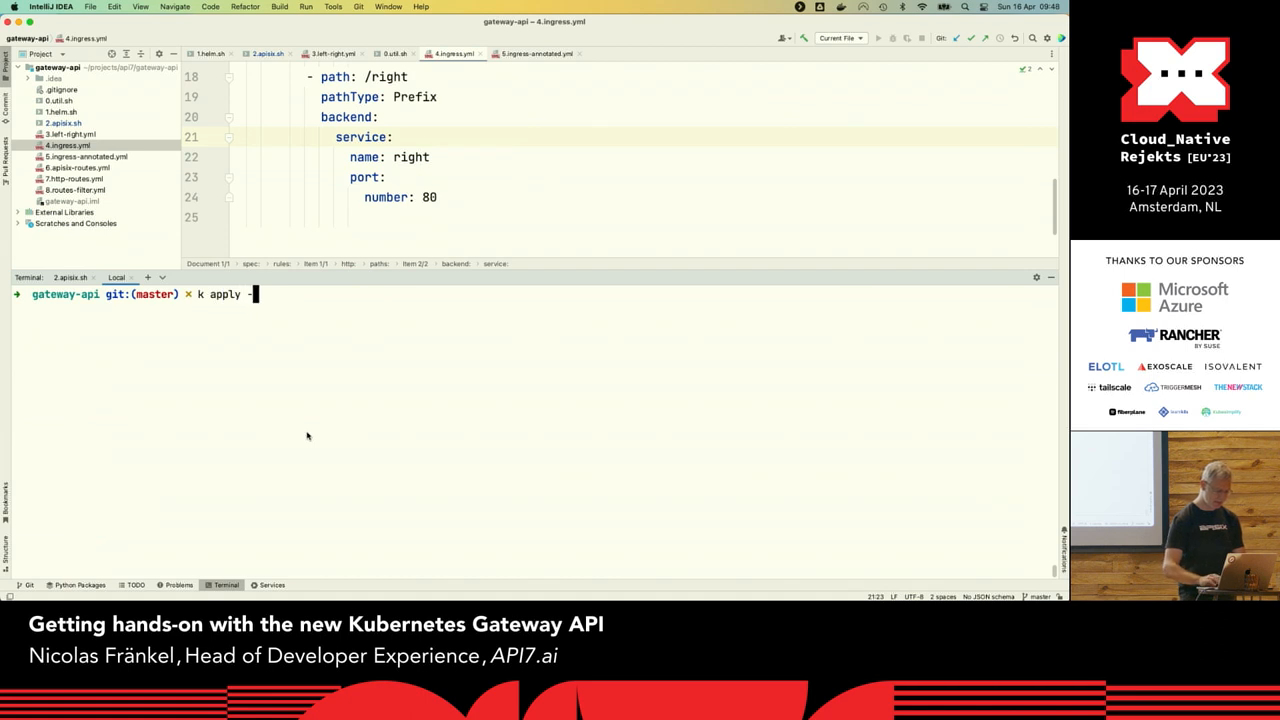
pyautogui.write('f 4.ingress.yml')
pyautogui.write('curl localhost:30800/left')
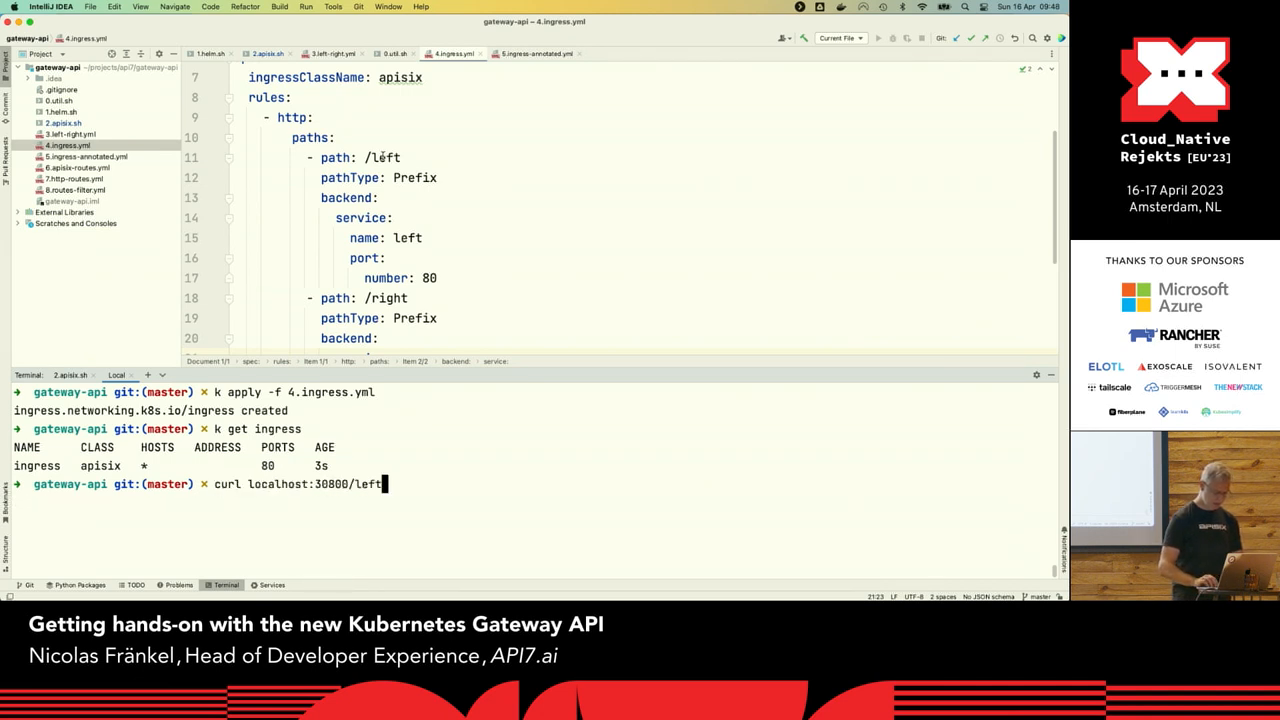
pyautogui.press('Return')
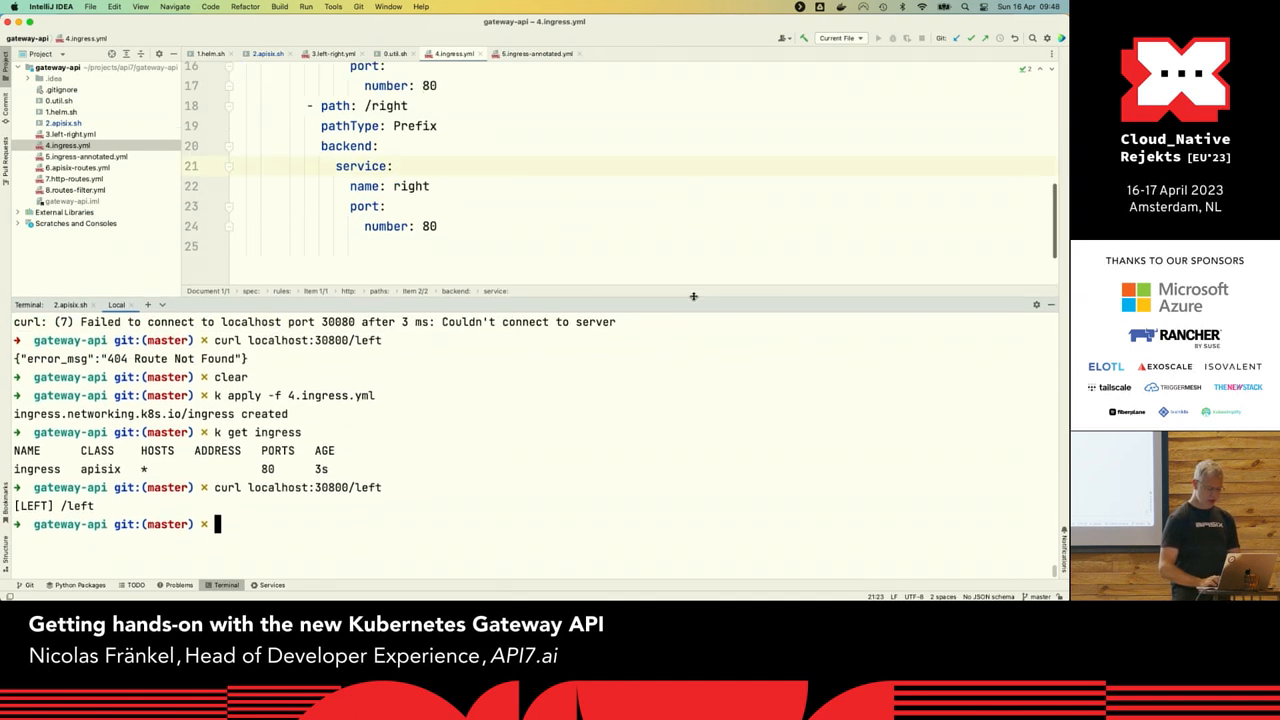
pyautogui.write('curl localhost:30800/')
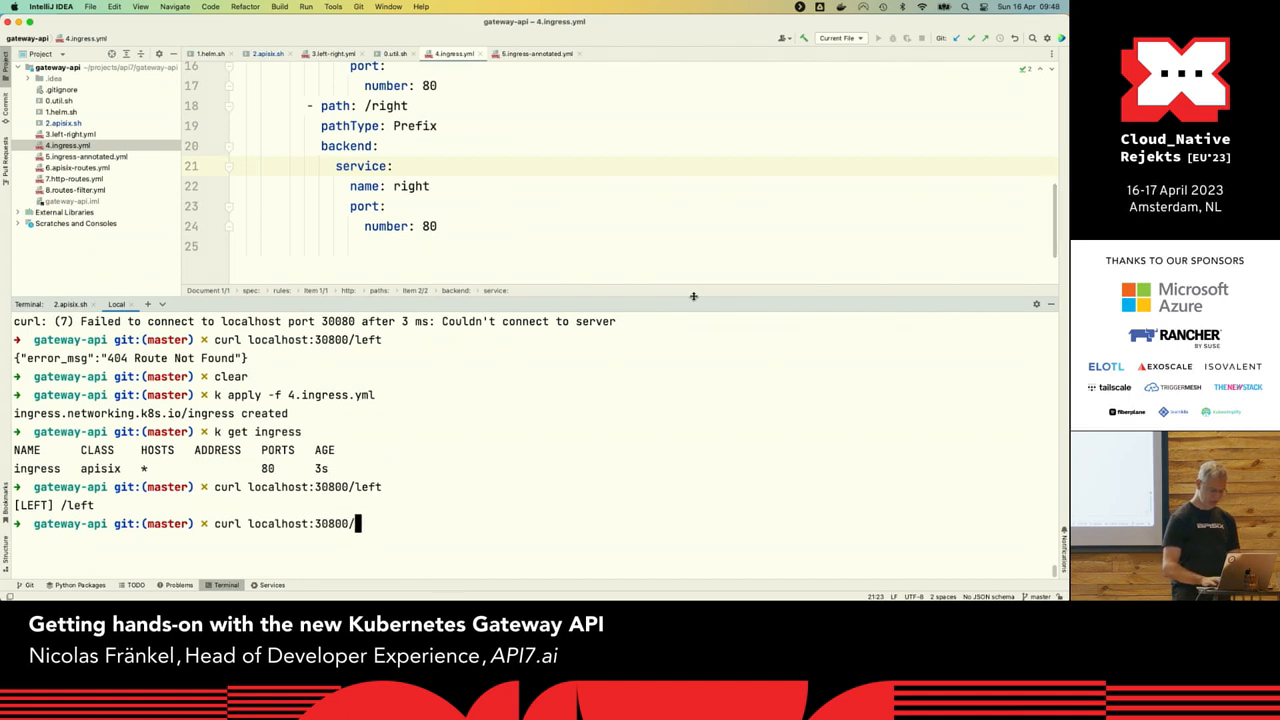
pyautogui.press('Enter')
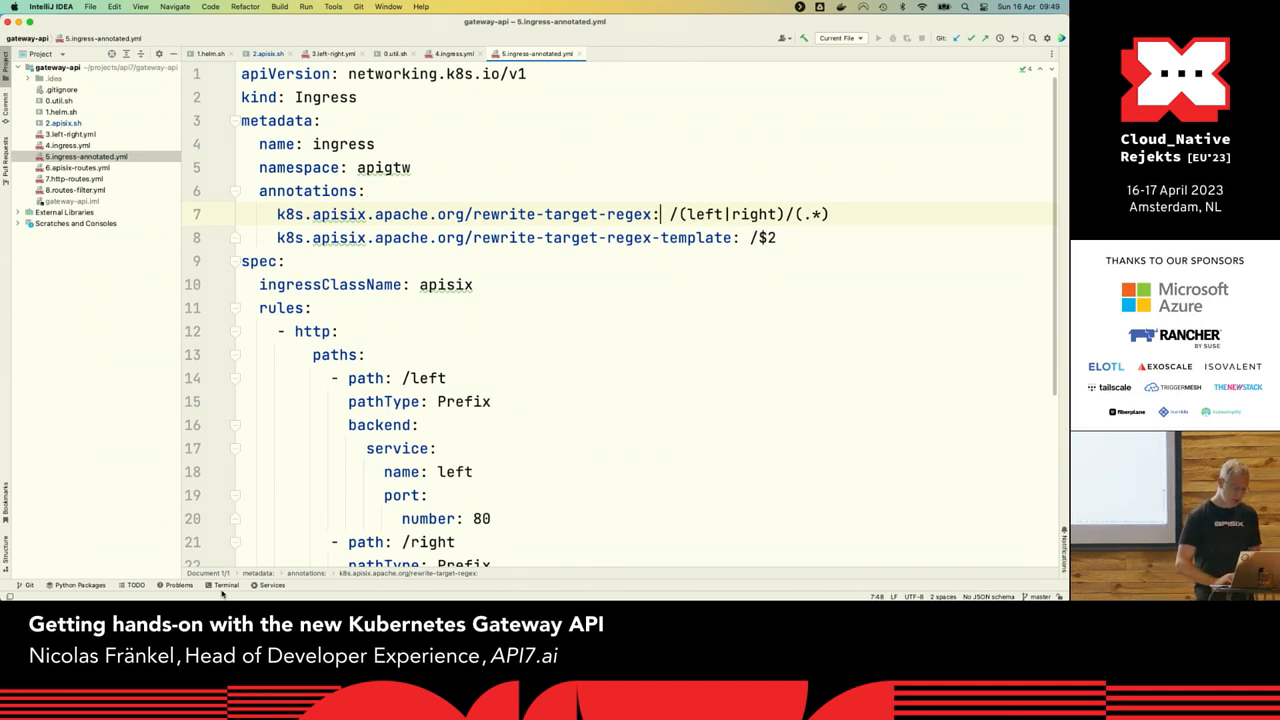
# Apply 5.ingress-annotated.yml to the cluster from the terminal
pyautogui.click(225, 585)
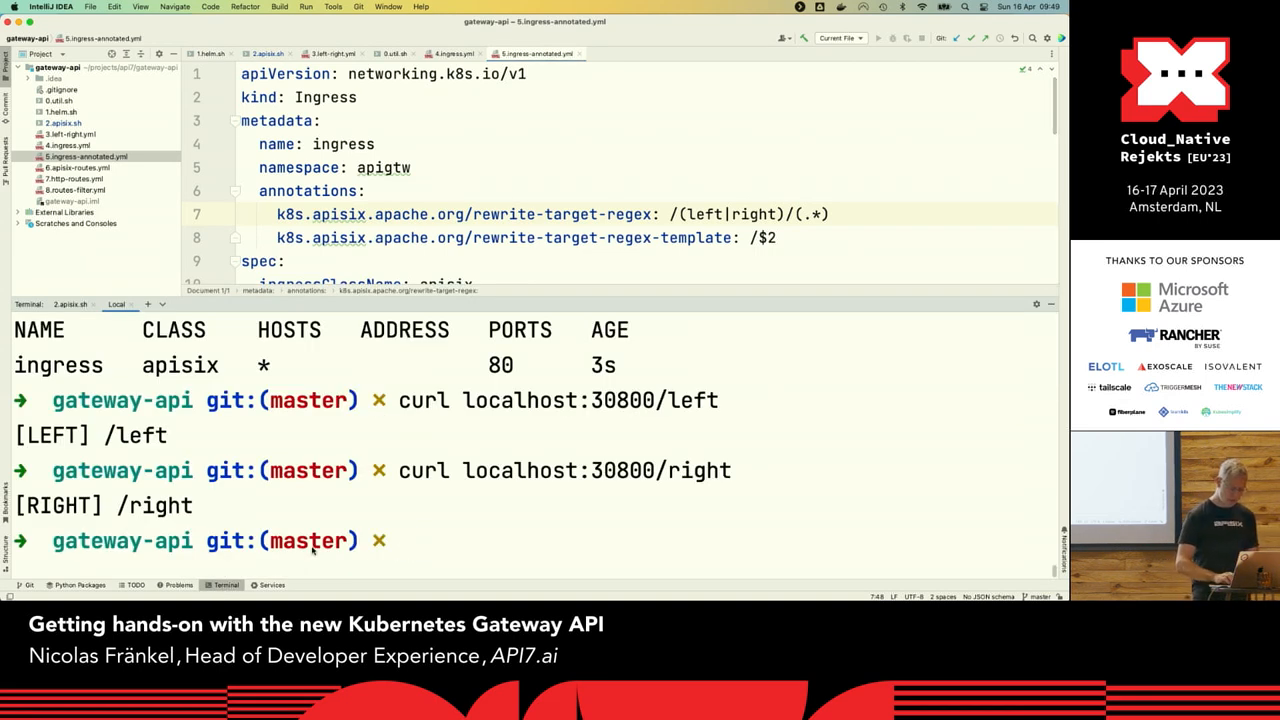
pyautogui.write('k apply -f')
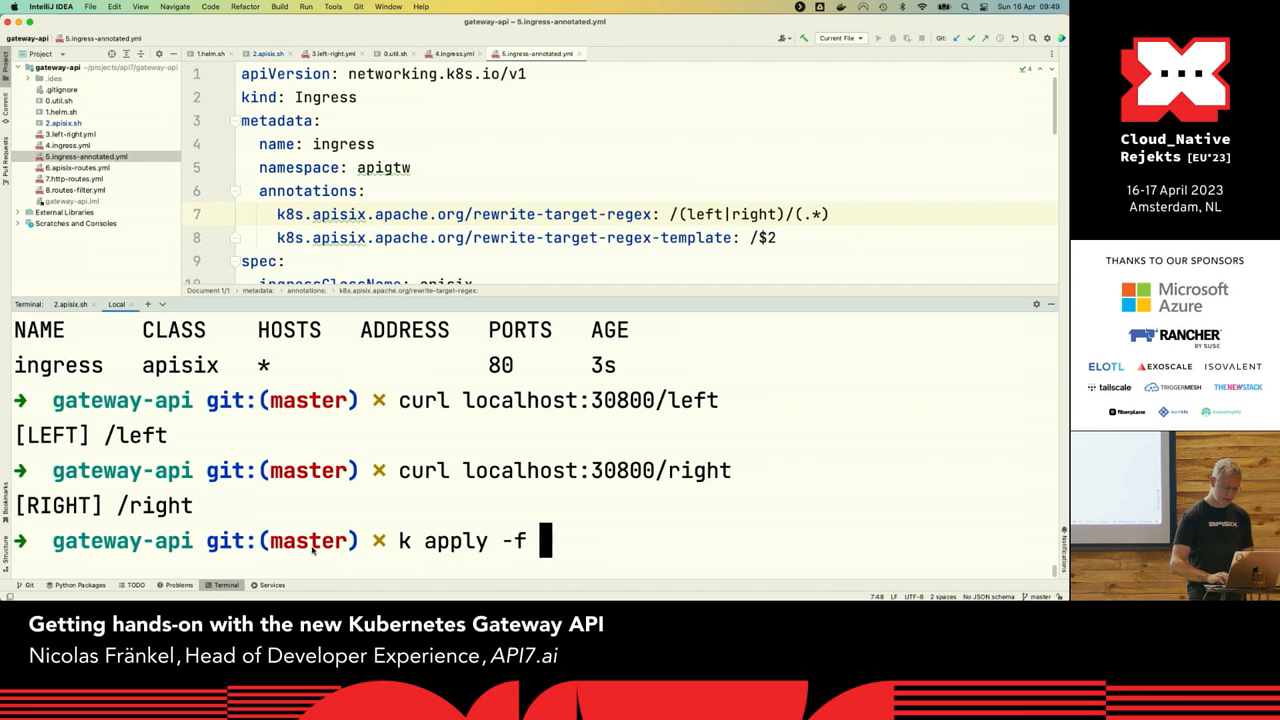
pyautogui.write('5.ingress-annotated.yml')
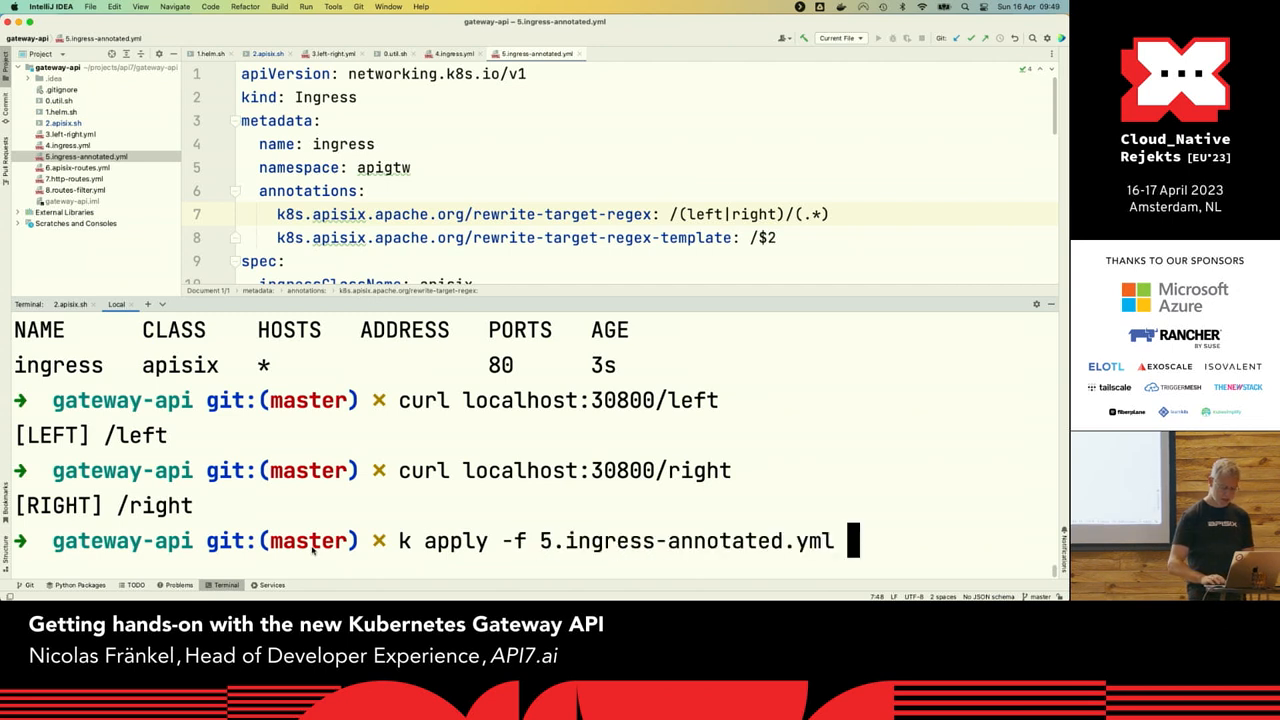
pyautogui.press('Return')
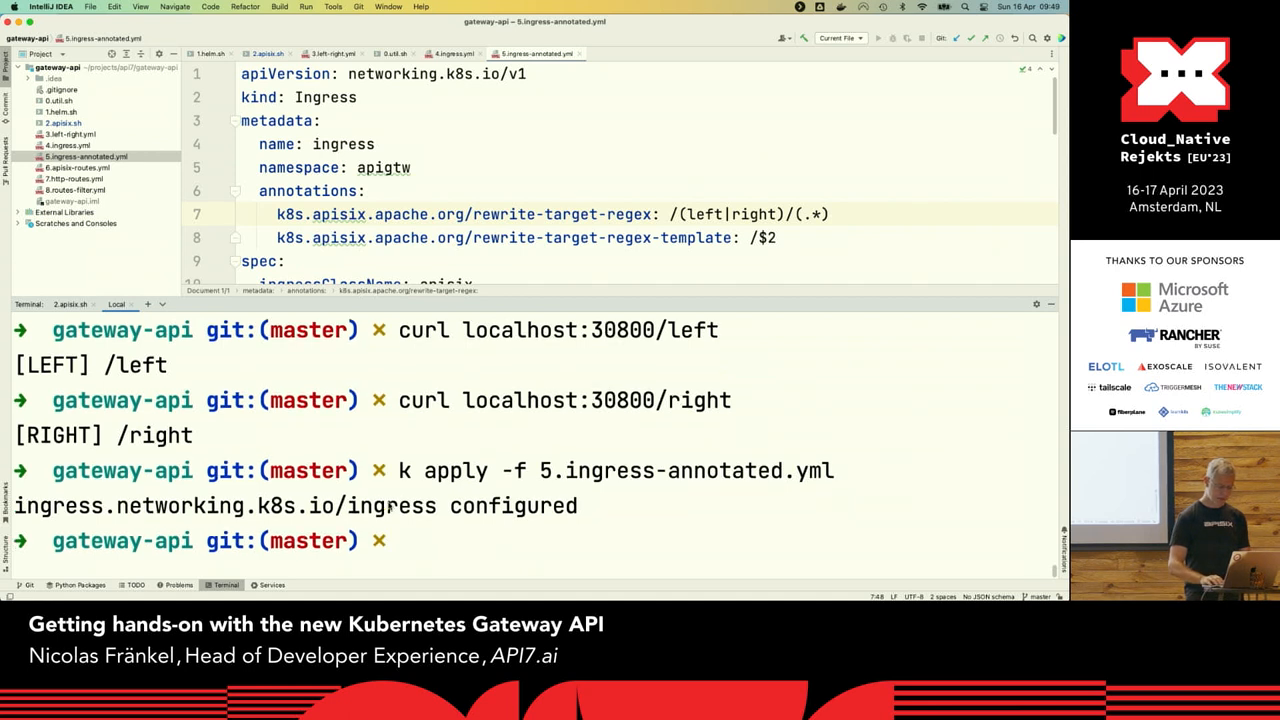
pyautogui.moveTo(430, 545)
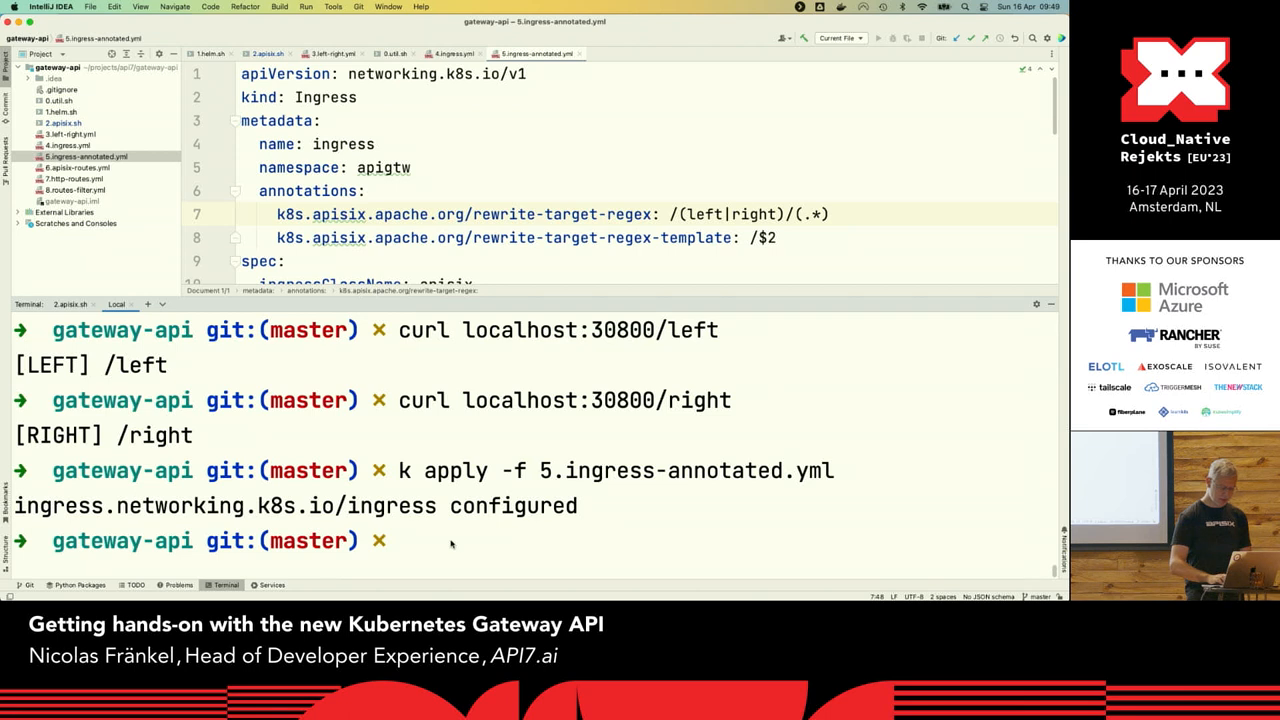
# Curl /right, clear, curl localhost:30800/left/foo, and open 6.apisix-routes.yml
pyautogui.write('curl localhost:30800/right')
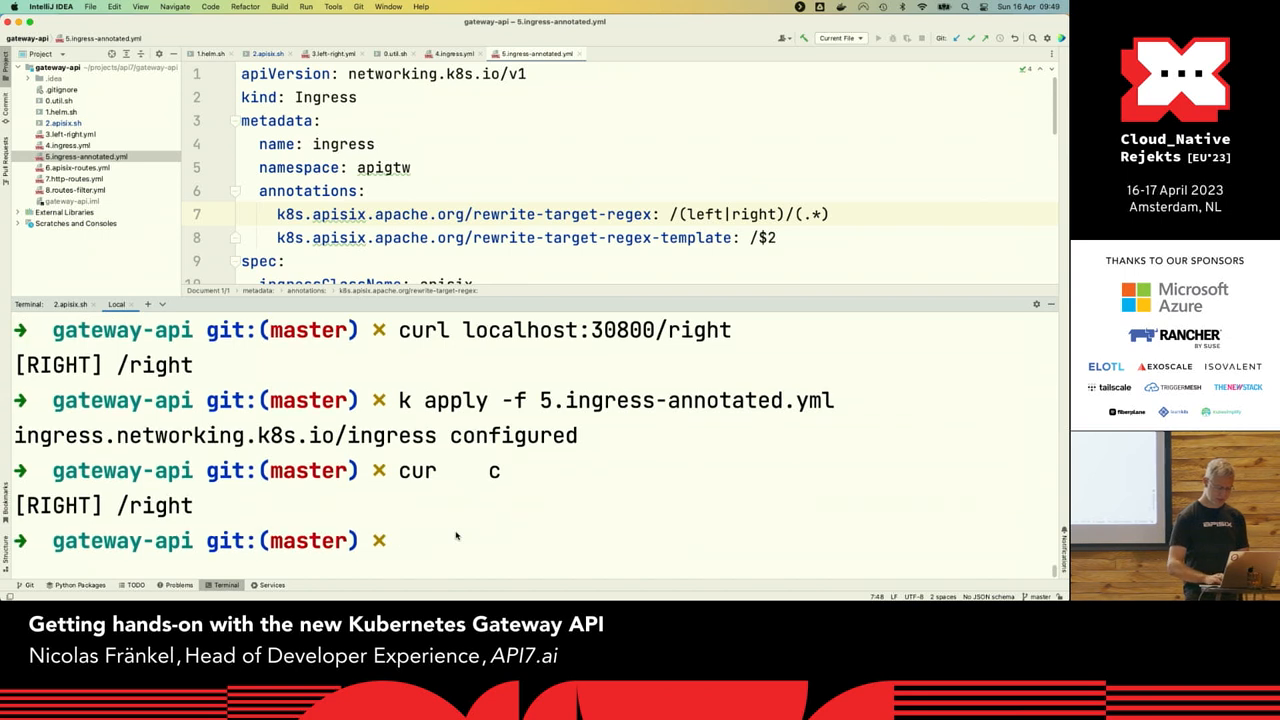
pyautogui.write('ckleaclear')
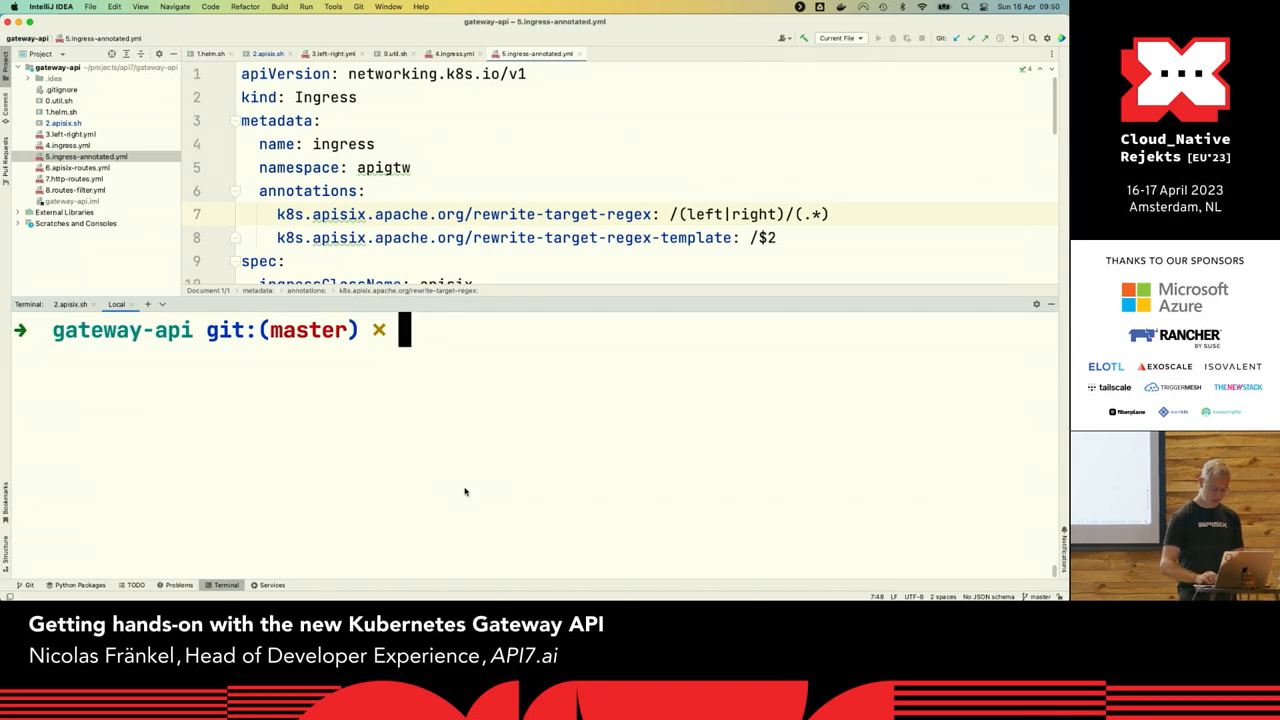
pyautogui.write('curl localho')
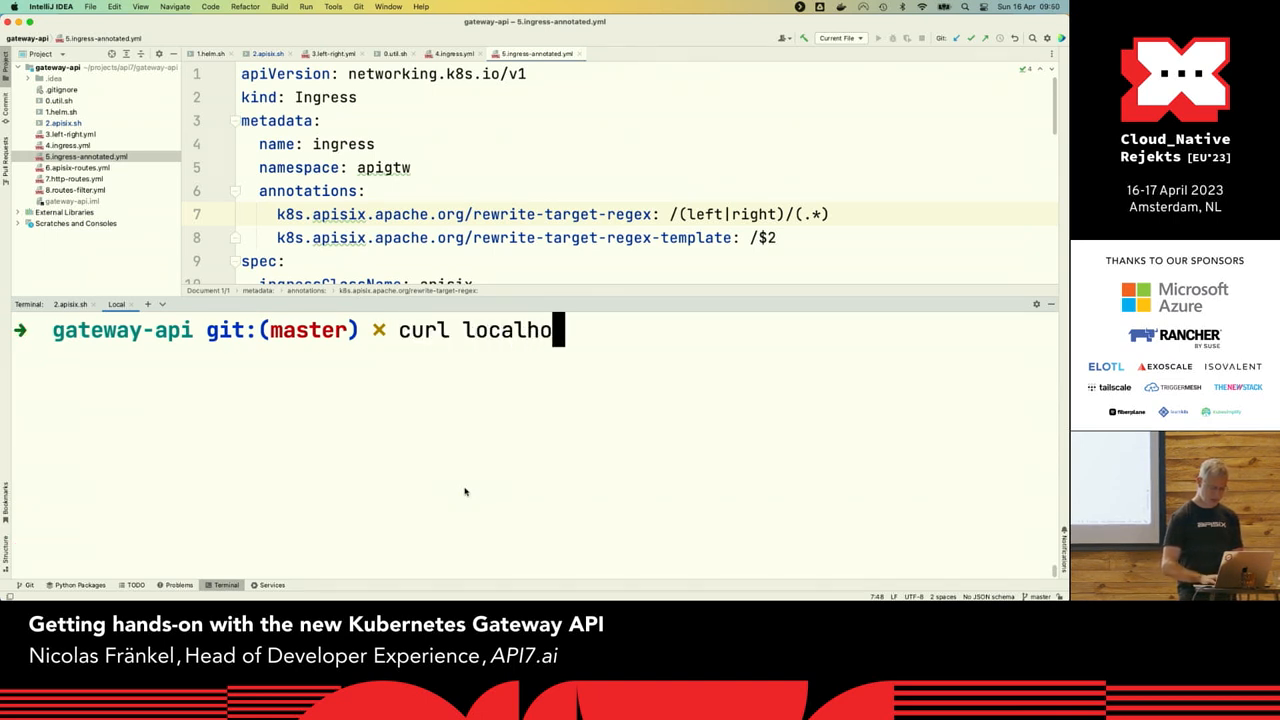
pyautogui.write('st:')
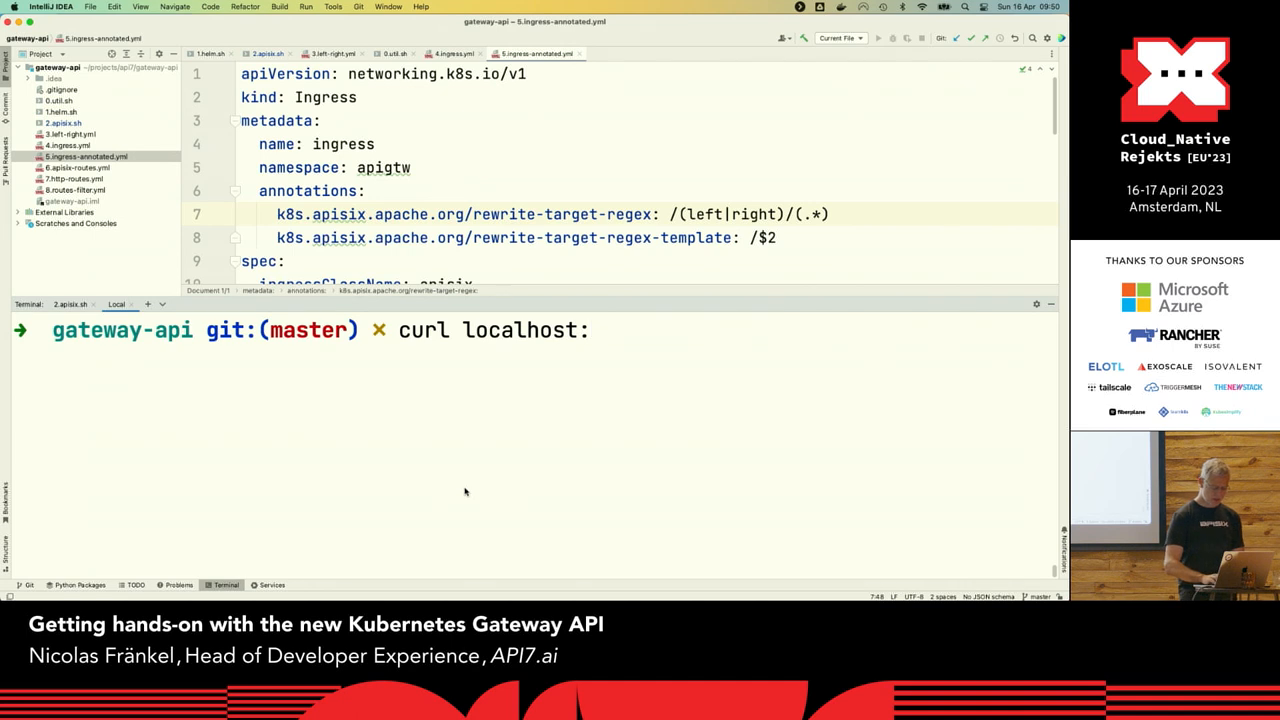
pyautogui.write('30800')
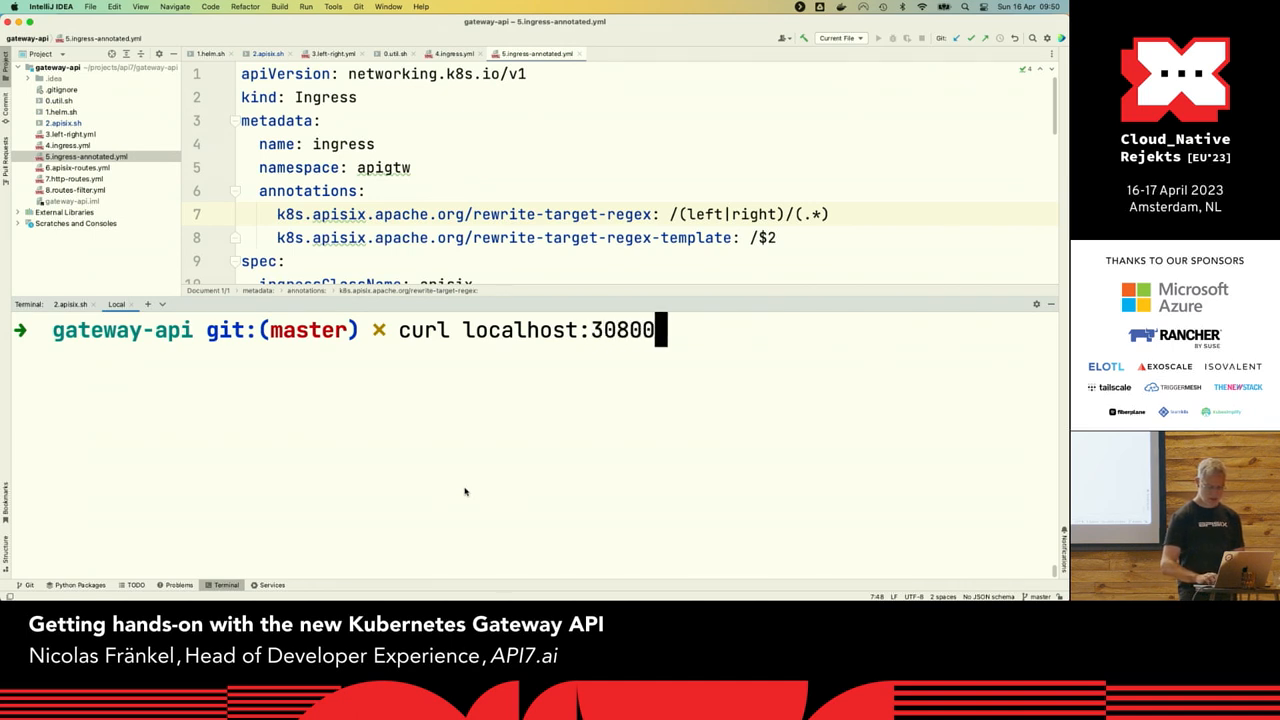
pyautogui.write('/left')
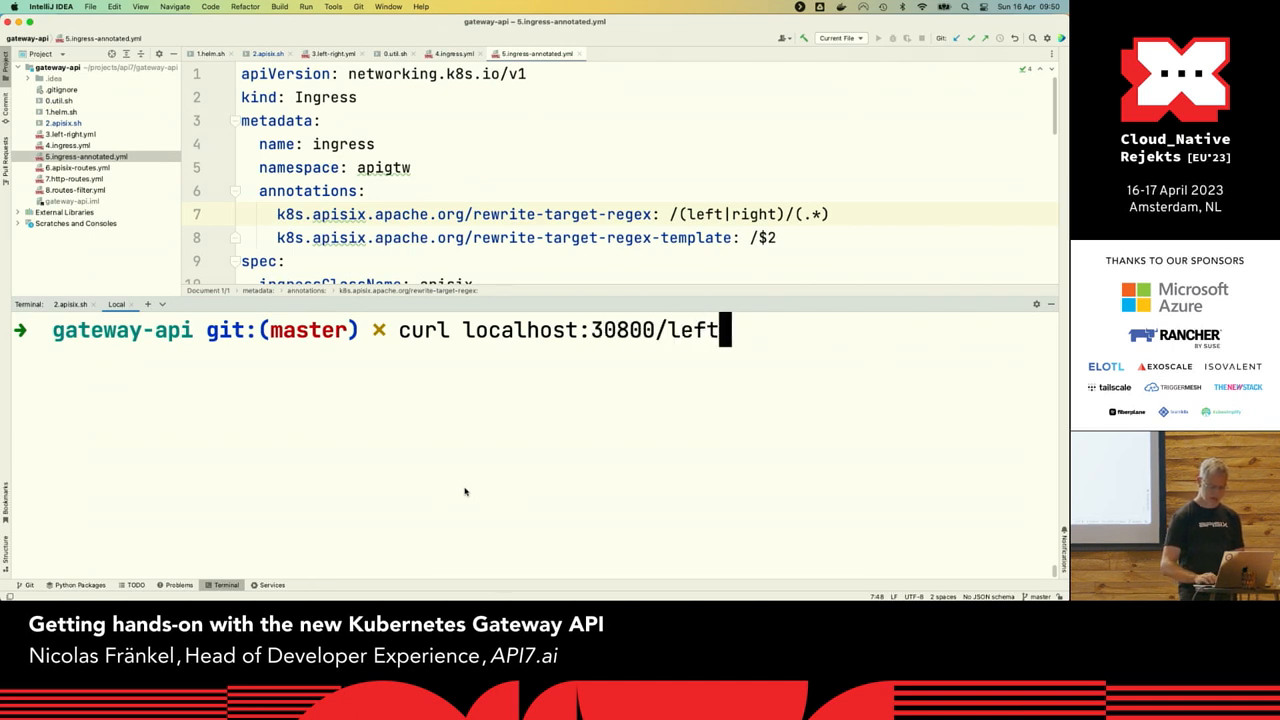
pyautogui.write('/foo')
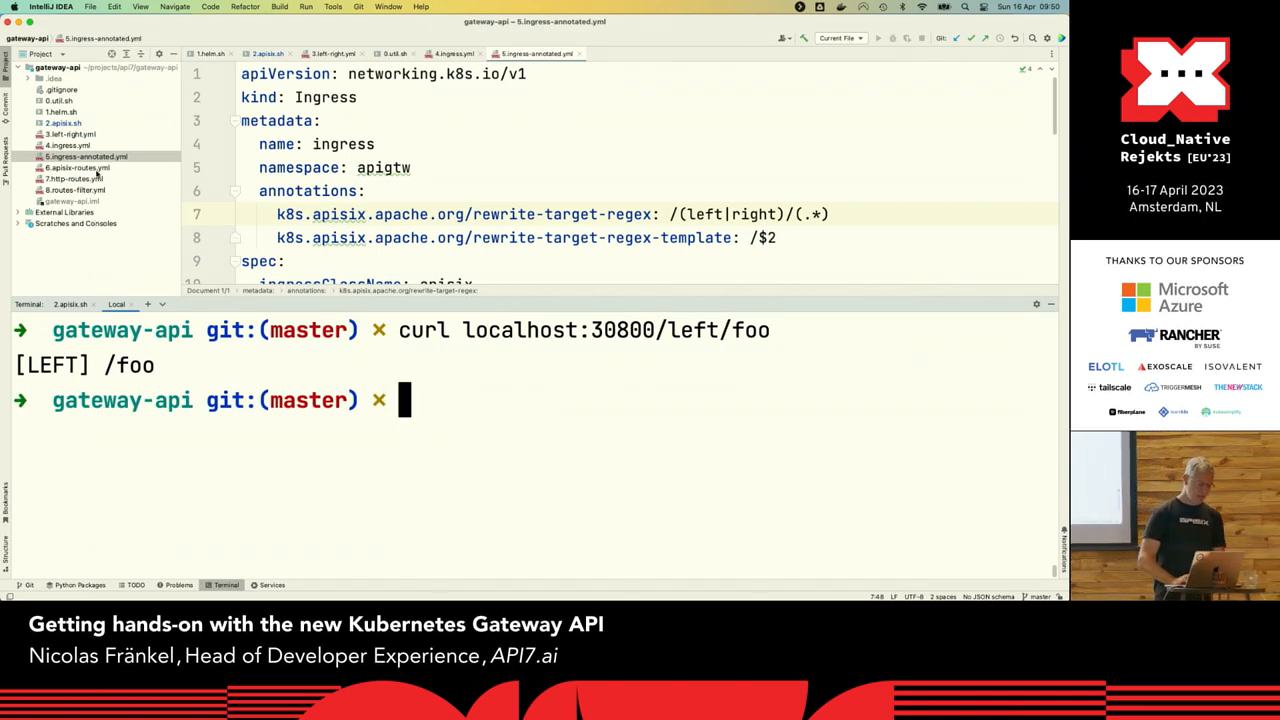
pyautogui.click(75, 167)
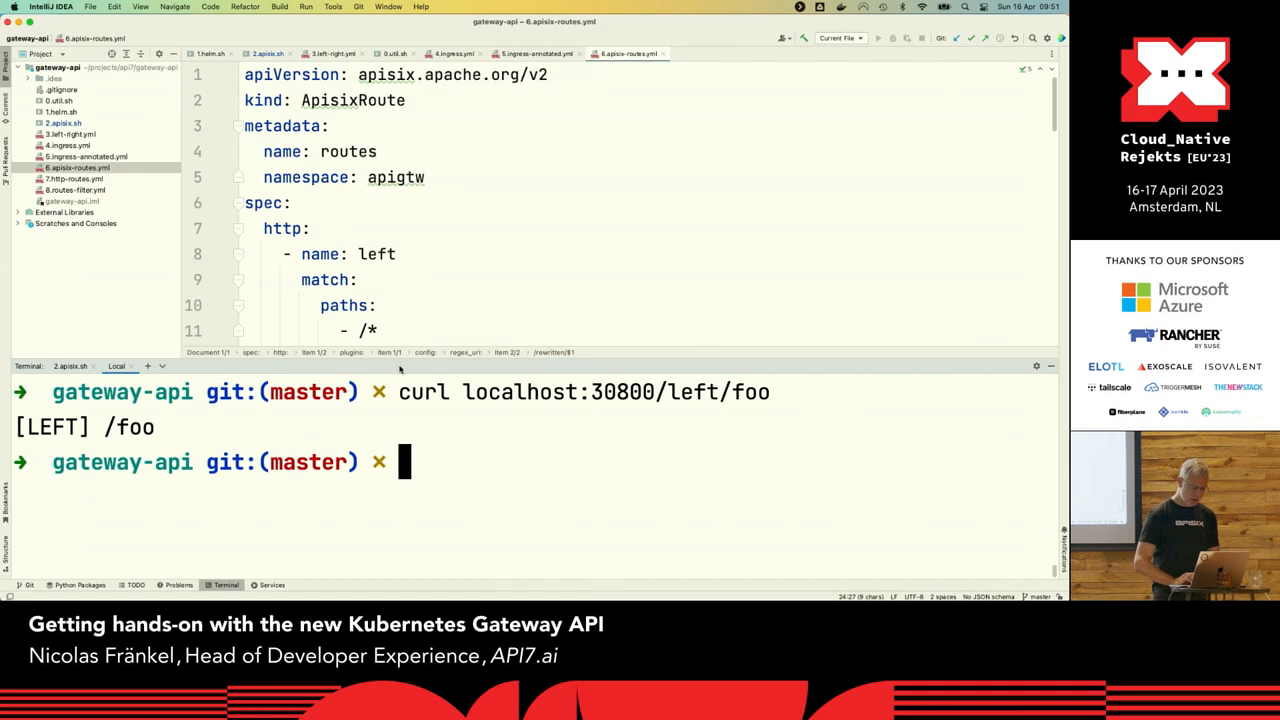
# Delete the old Ingress named ingress with k delete ingress ingress
pyautogui.write('/')
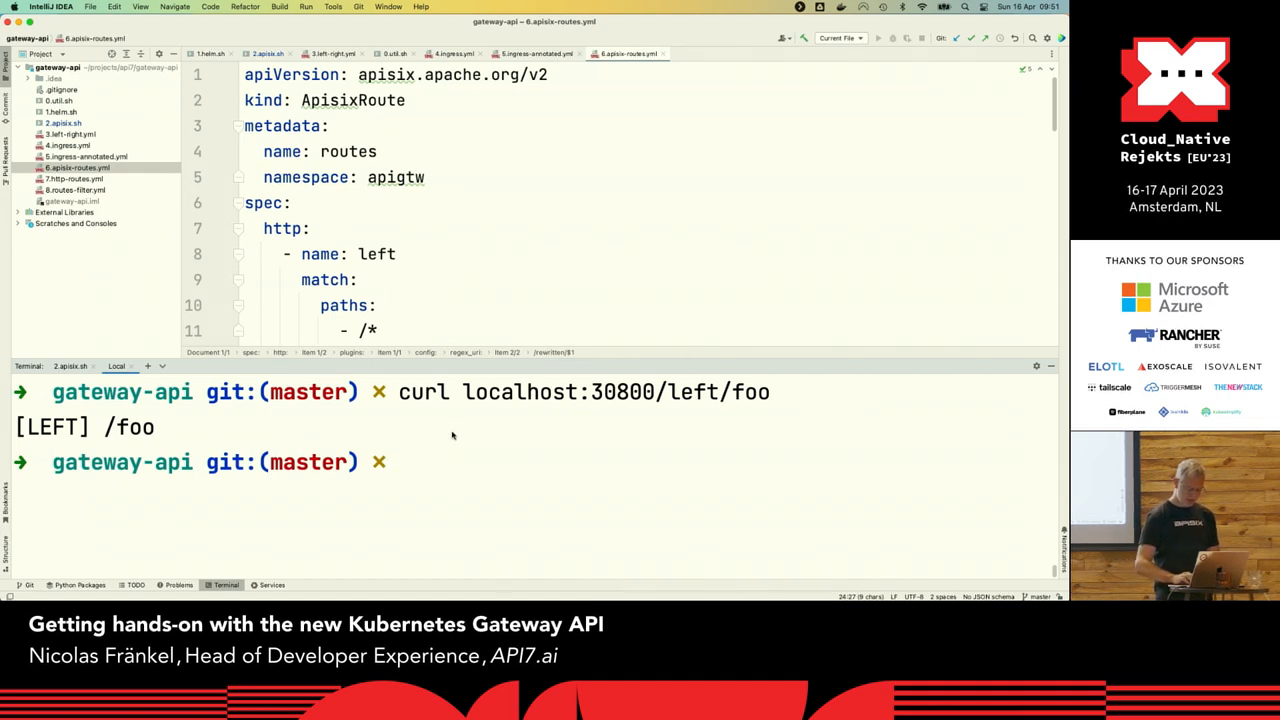
pyautogui.write('k apply')
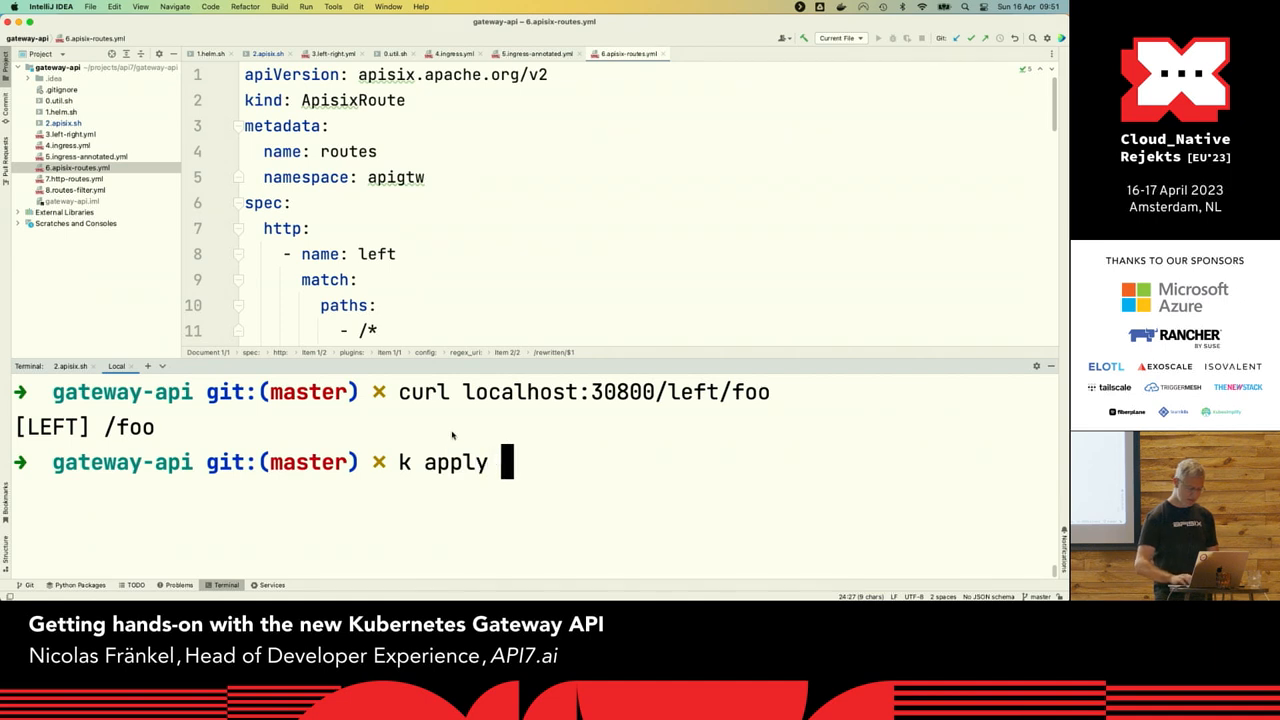
pyautogui.write('-f')
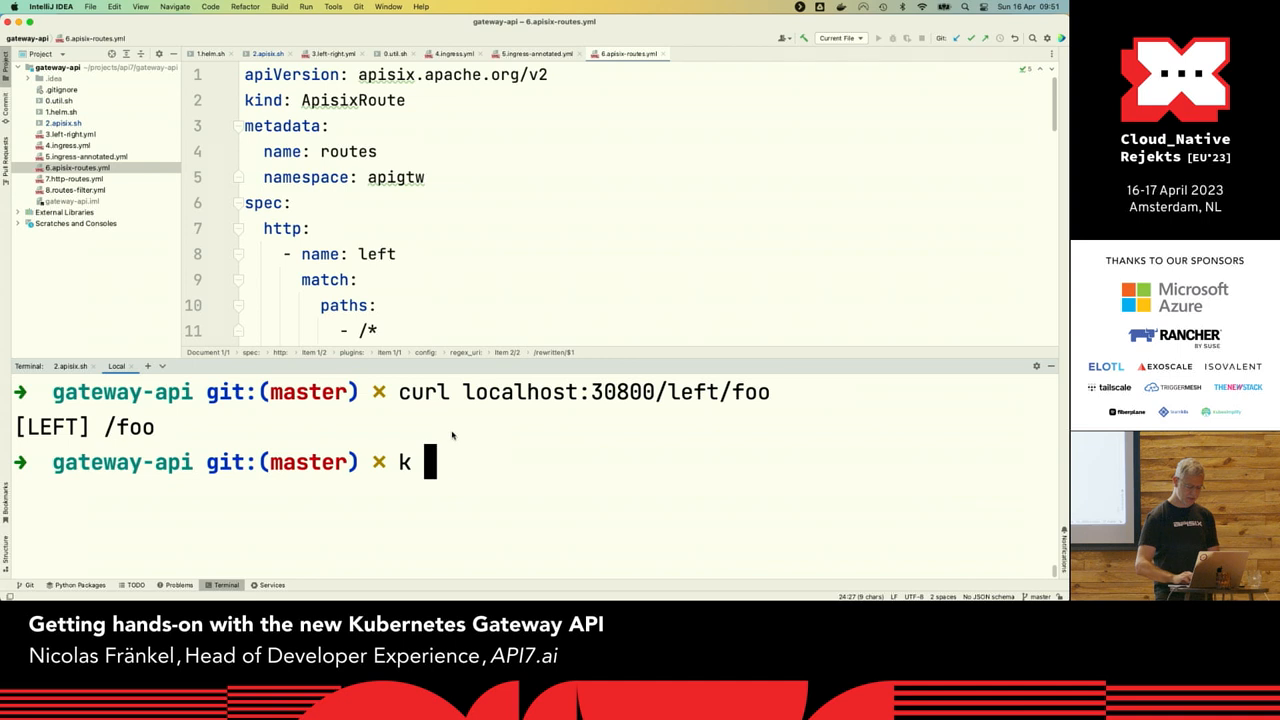
pyautogui.write('delete ing')
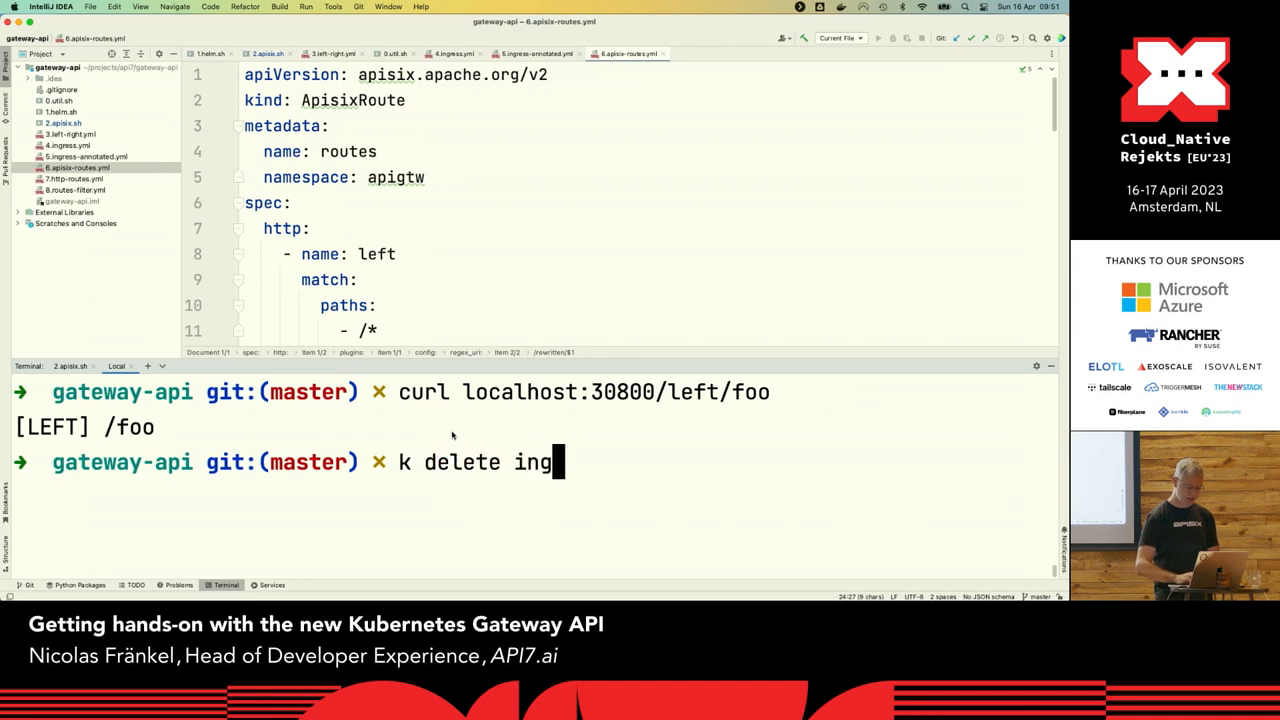
pyautogui.write('ress')
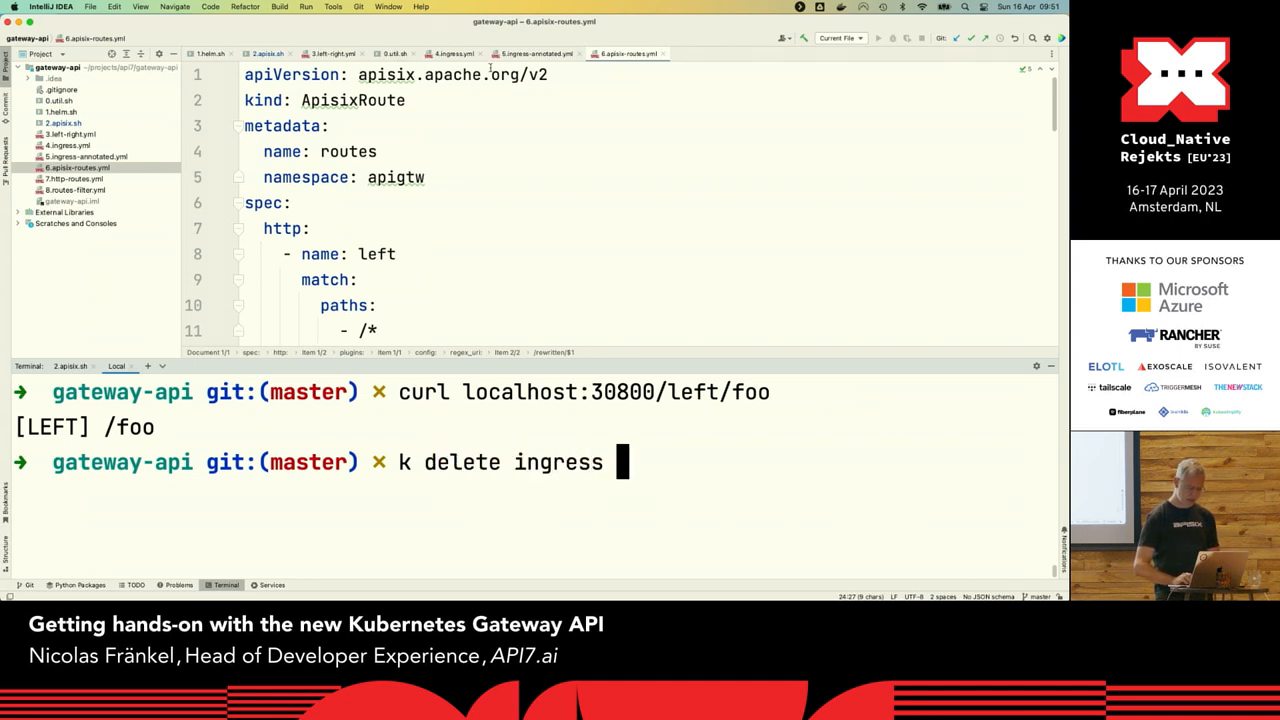
pyautogui.click(535, 53)
pyautogui.write('k apply')
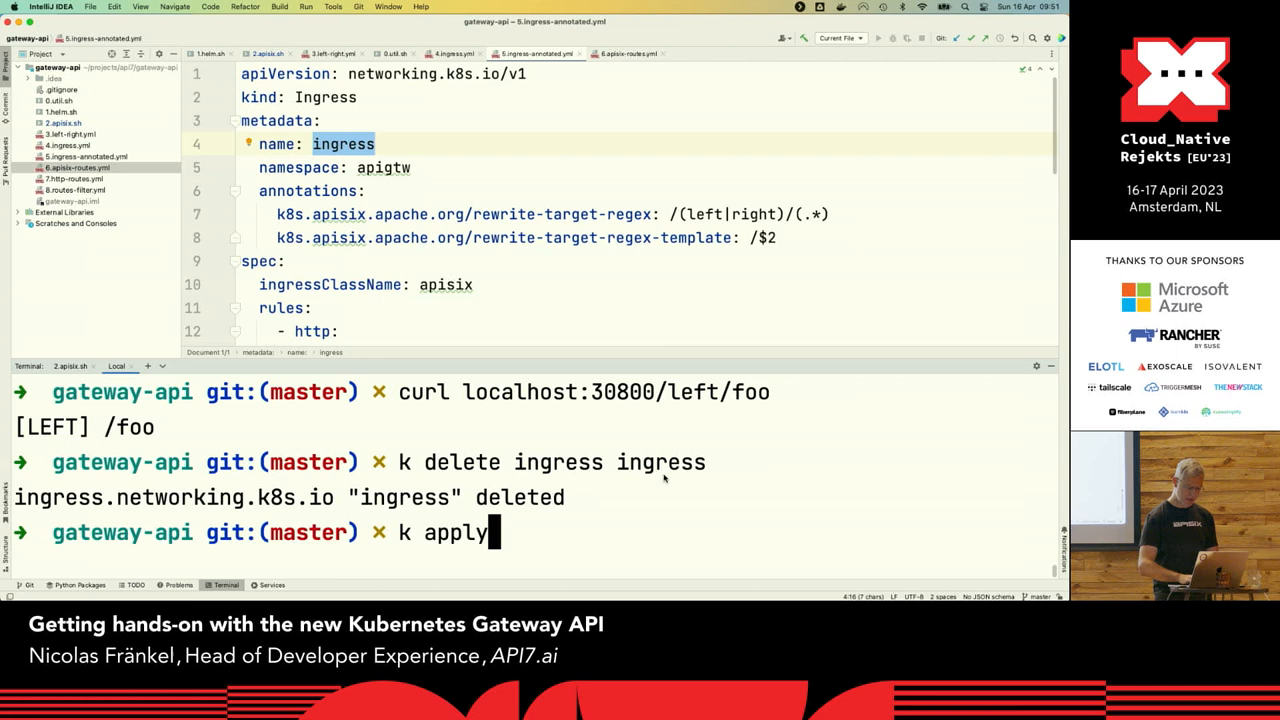
# Apply 6.apisix-routes.yml and clear the terminal output
pyautogui.write('-f 6.apisix-routes.yml')
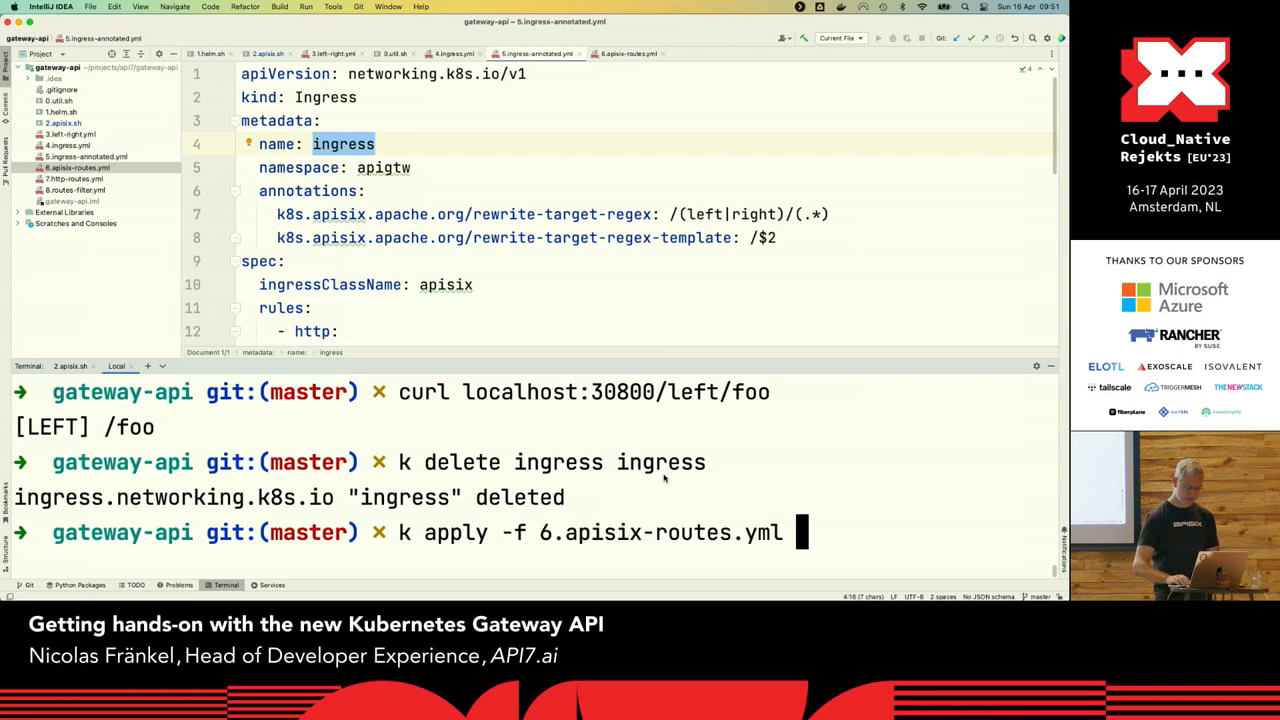
pyautogui.press('Return')
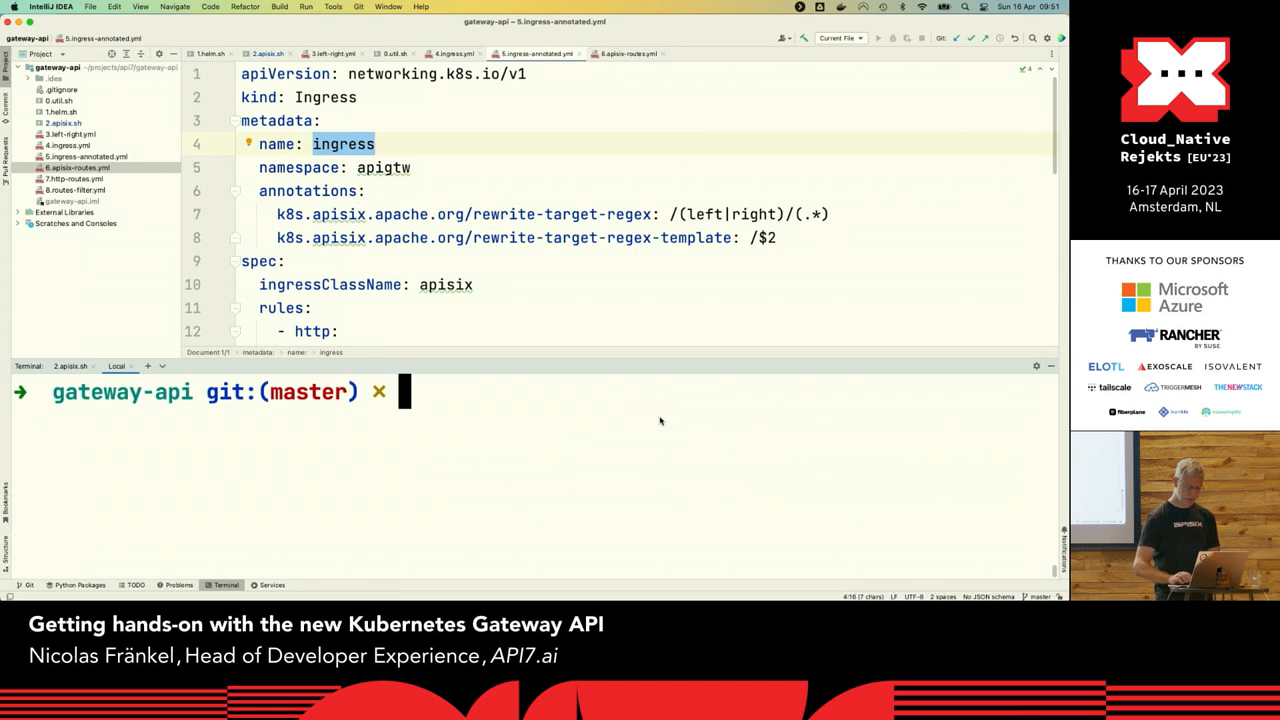
pyautogui.write('clear')
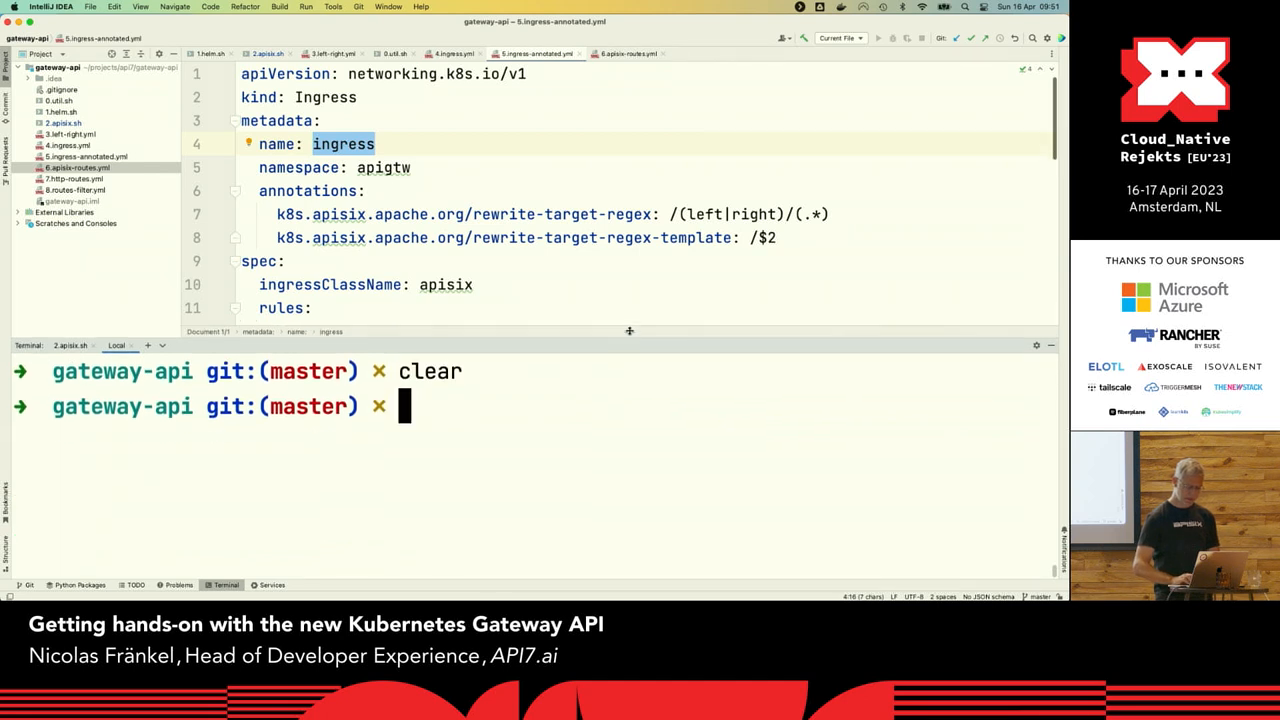
# Review the exprs rule matching side=left in 6.apisix-routes.yml
pyautogui.click(627, 53)
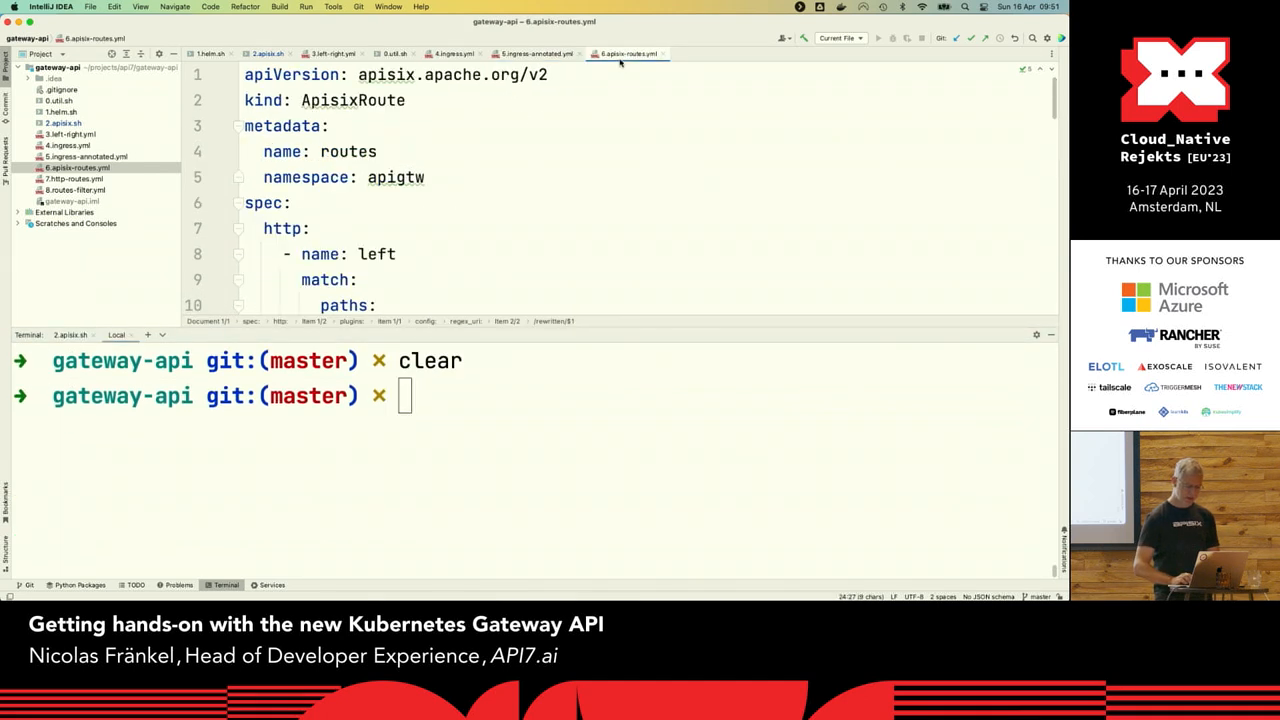
pyautogui.scroll(-3)
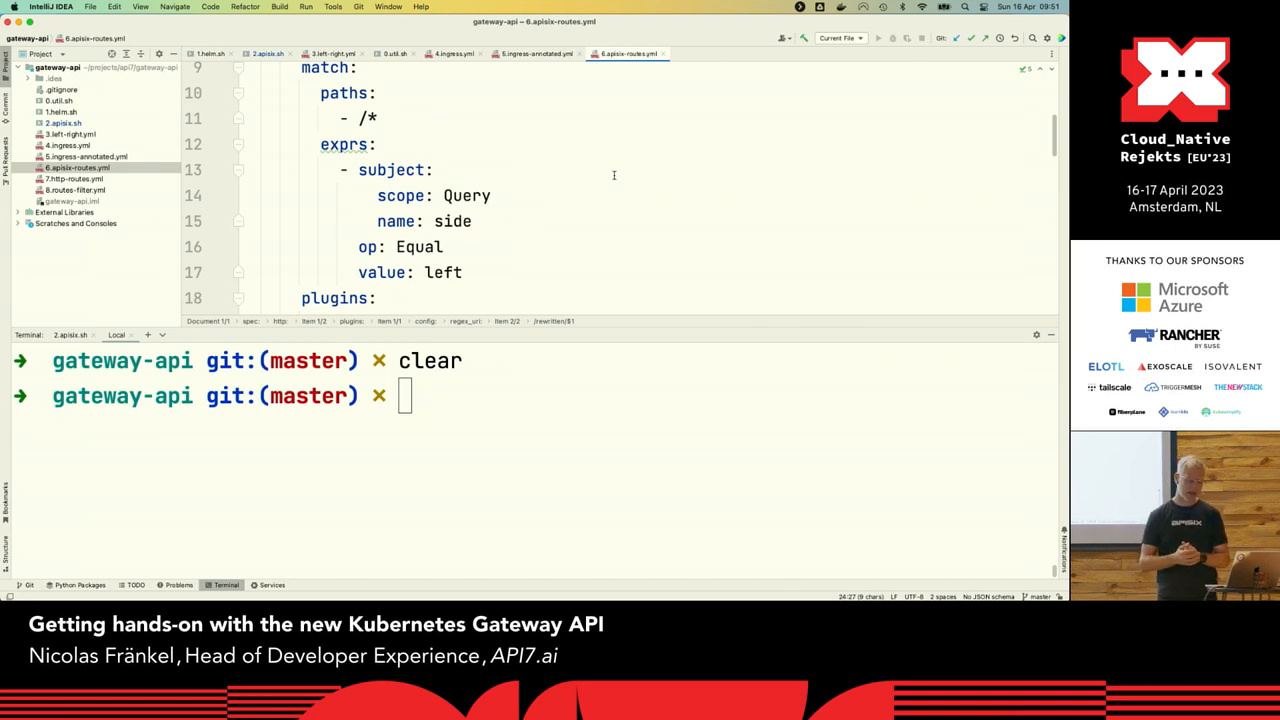
pyautogui.moveTo(561, 301)
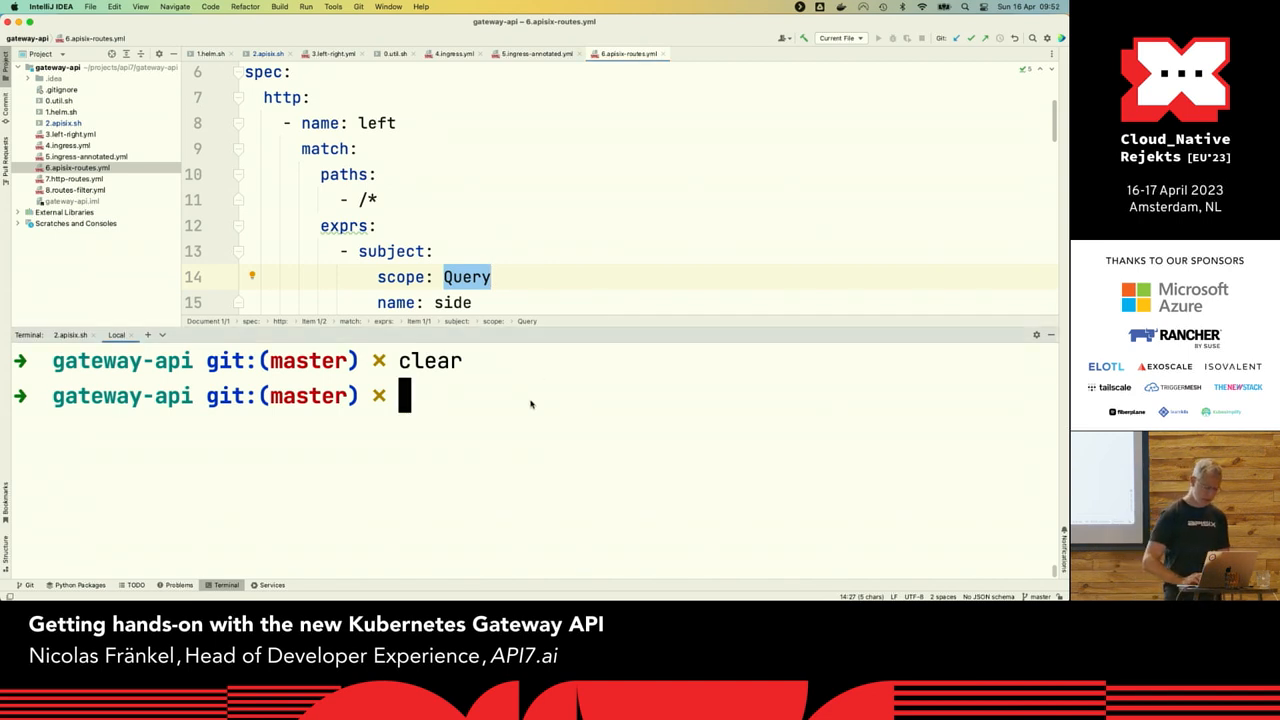
pyautogui.write('k appl')
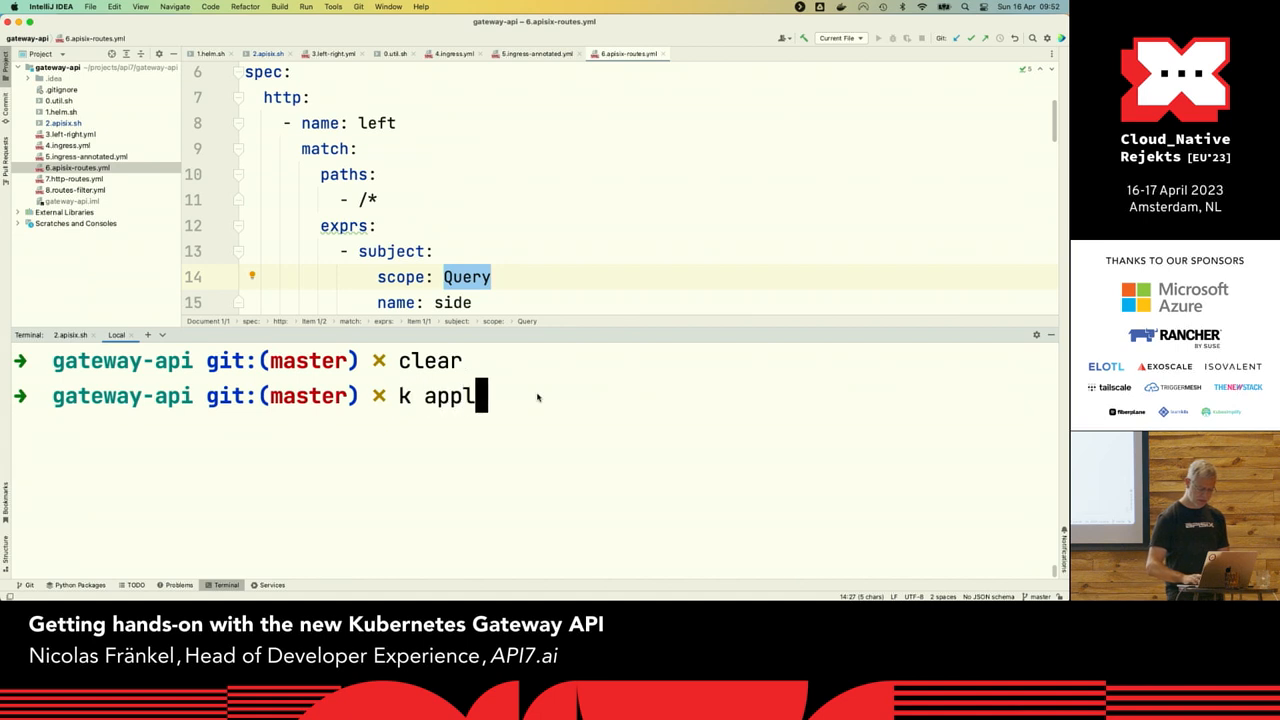
pyautogui.write('get')
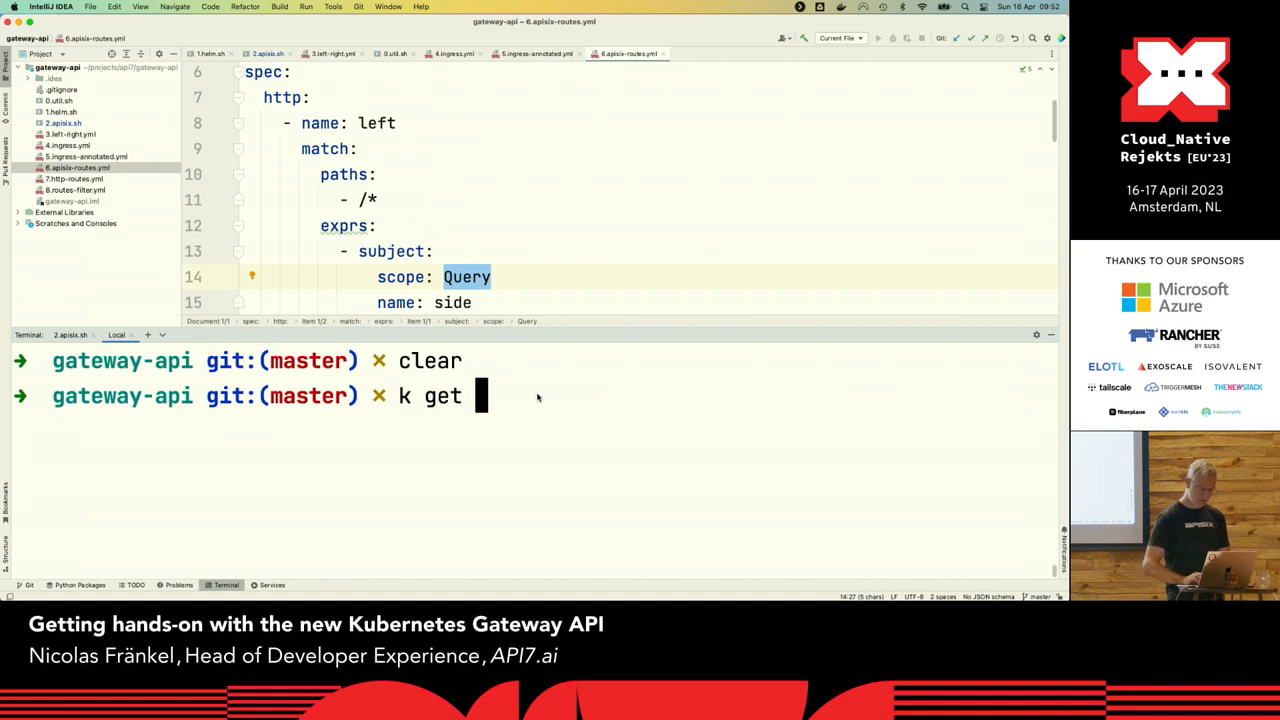
pyautogui.moveTo(545, 283)
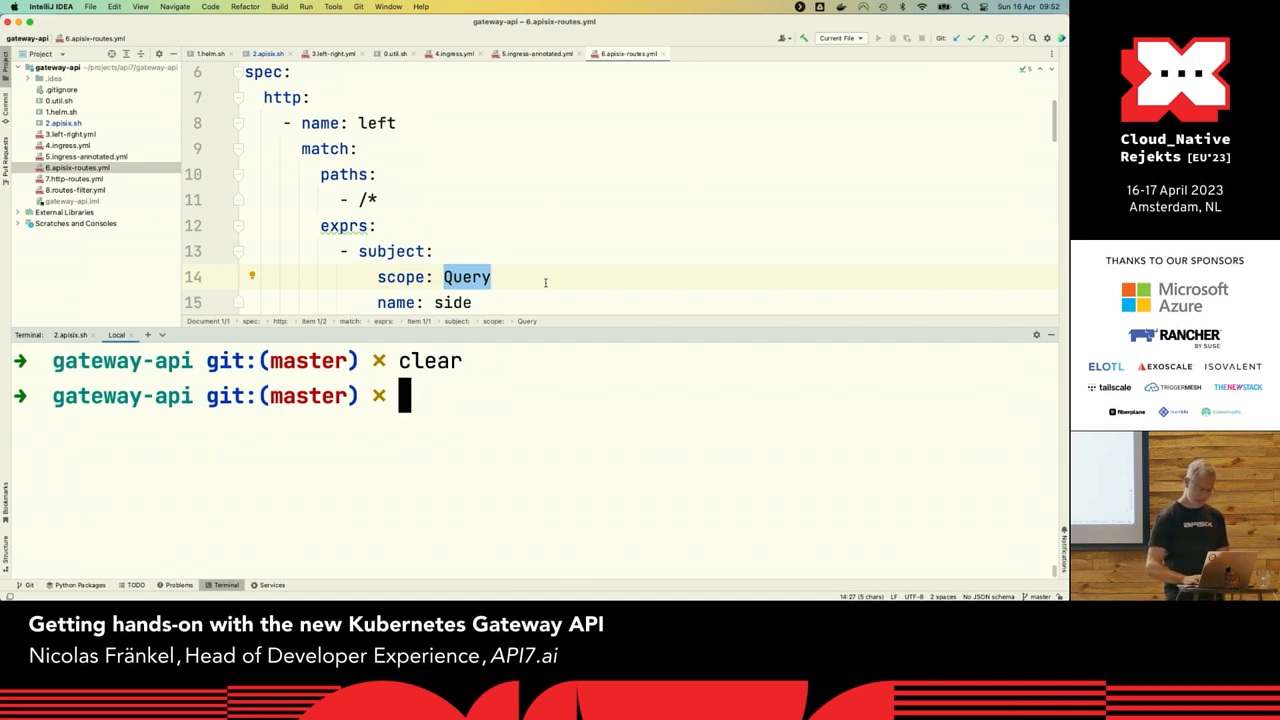
# Curl localhost:30800\?side=left, correcting the 90800 port typo, and check the rewritten response
pyautogui.write('curl localhost:')
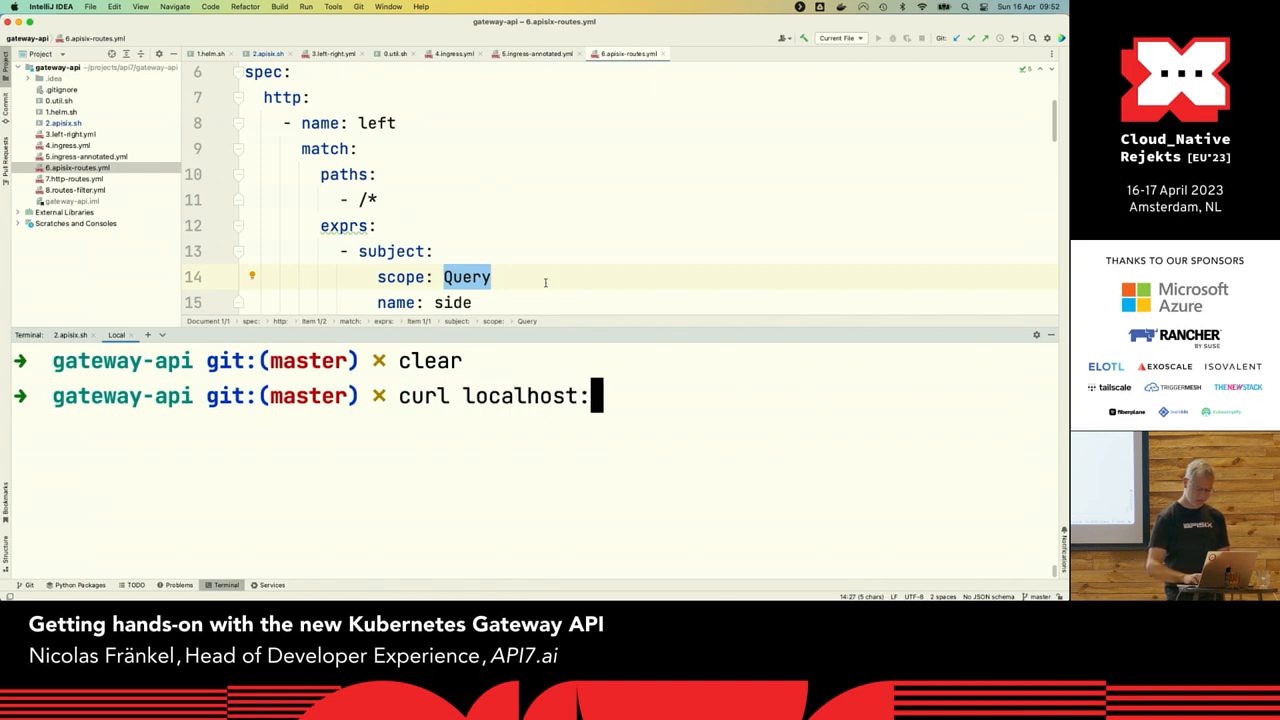
pyautogui.write('90800')
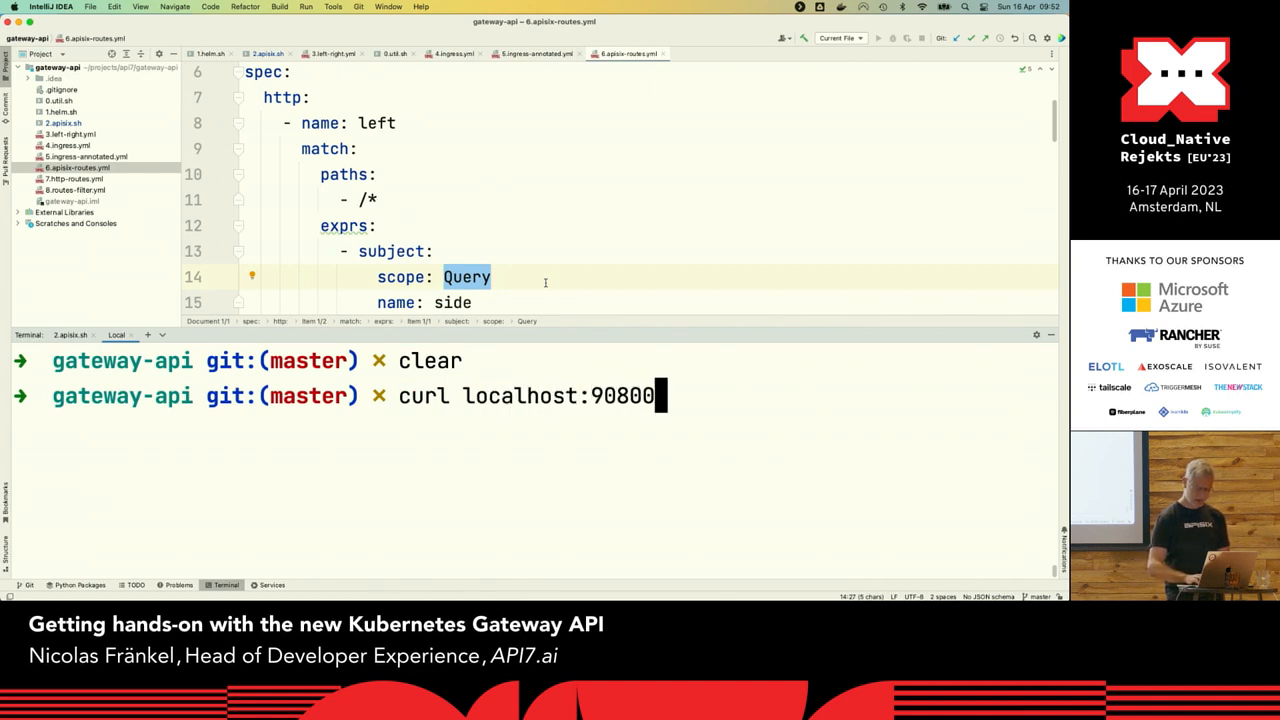
pyautogui.write('/')
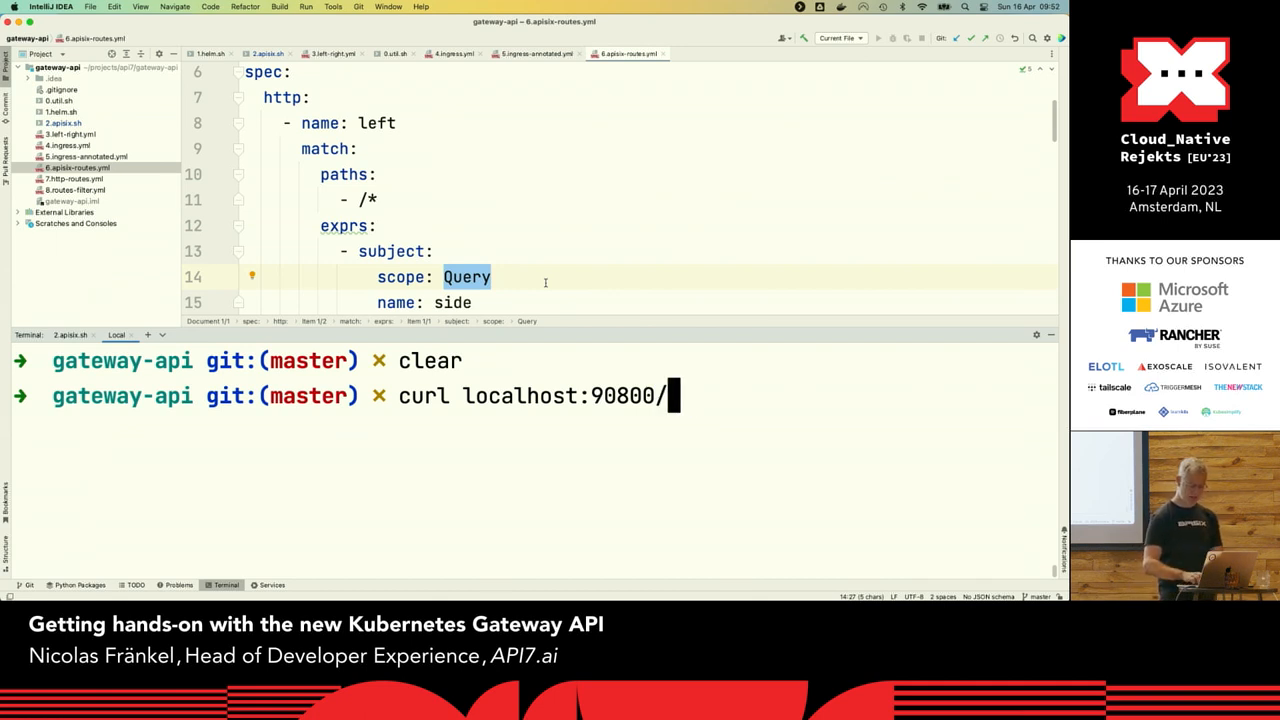
pyautogui.write('\\?')
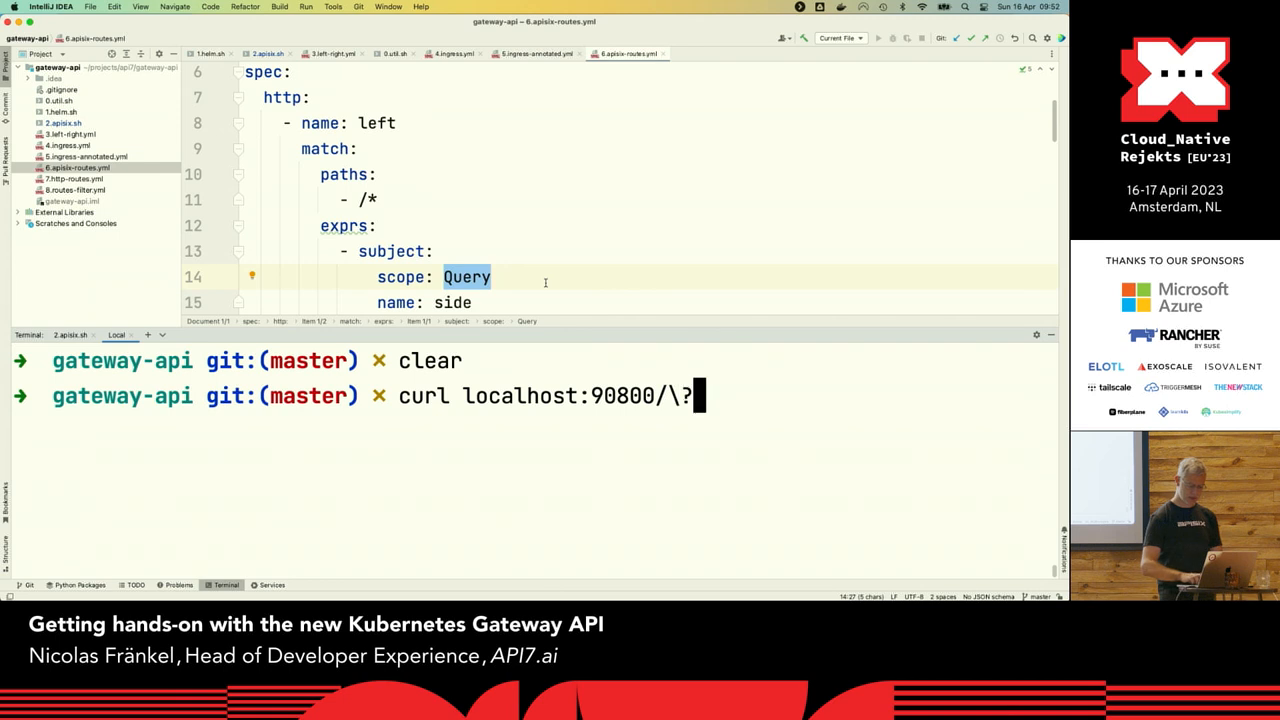
pyautogui.write('side=left')
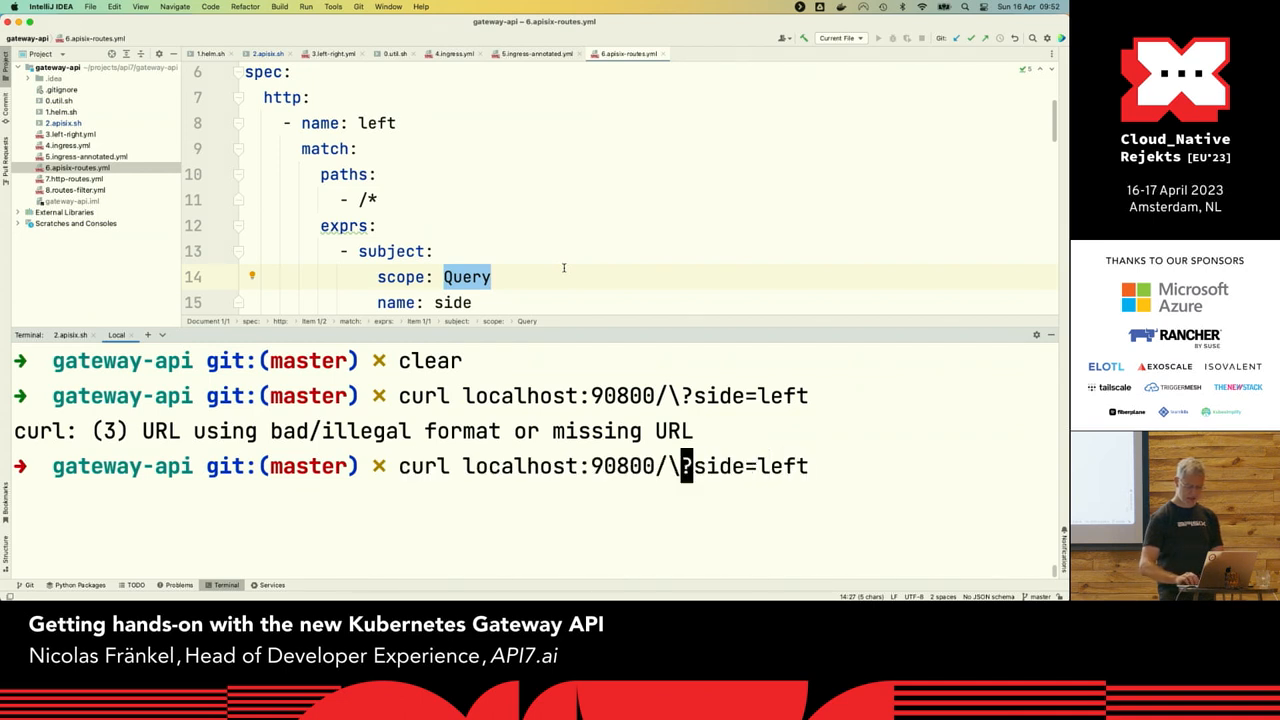
pyautogui.press('Backspace')
pyautogui.write('3')
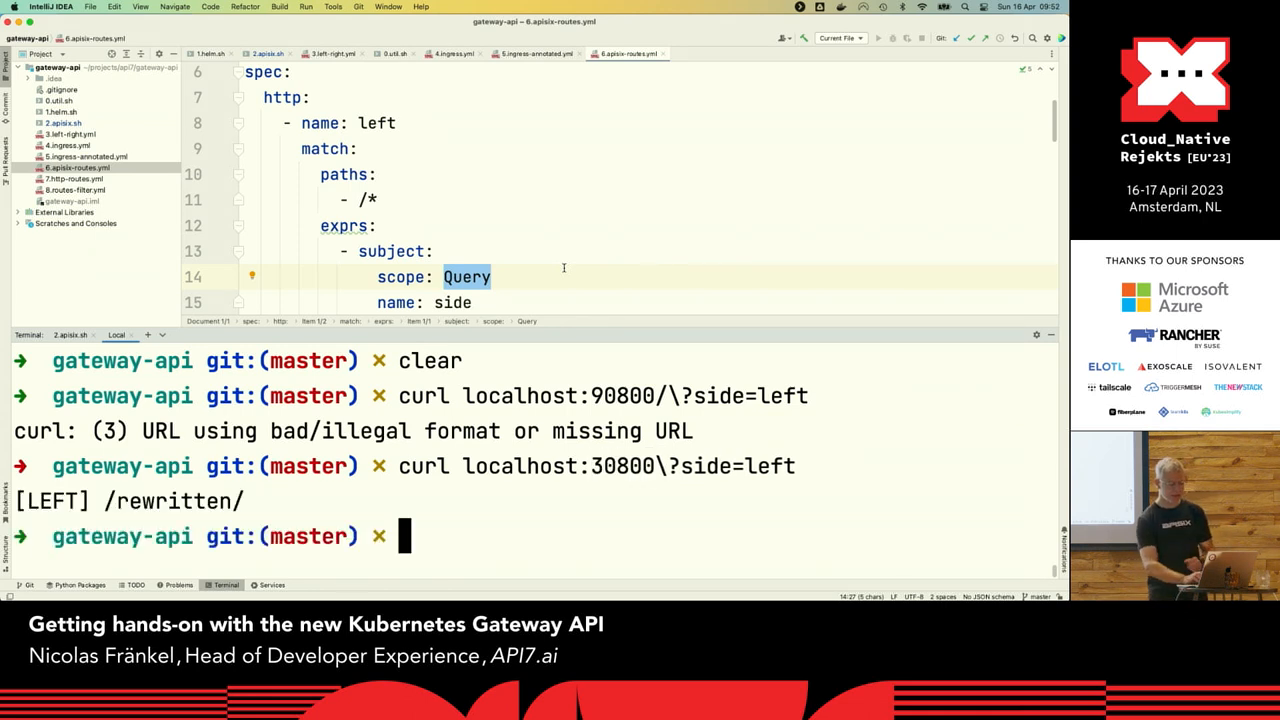
pyautogui.scroll(-3)
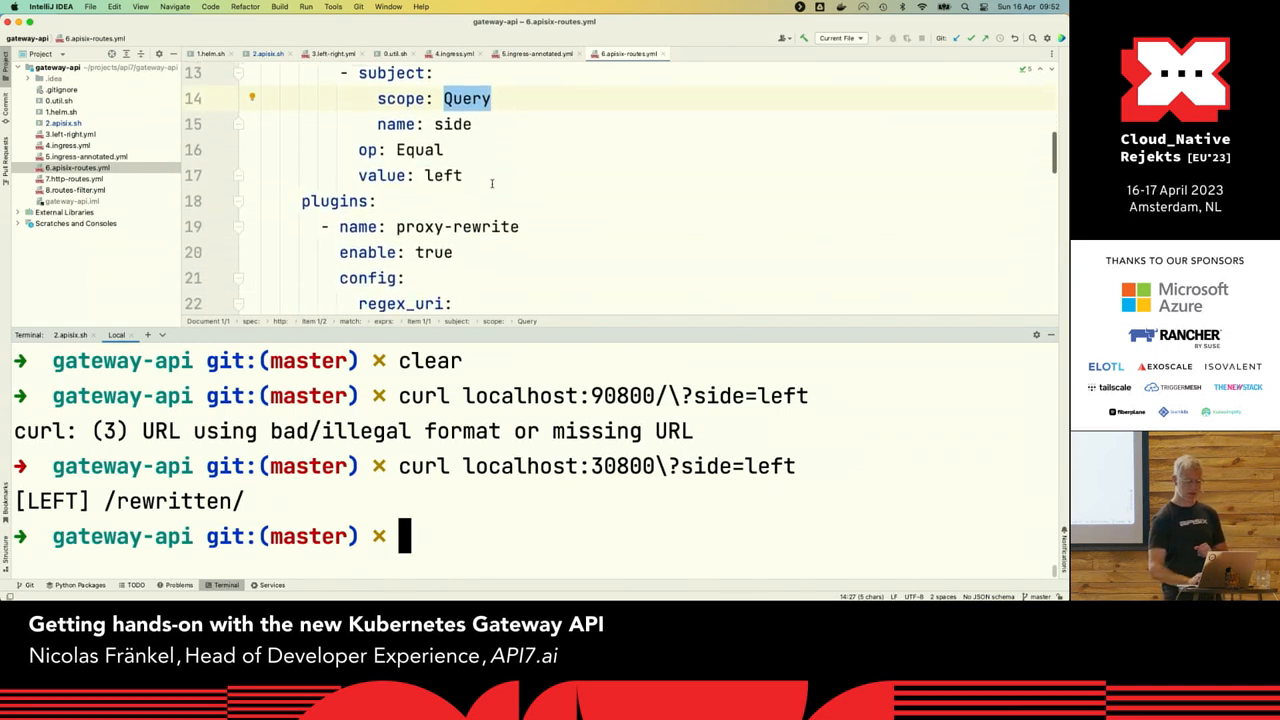
pyautogui.scroll(-3)
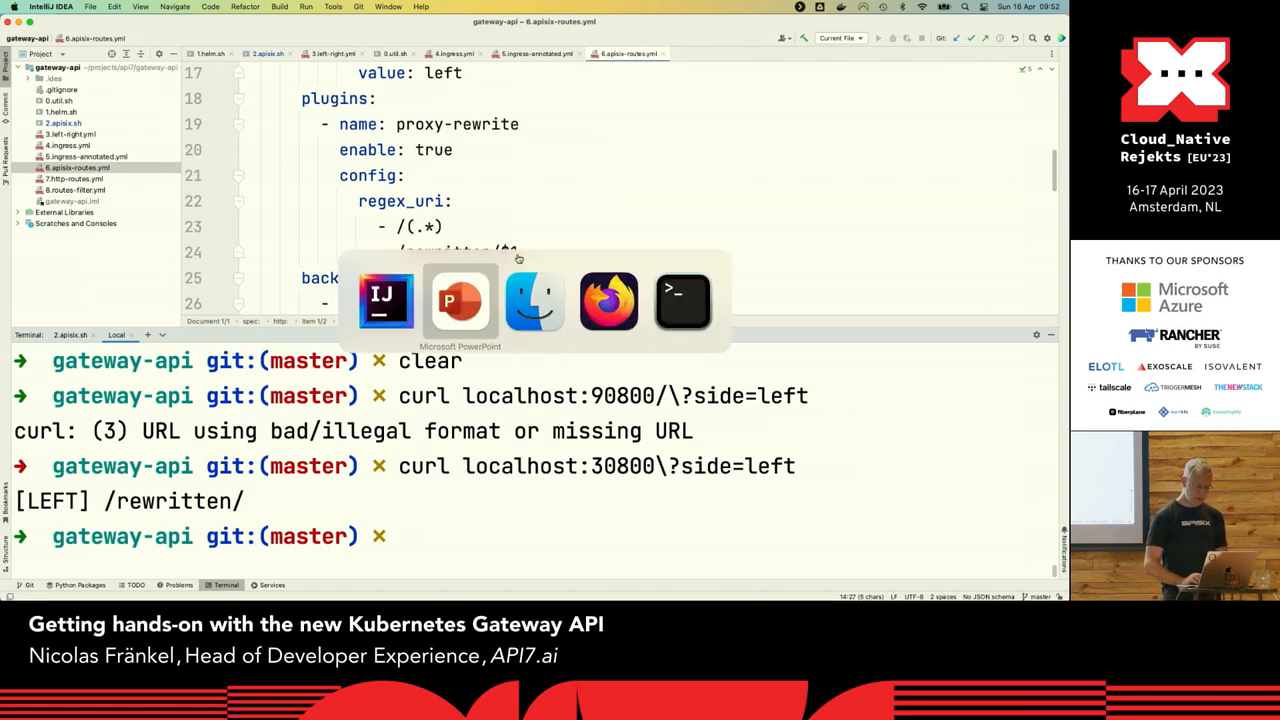
# Present the Gateway API, setup and query-based routing slides, then return to IntelliJ IDEA
pyautogui.click(459, 300)
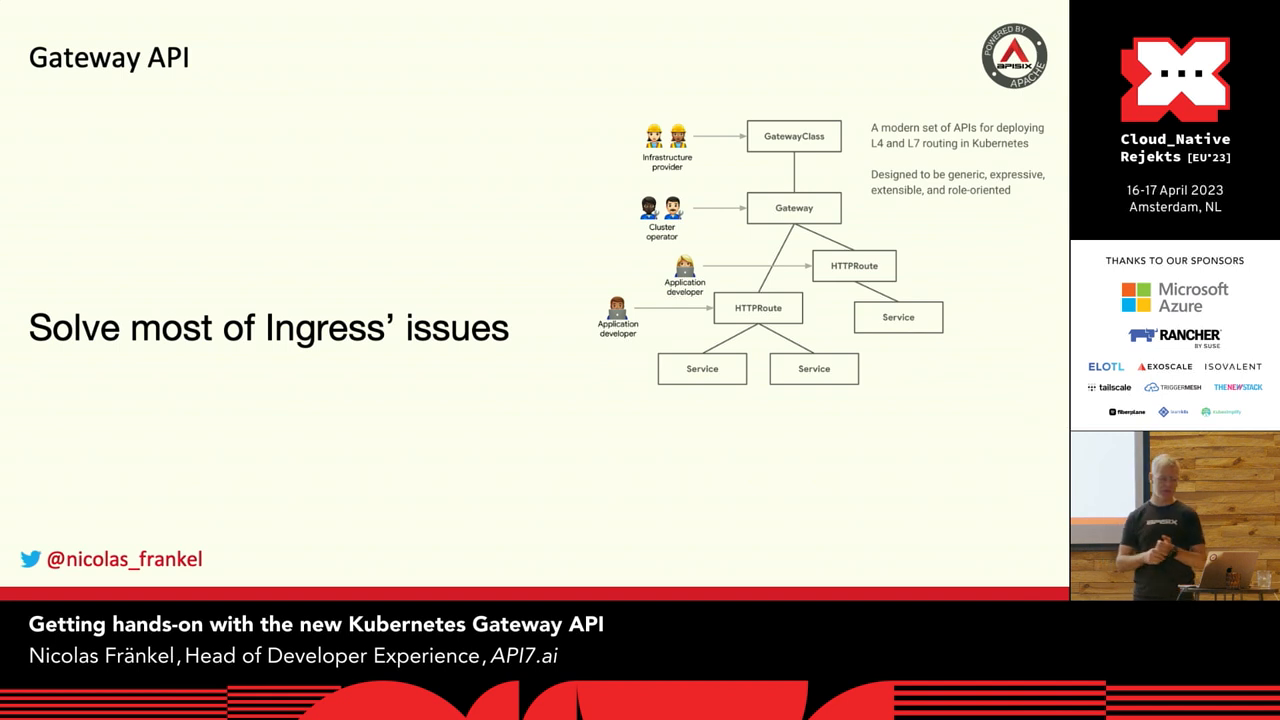
pyautogui.press('Right')
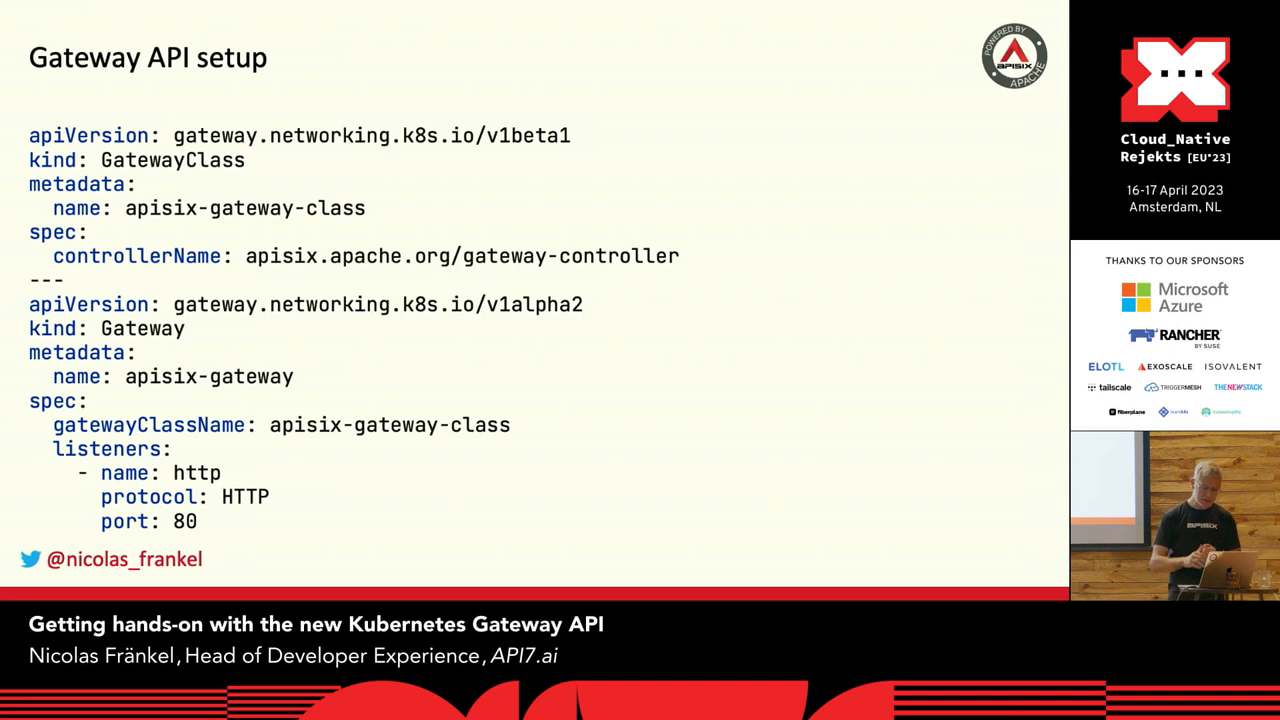
pyautogui.press('Right')
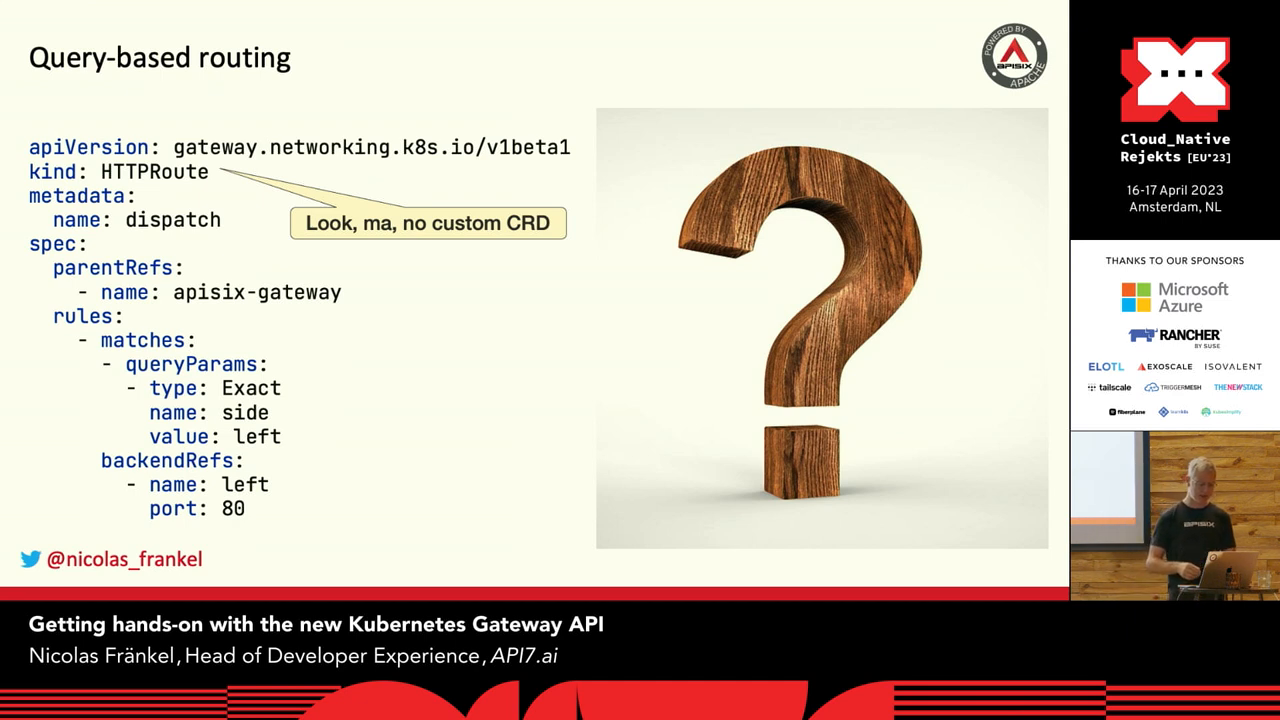
pyautogui.press('Escape')
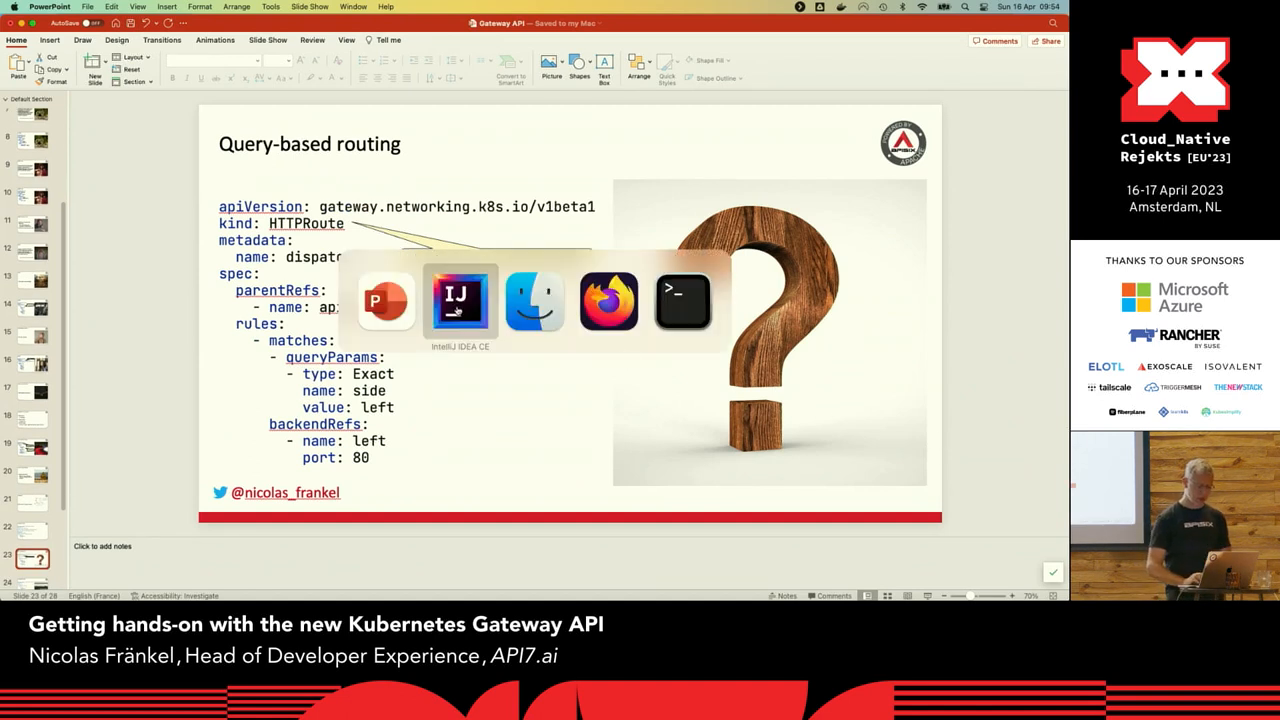
pyautogui.click(460, 301)
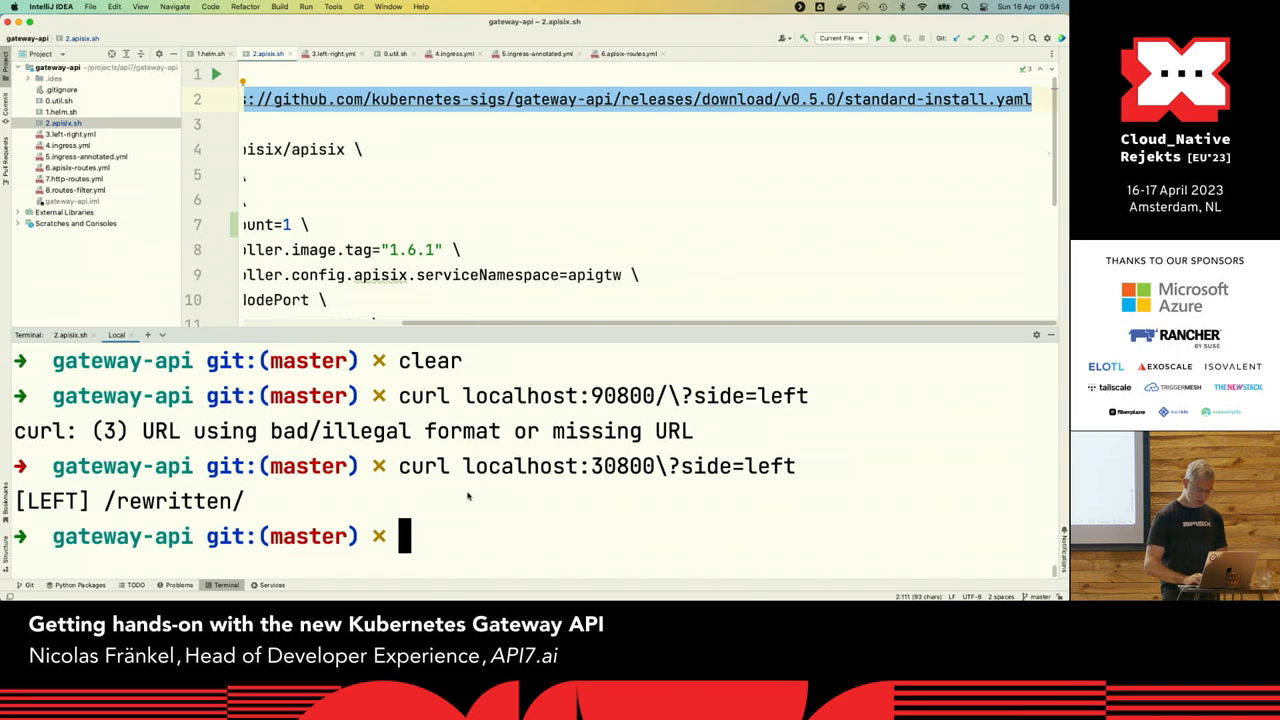
# Delete the existing APISIX route with k delete apisixroutes route
pyautogui.write('k delete ap')
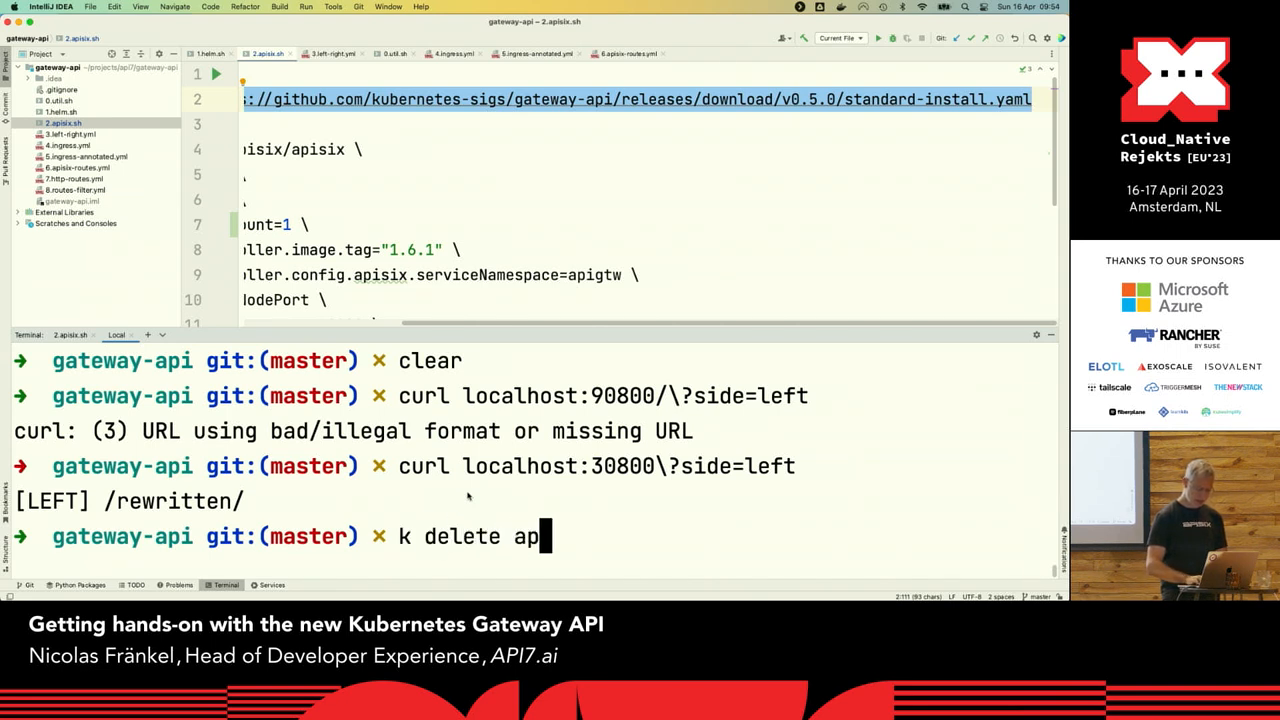
pyautogui.write('isi')
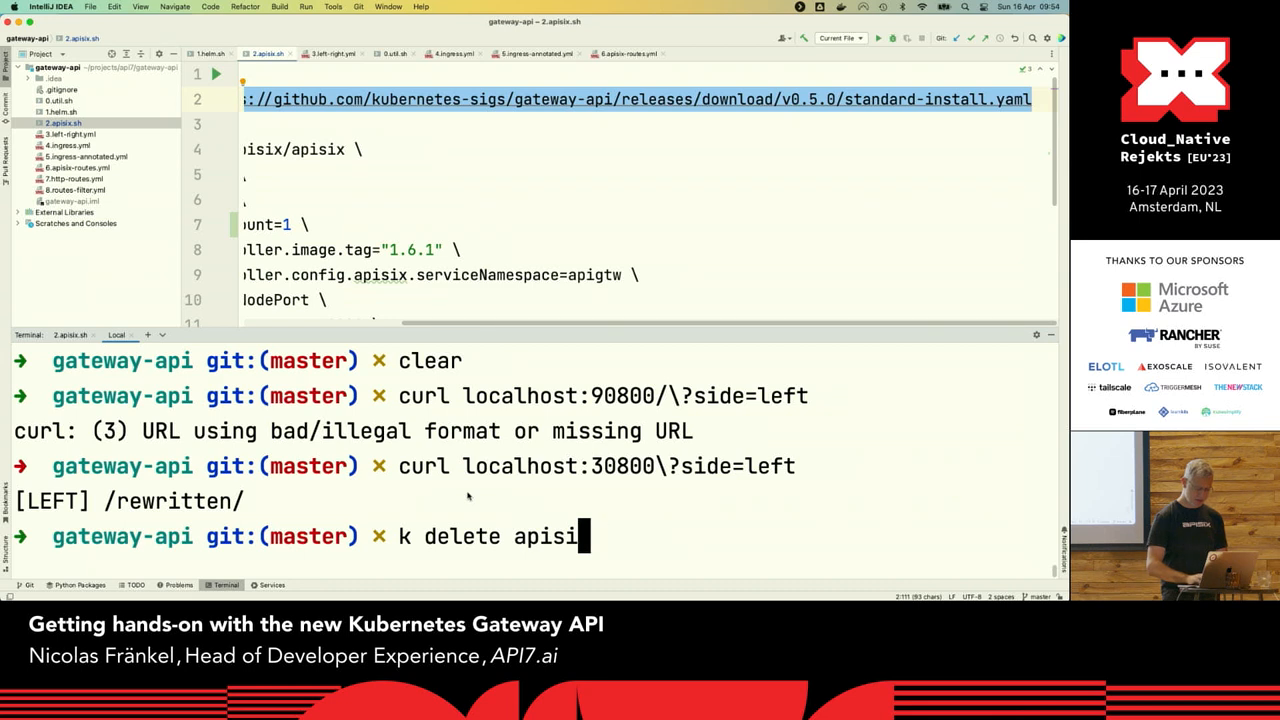
pyautogui.write('routes')
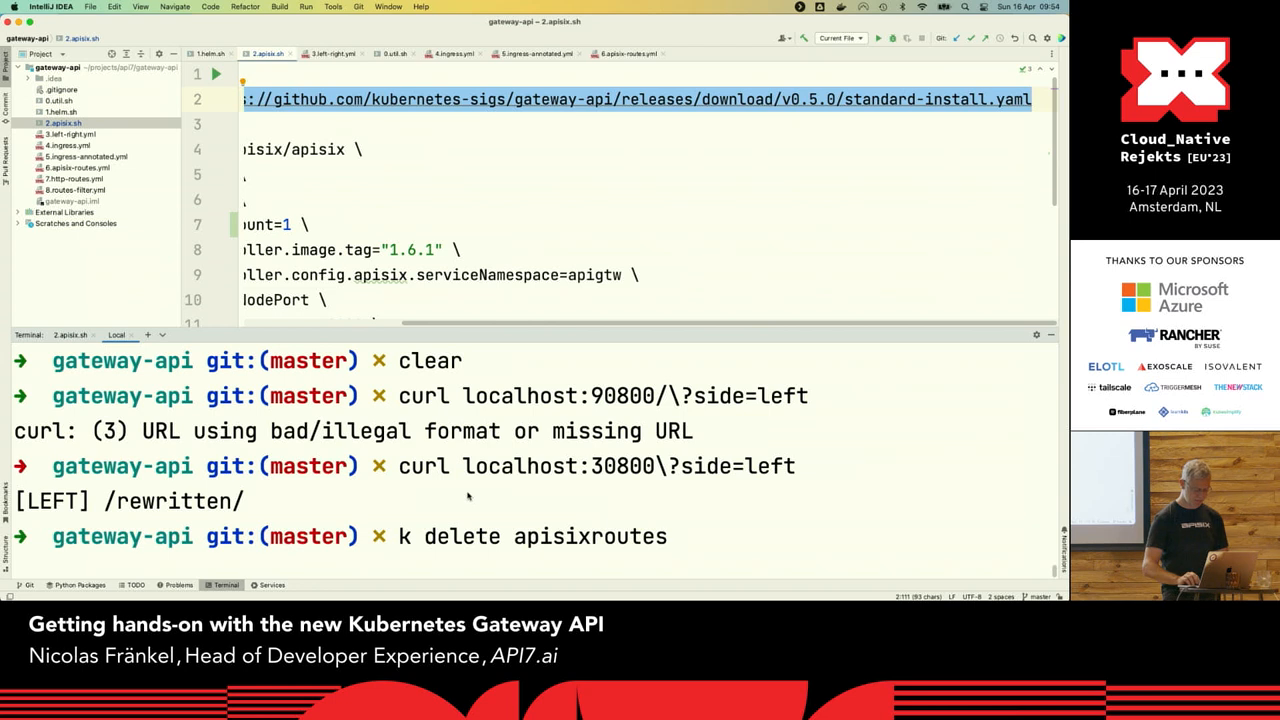
pyautogui.write('rout')
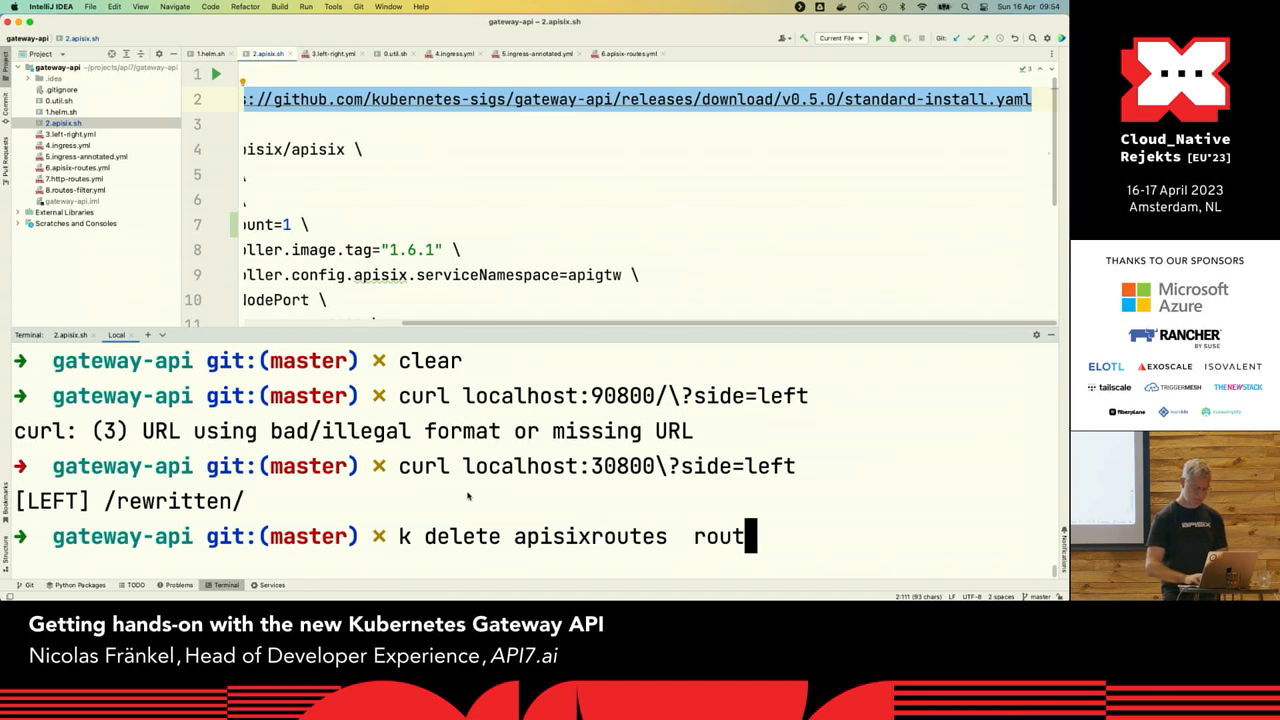
pyautogui.press('Return')
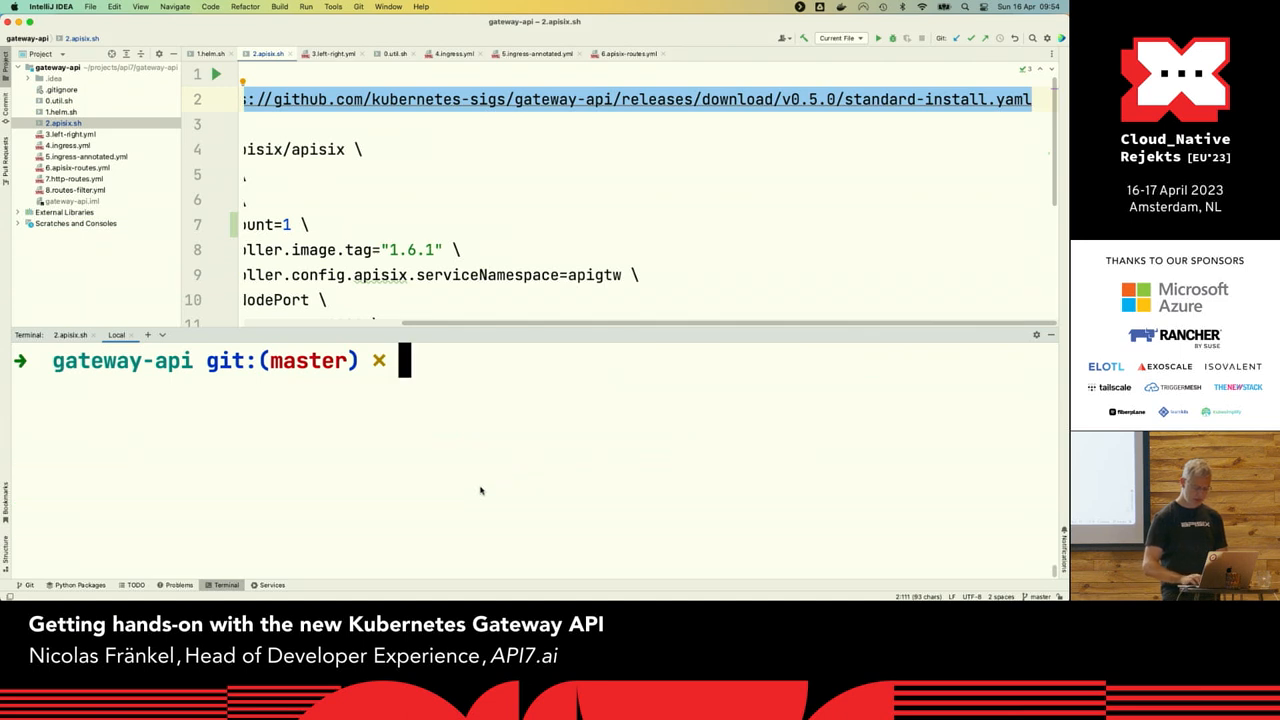
# Apply the 7.http-routes.yml manifest
pyautogui.write('k apply')
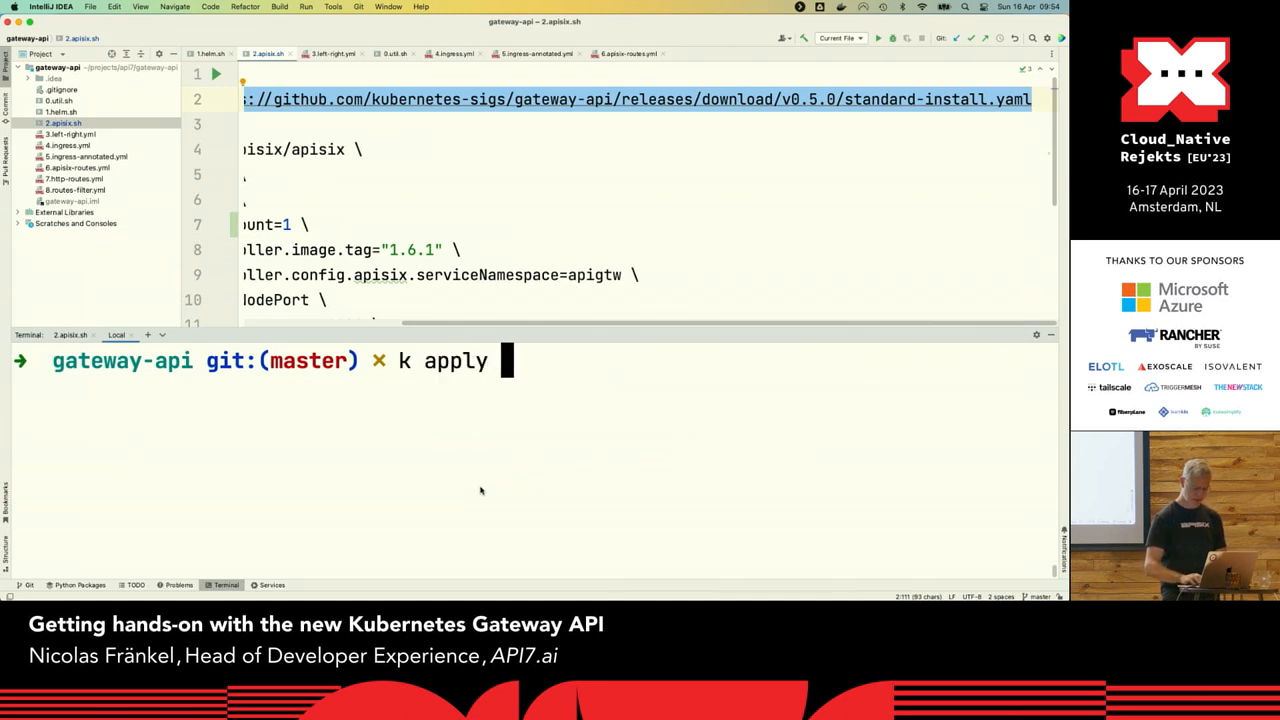
pyautogui.write('-htt')
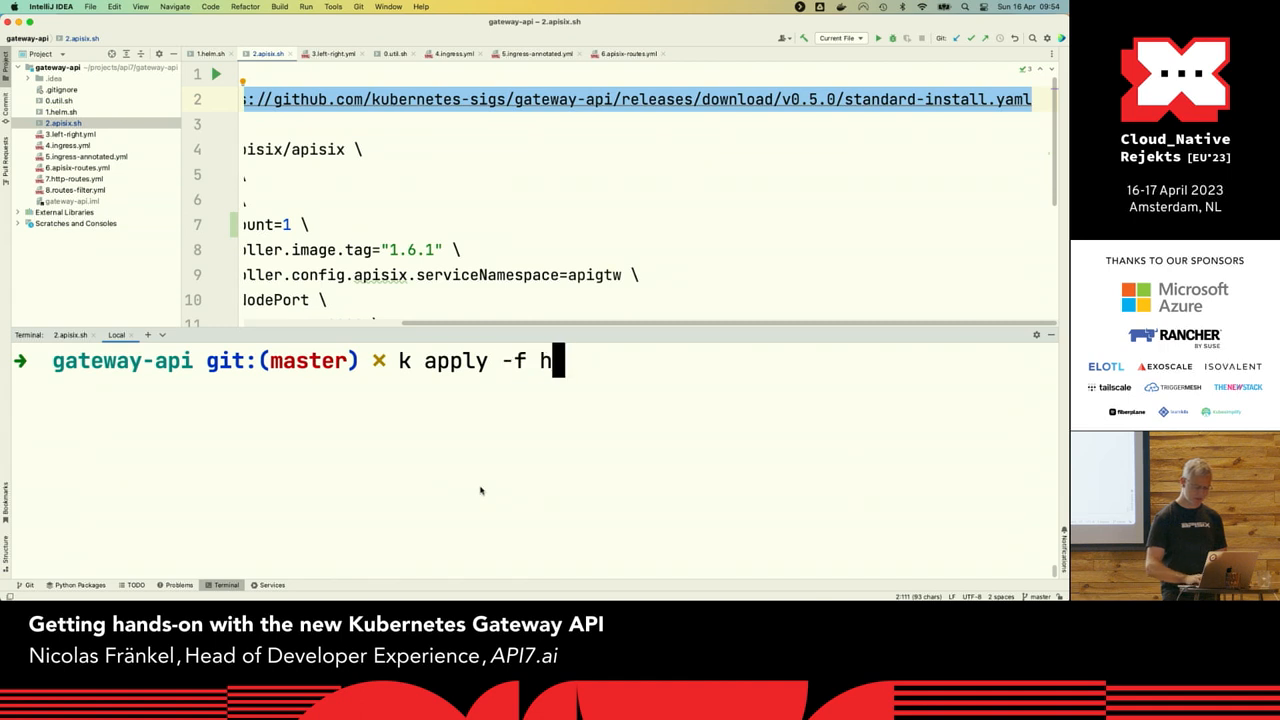
pyautogui.press('Backspace')
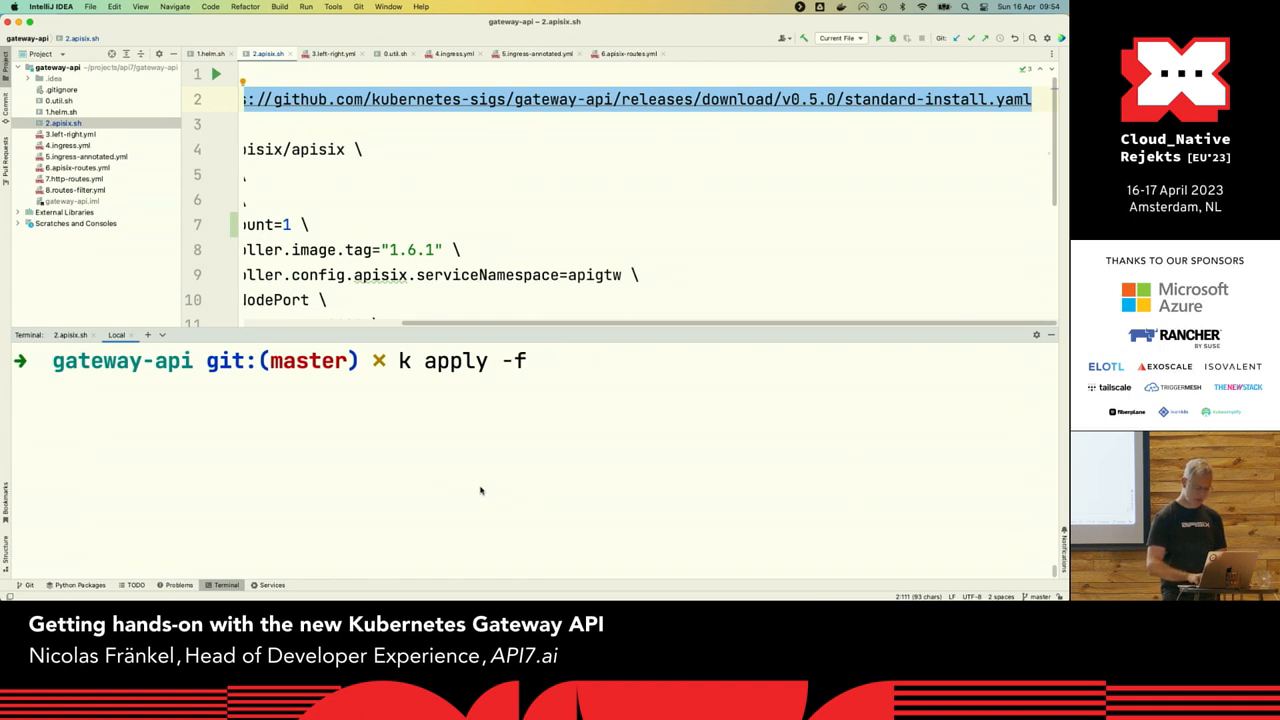
pyautogui.write('7.http-routes.yml')
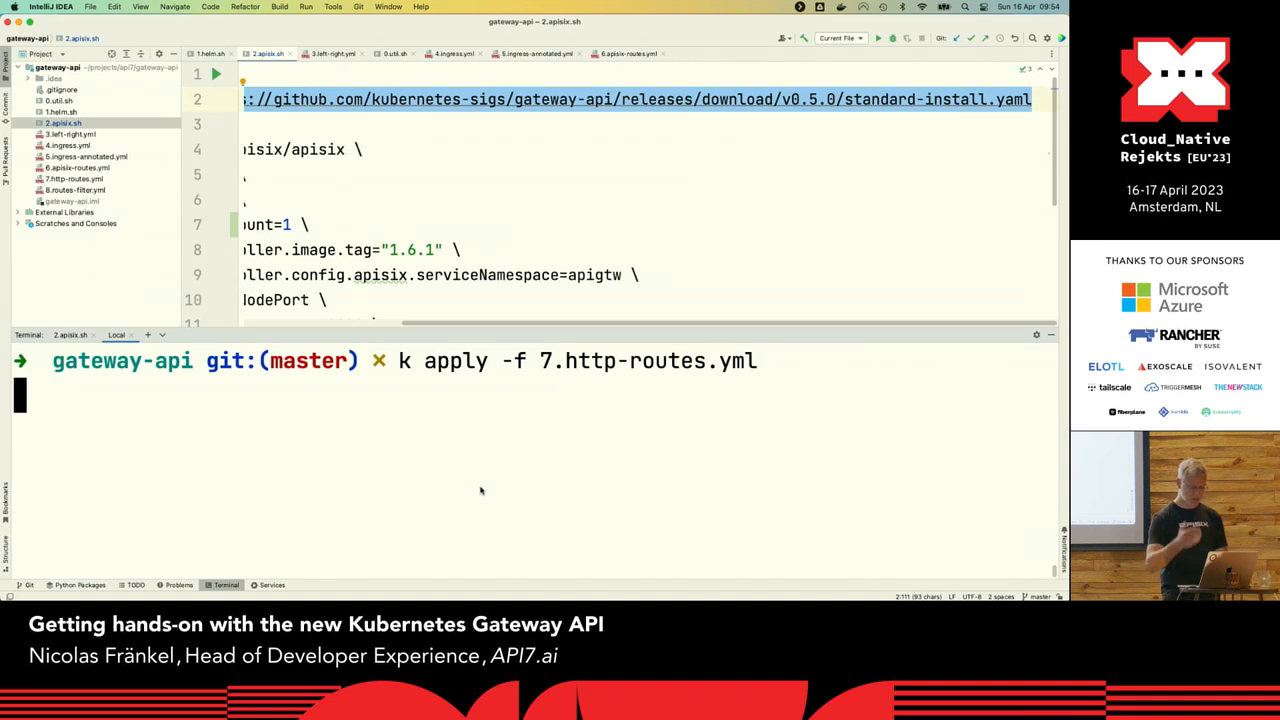
pyautogui.press('Return')
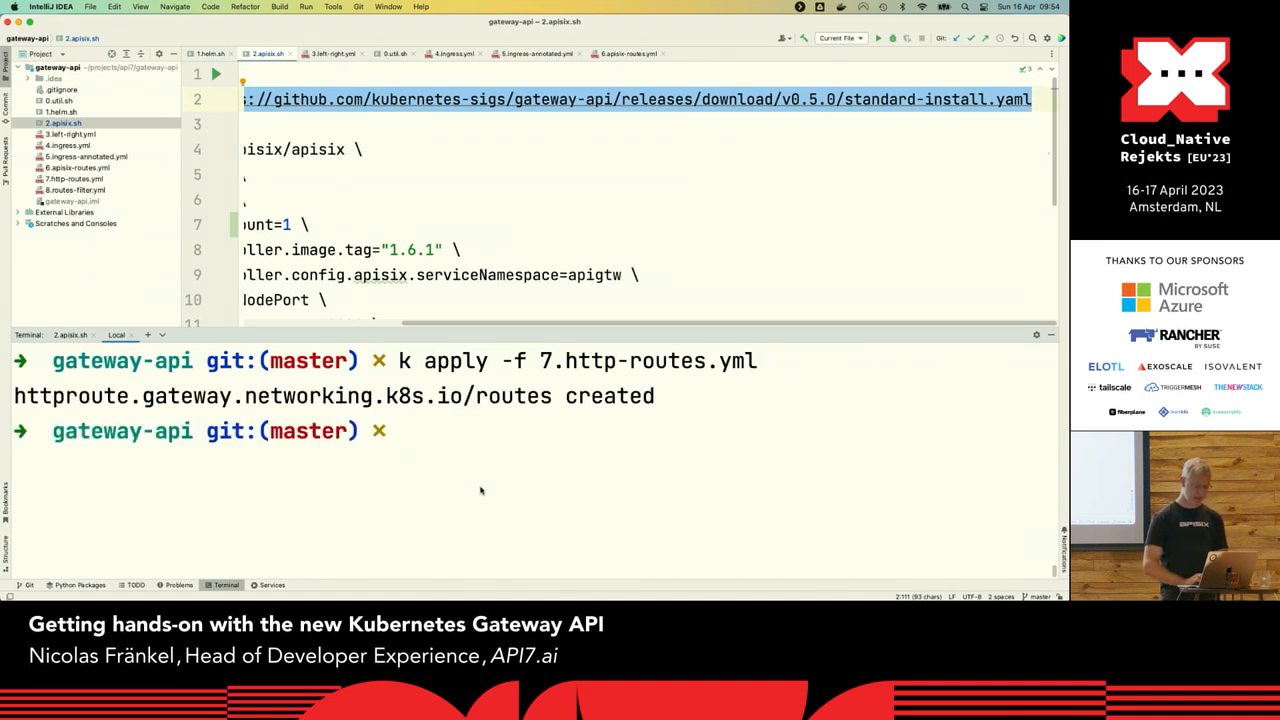
# List HTTPRoutes, clear, and type a curl to localhost:30800\?side=left
pyautogui.write('k get')
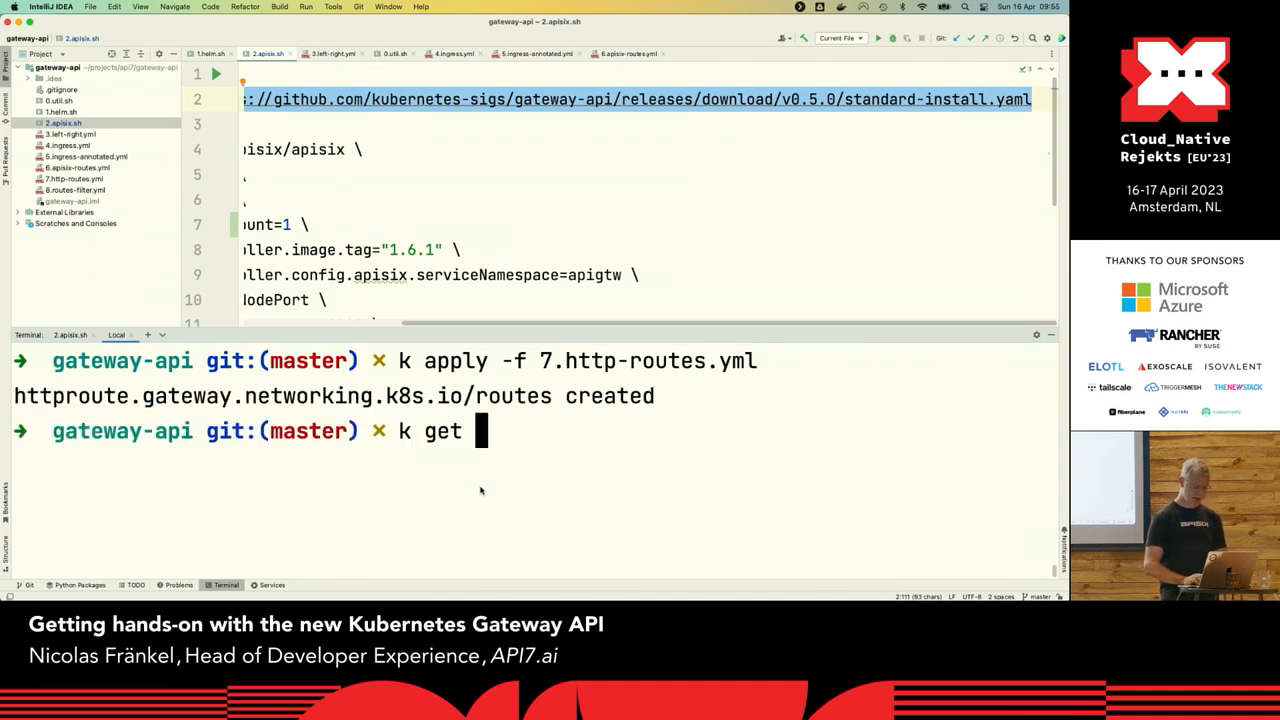
pyautogui.write('httpro')
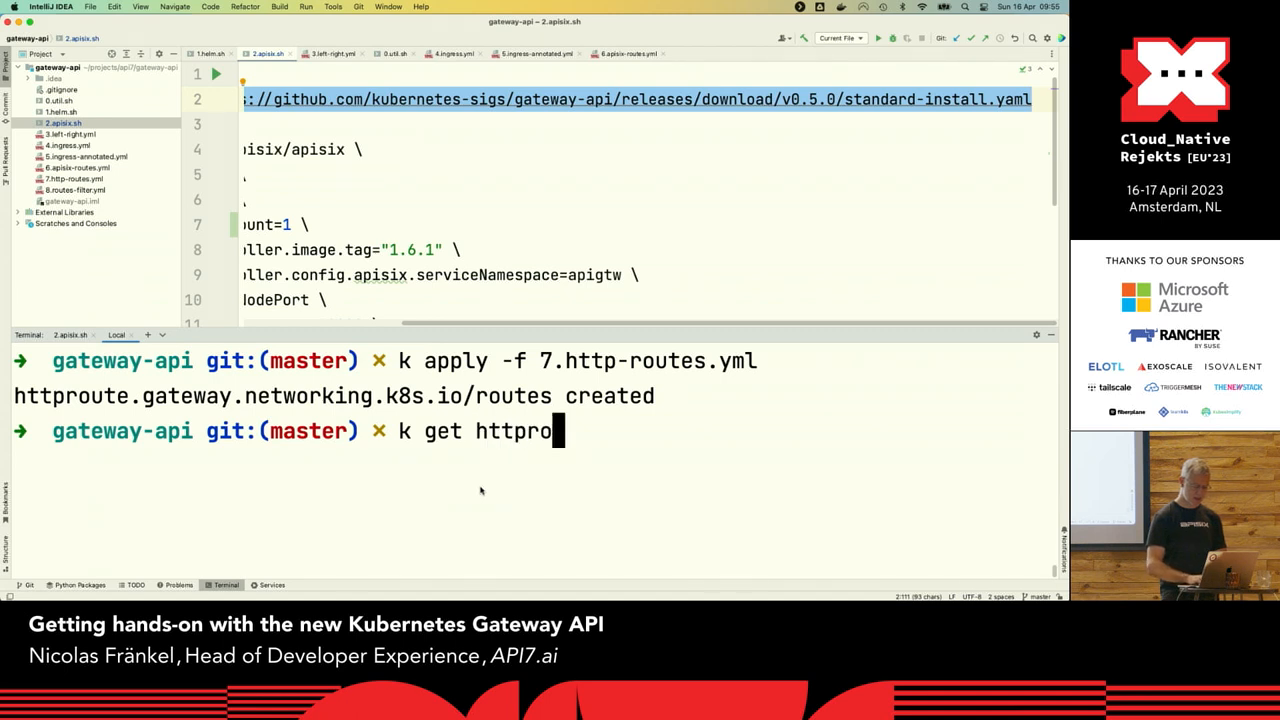
pyautogui.press('Return')
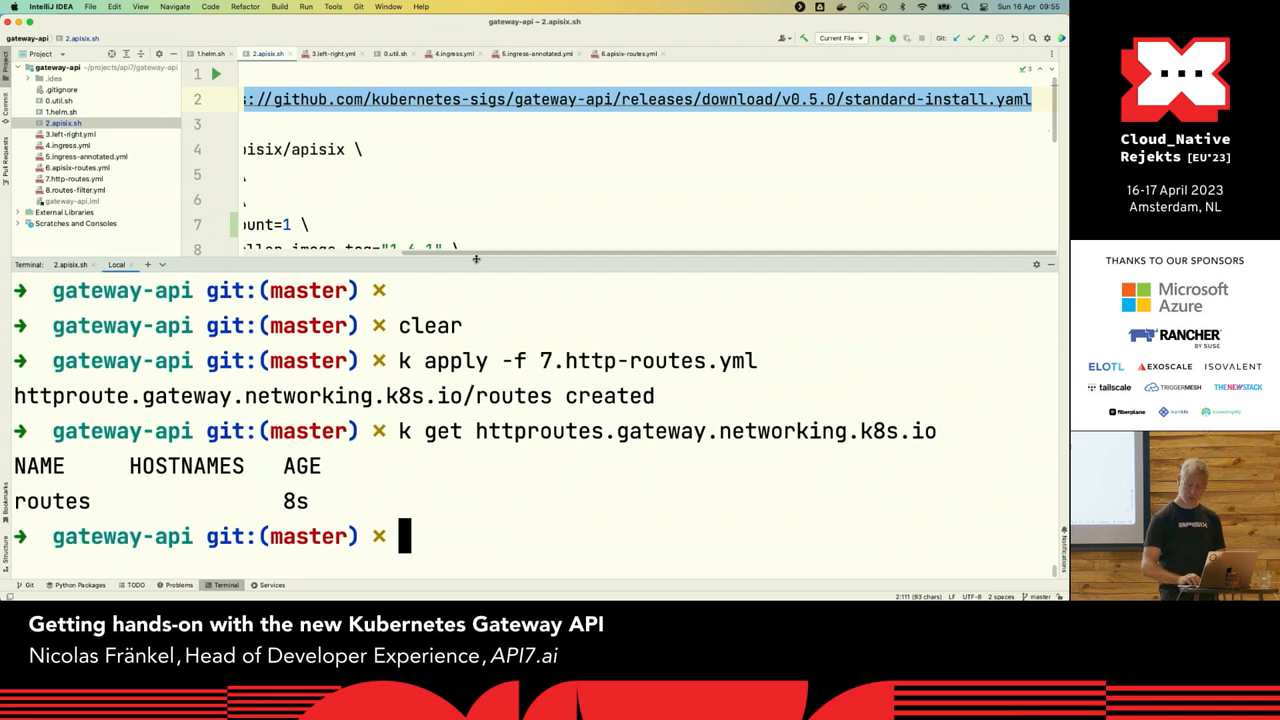
pyautogui.write('clear')
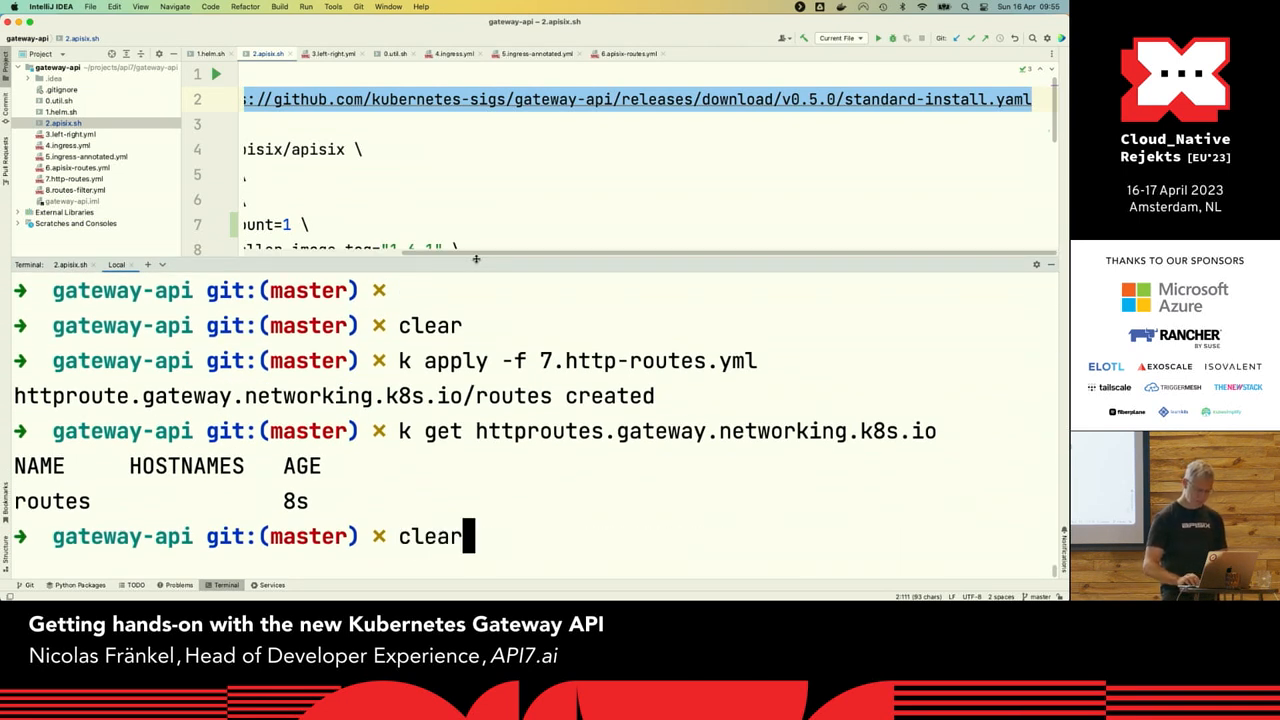
pyautogui.write('curl localhost:30800\\?side=left')
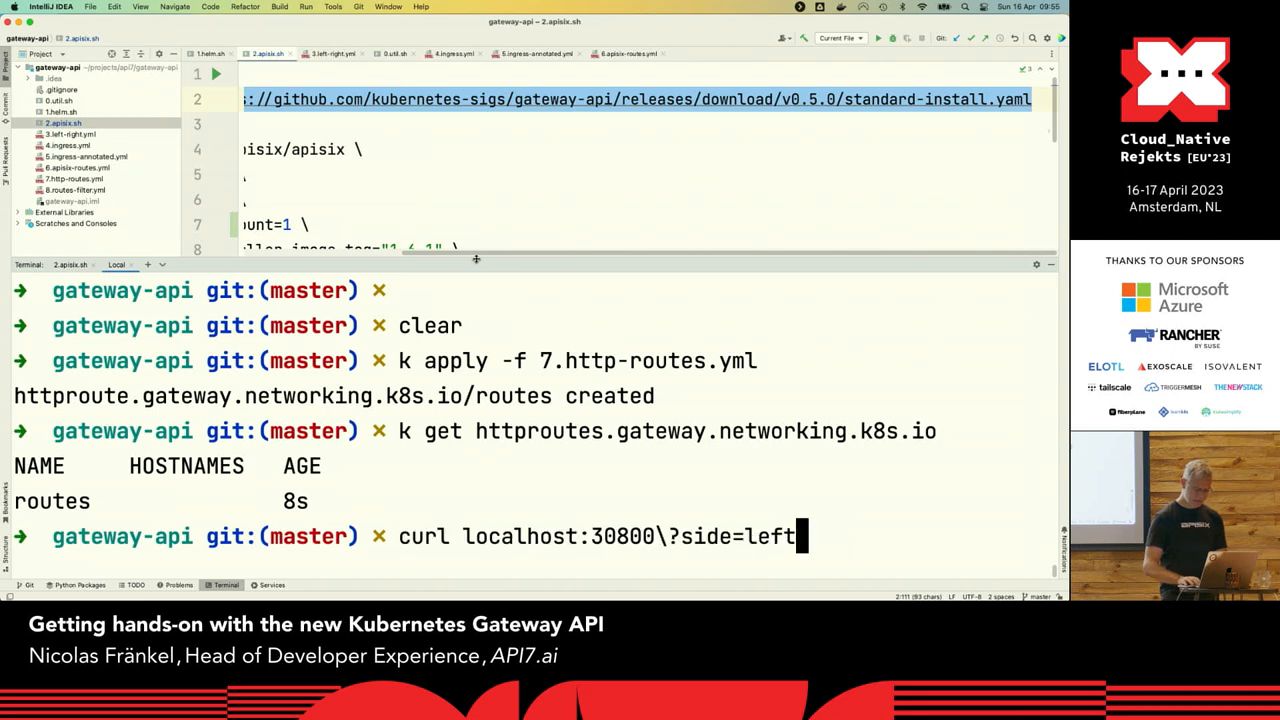
# Run the side=left curl to localhost:30800, getting the left service at /
pyautogui.press('Return')
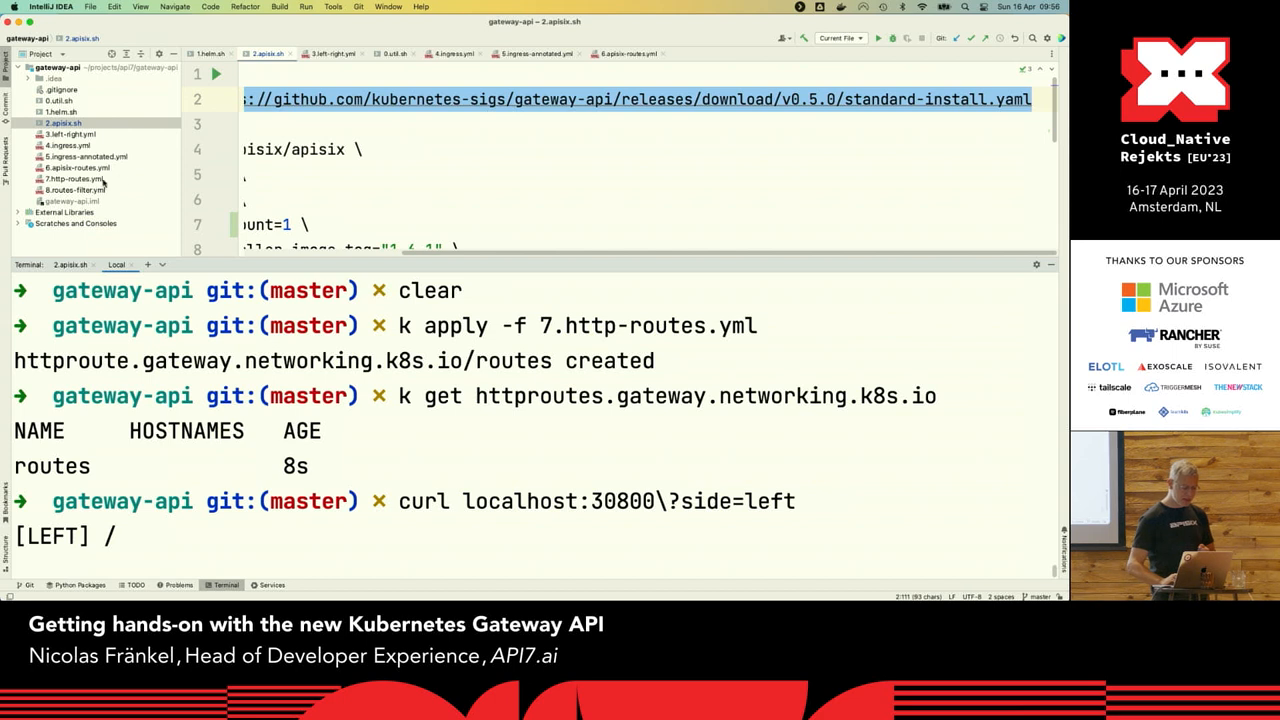
# Open and apply 8.routes-filter.yml, which fails with an unknown urlRewrite field error
pyautogui.click(74, 190)
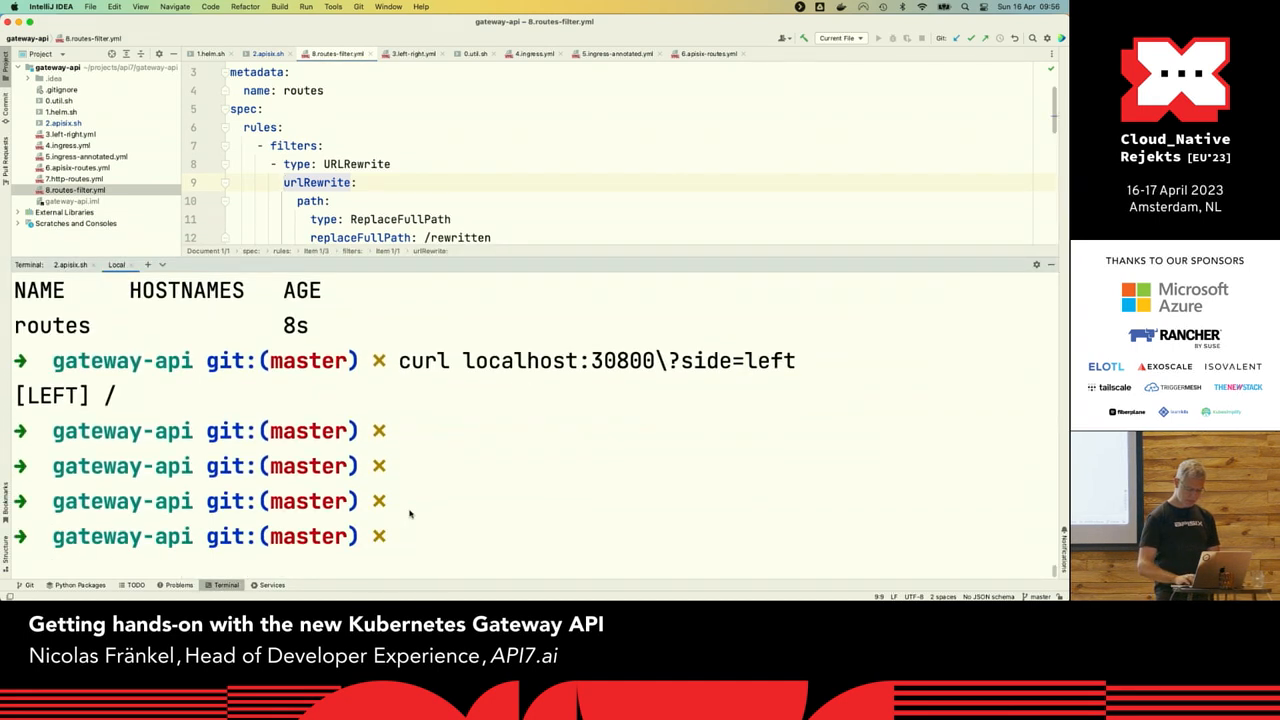
pyautogui.write('k appl')
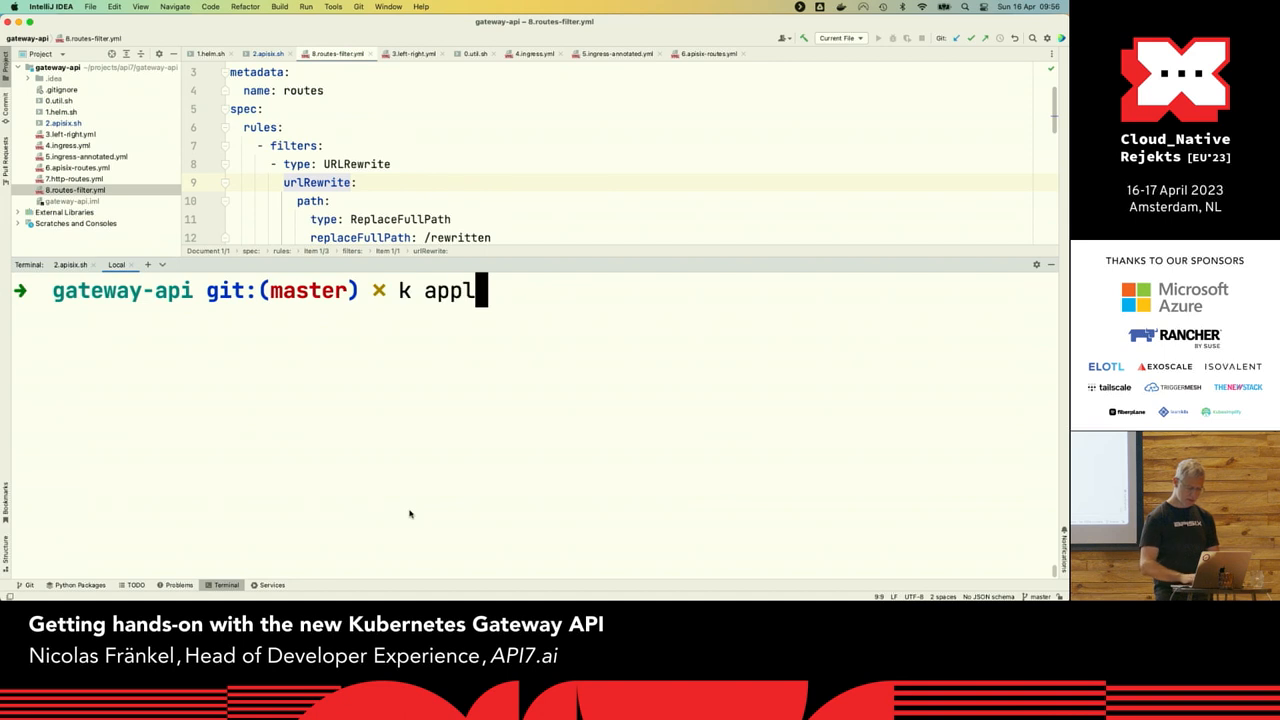
pyautogui.write('y -f 8.routes-filter.yml')
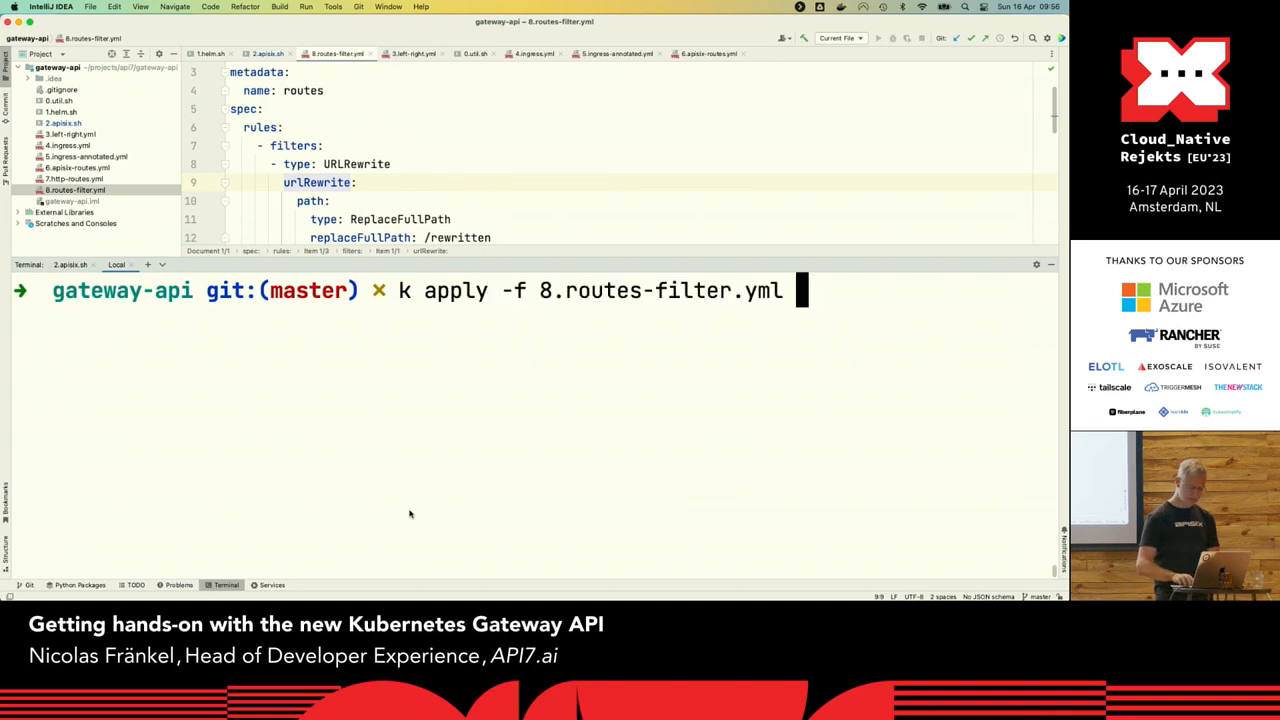
pyautogui.press('Return')
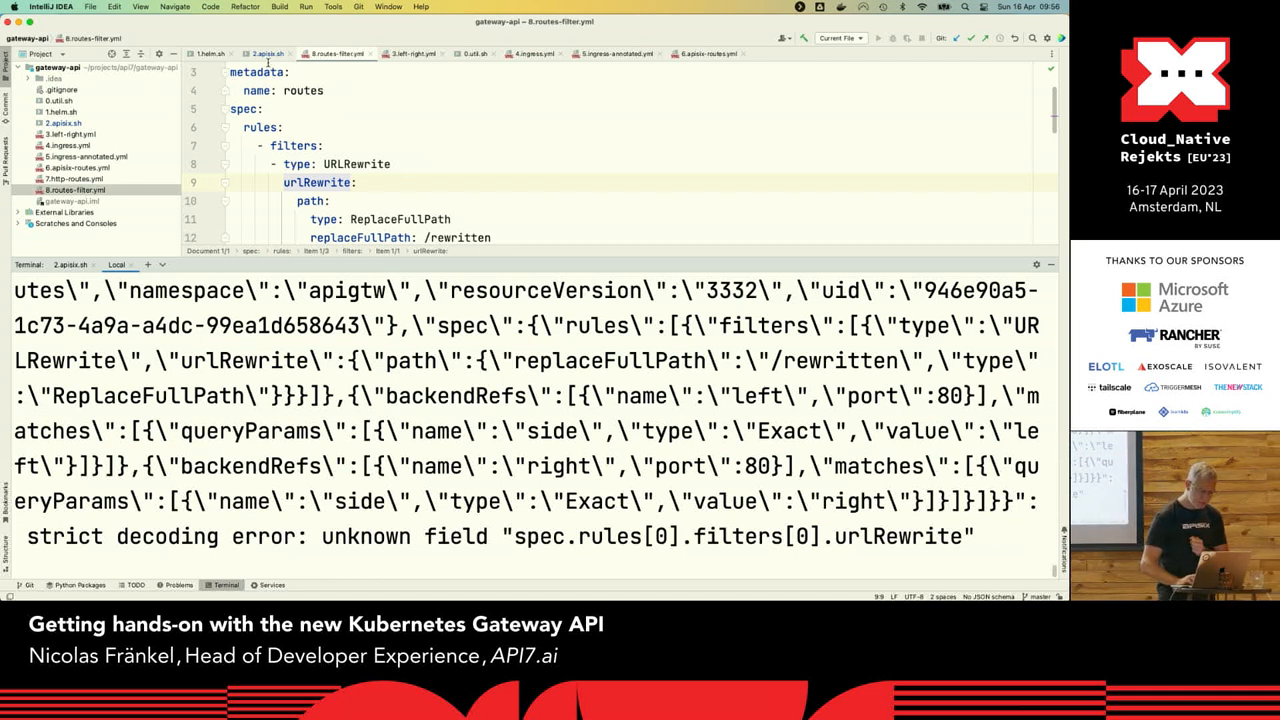
pyautogui.click(265, 53)
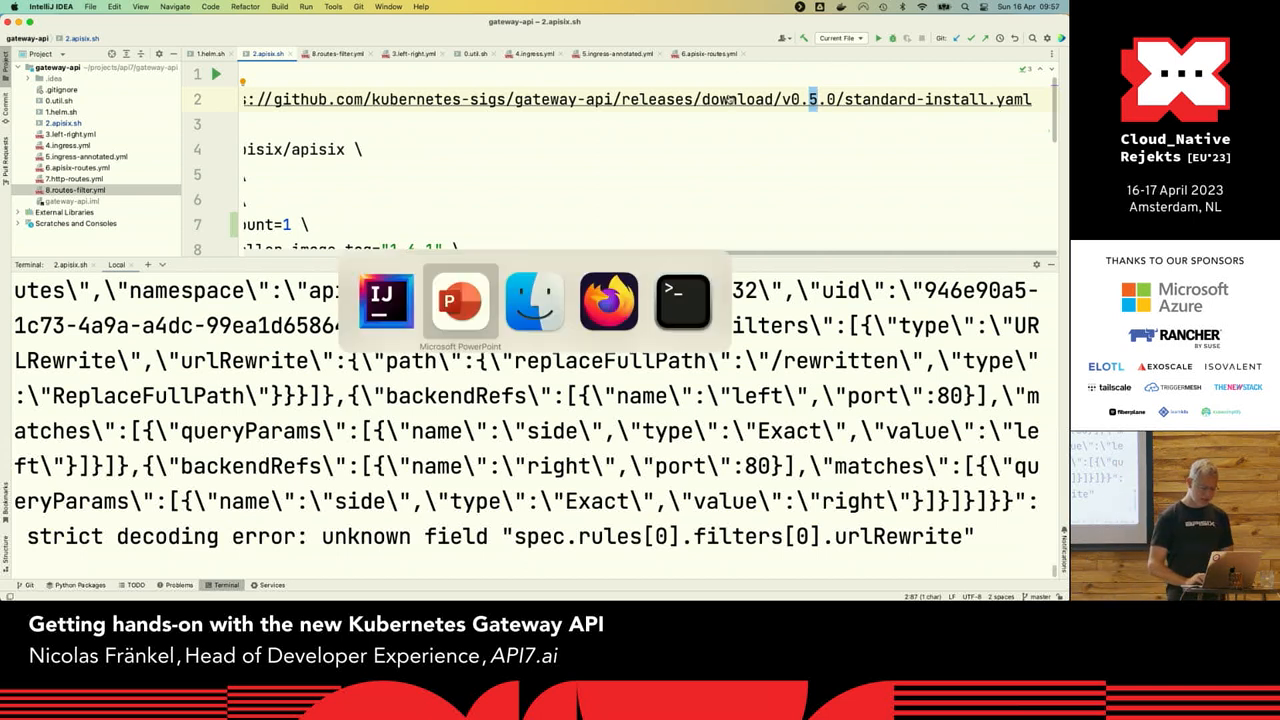
# Return to PowerPoint and present the deck full screen from the Routing with rewrite slide
pyautogui.click(459, 300)
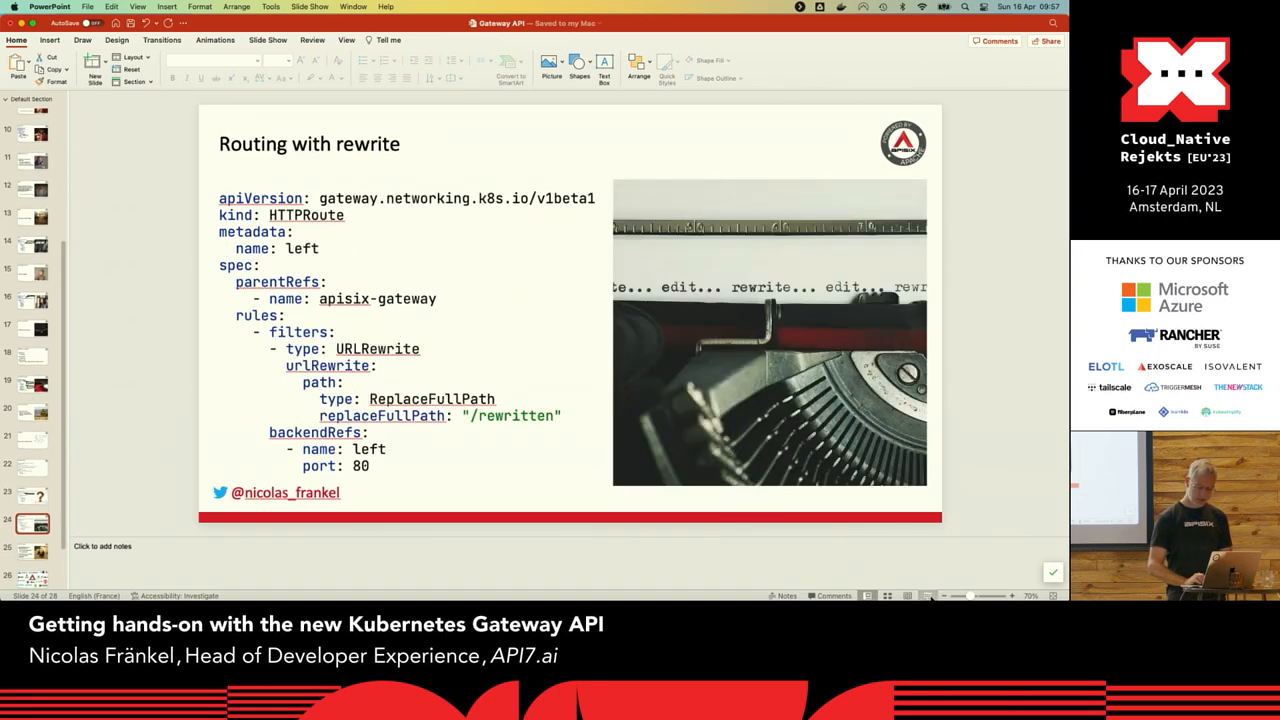
pyautogui.click(887, 595)
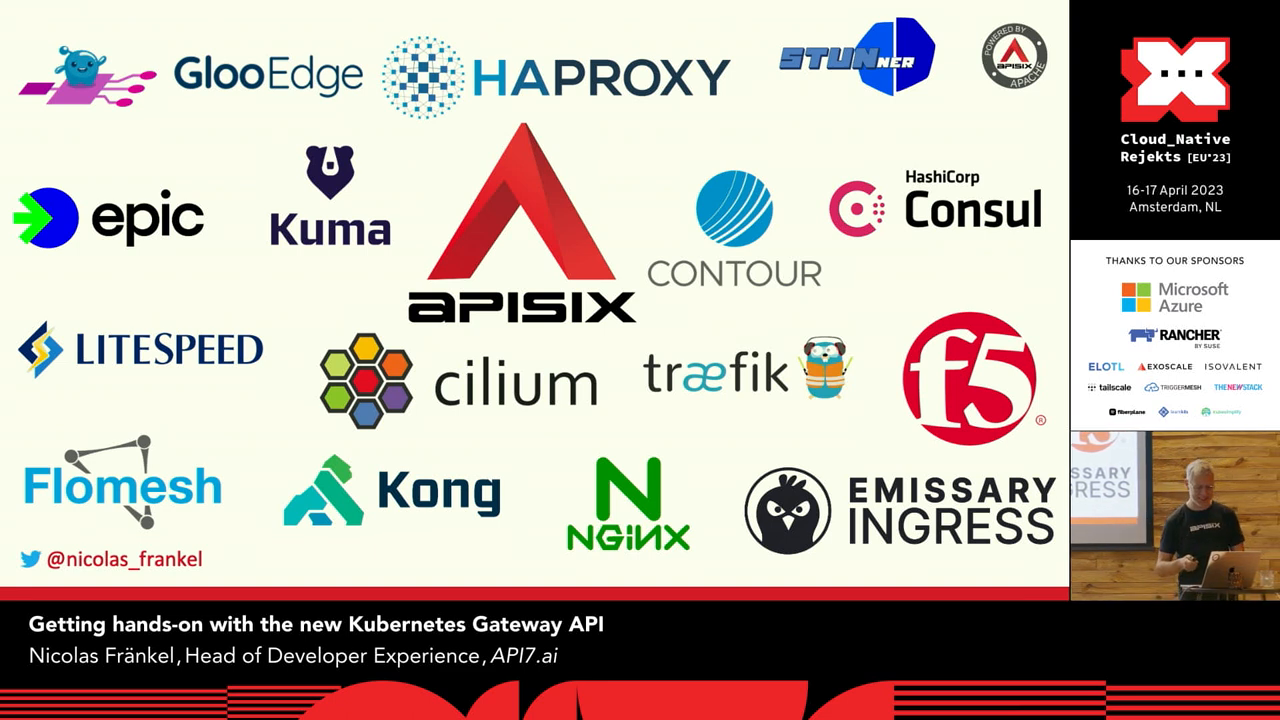
# Advance the slideshow to the 'Be careful of the Gateway API (as of now)' slide
pyautogui.press('Right')
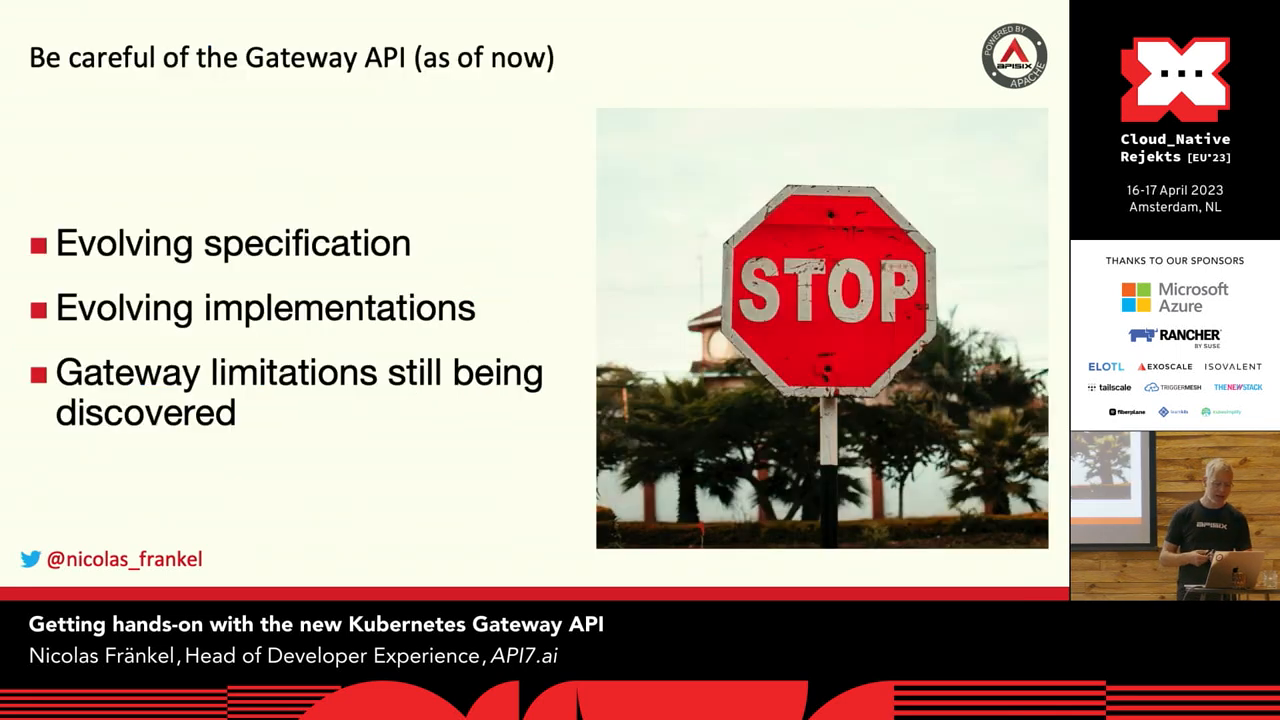